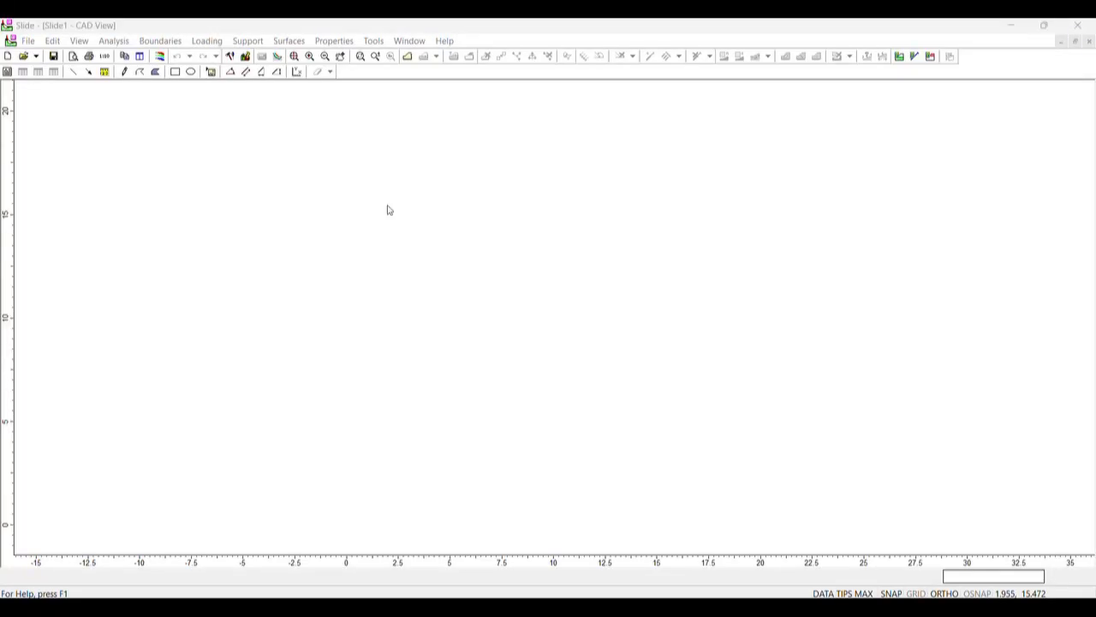
{"action": "mouse_move", "coordinate": [356, 170]}
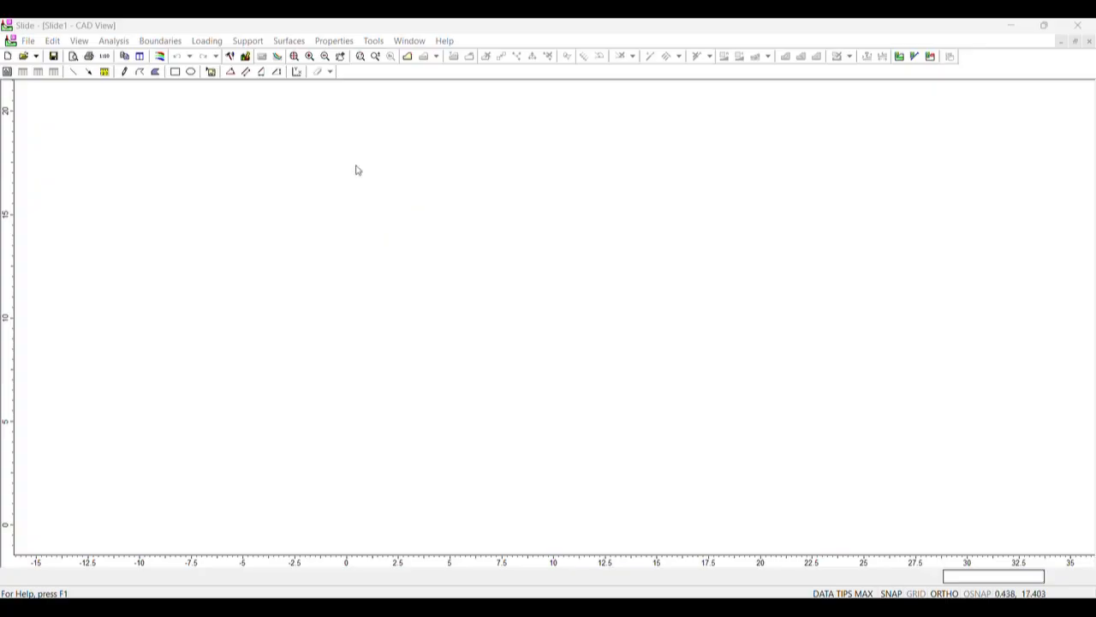
{"action": "mouse_move", "coordinate": [353, 168]}
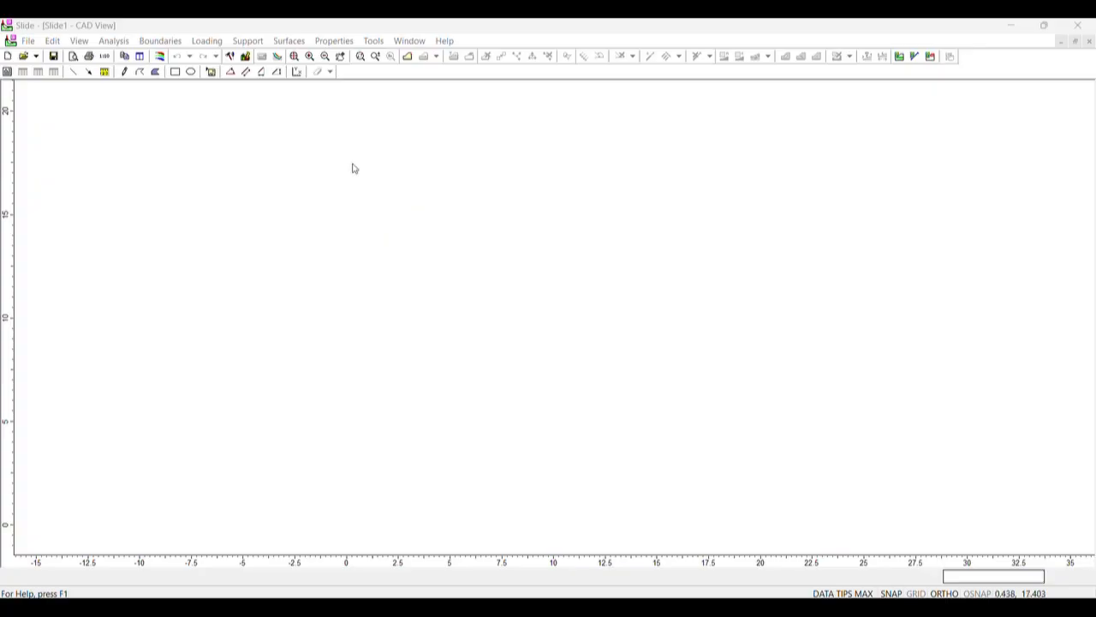
{"action": "mouse_move", "coordinate": [229, 148]}
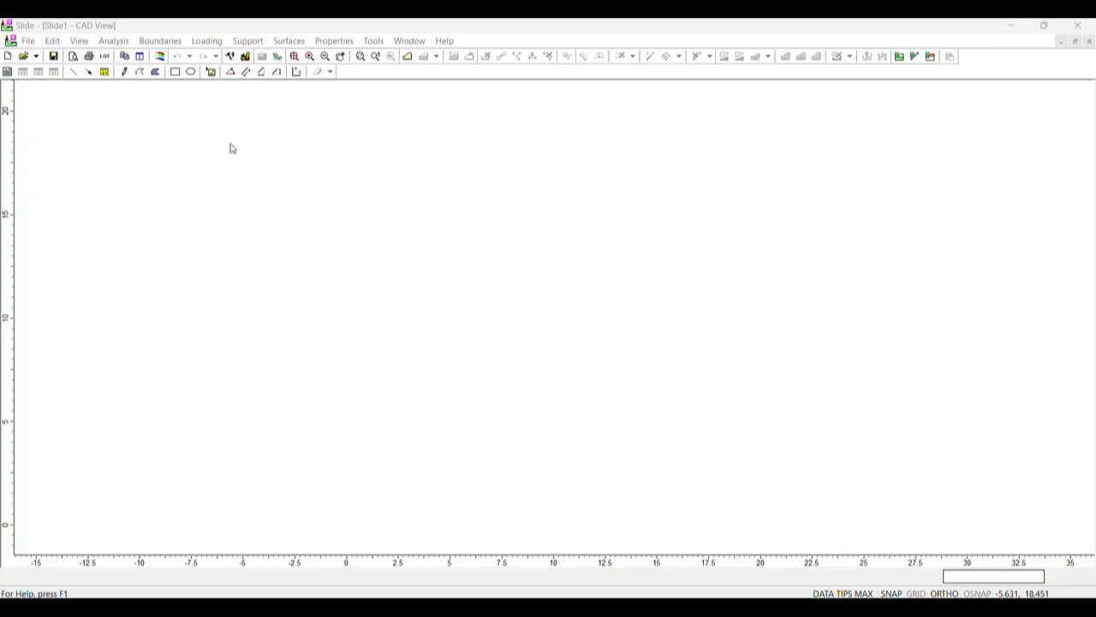
{"action": "mouse_move", "coordinate": [243, 36]}
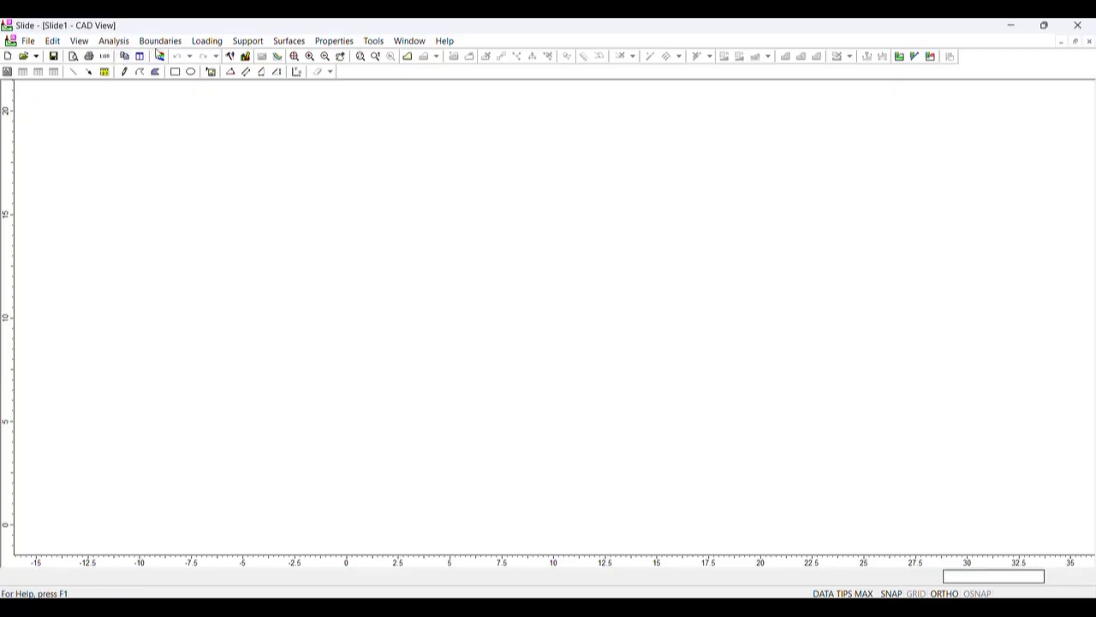
{"action": "mouse_move", "coordinate": [157, 72]}
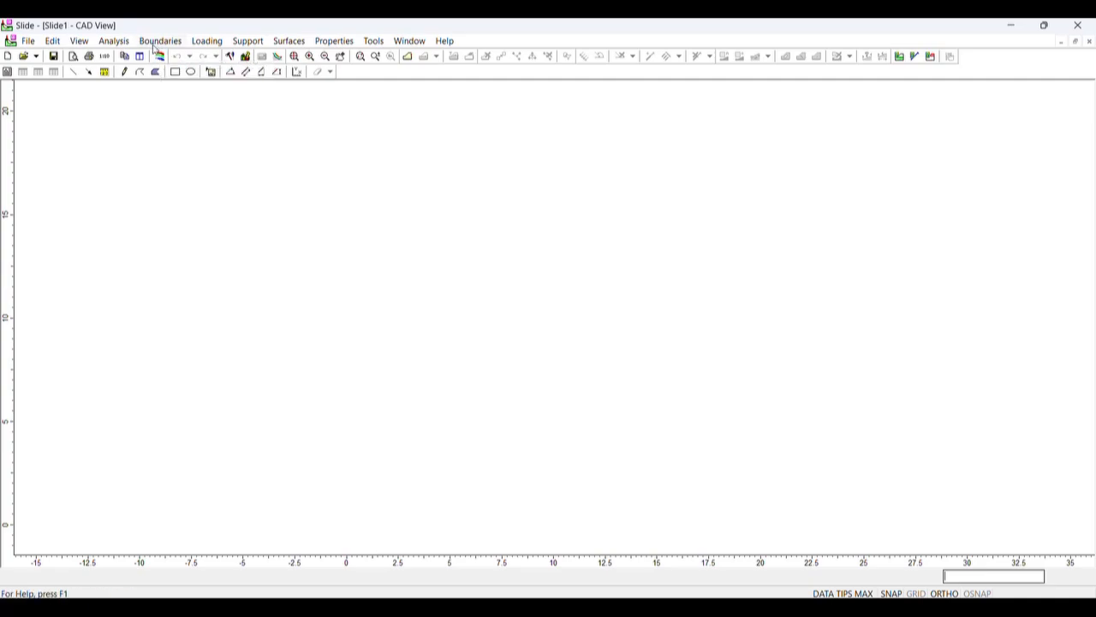
- Browse the Boundaries, Loading, Support and Properties menus, then open Project Settings from Analysis
{"action": "left_click", "coordinate": [161, 41]}
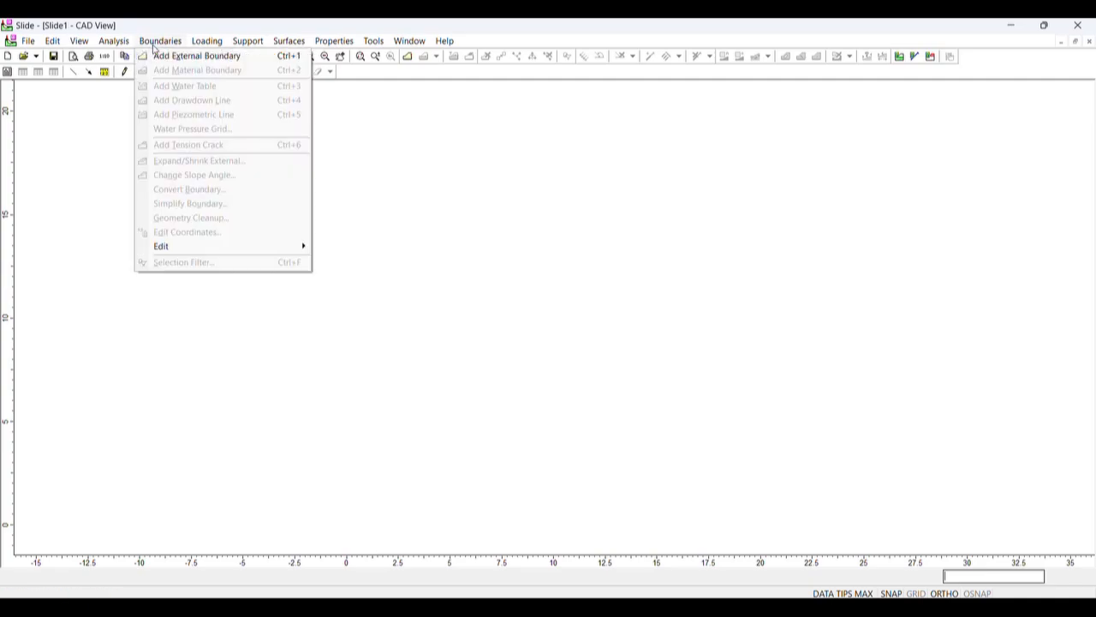
{"action": "mouse_move", "coordinate": [185, 86]}
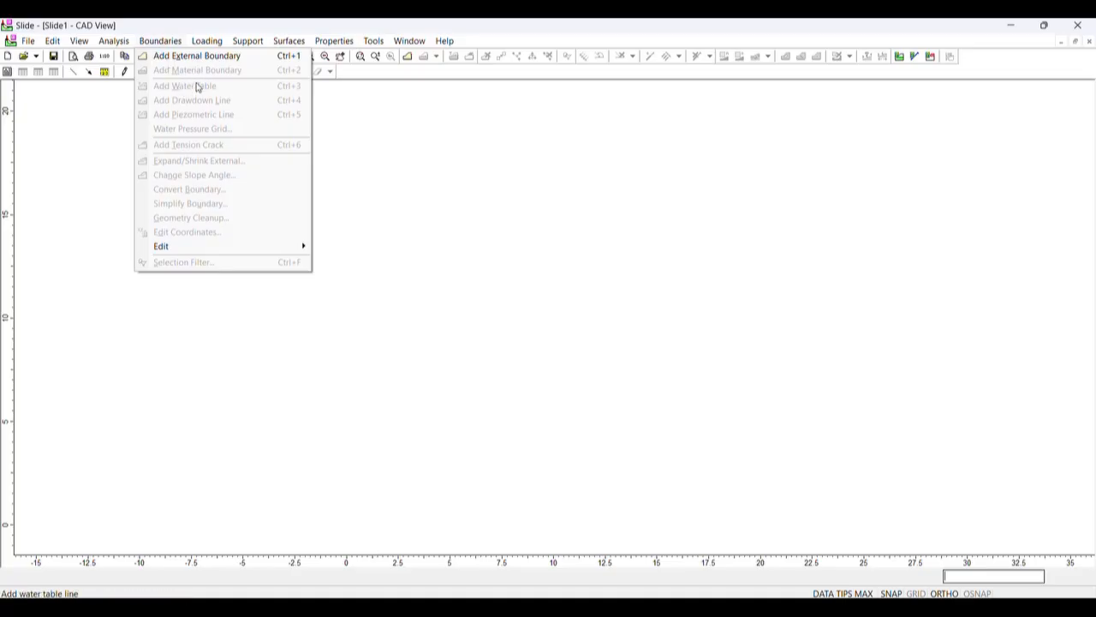
{"action": "mouse_move", "coordinate": [213, 121]}
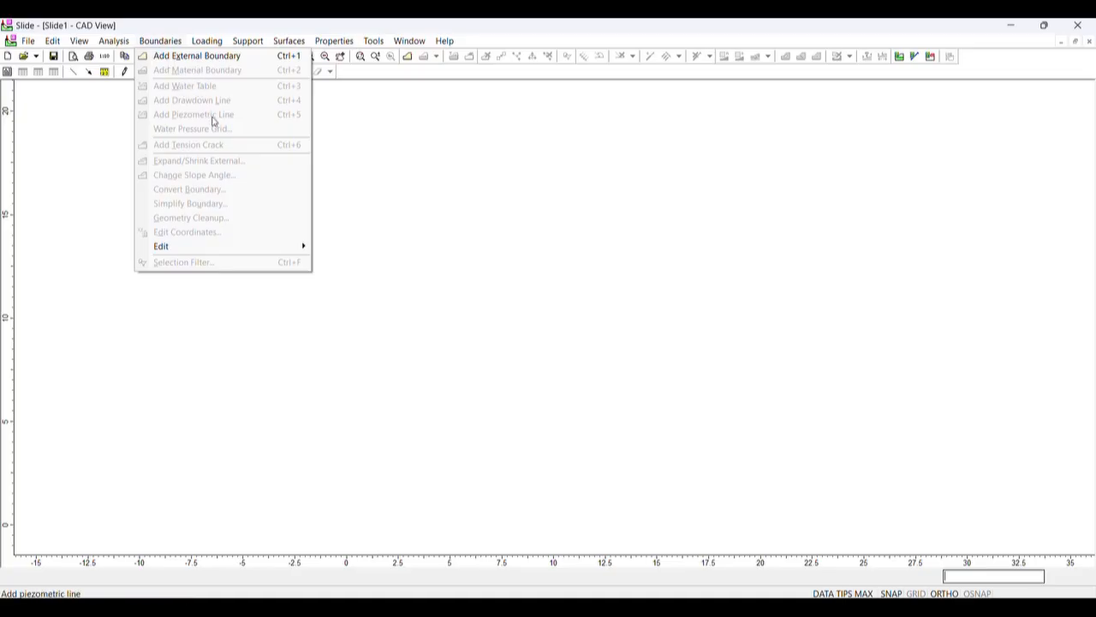
{"action": "mouse_move", "coordinate": [219, 113]}
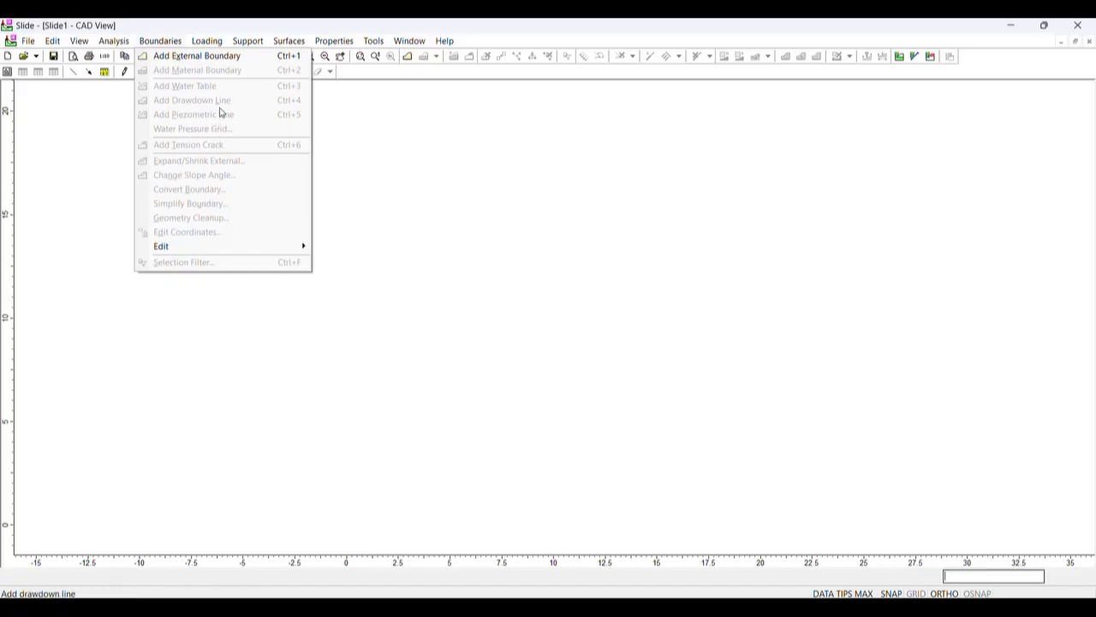
{"action": "left_click", "coordinate": [205, 41]}
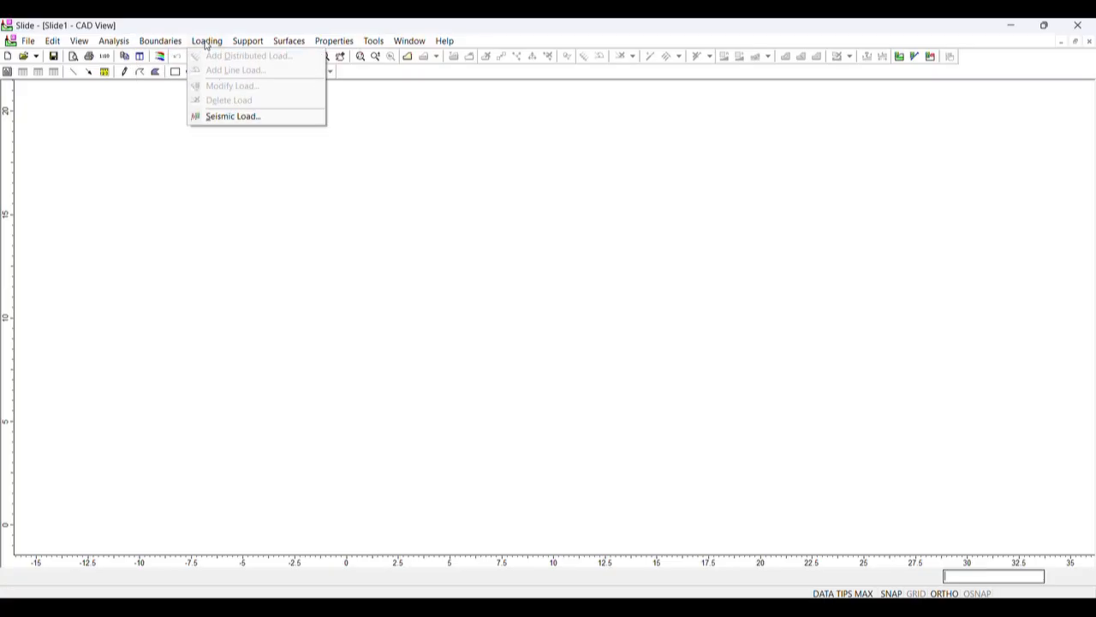
{"action": "mouse_move", "coordinate": [231, 86]}
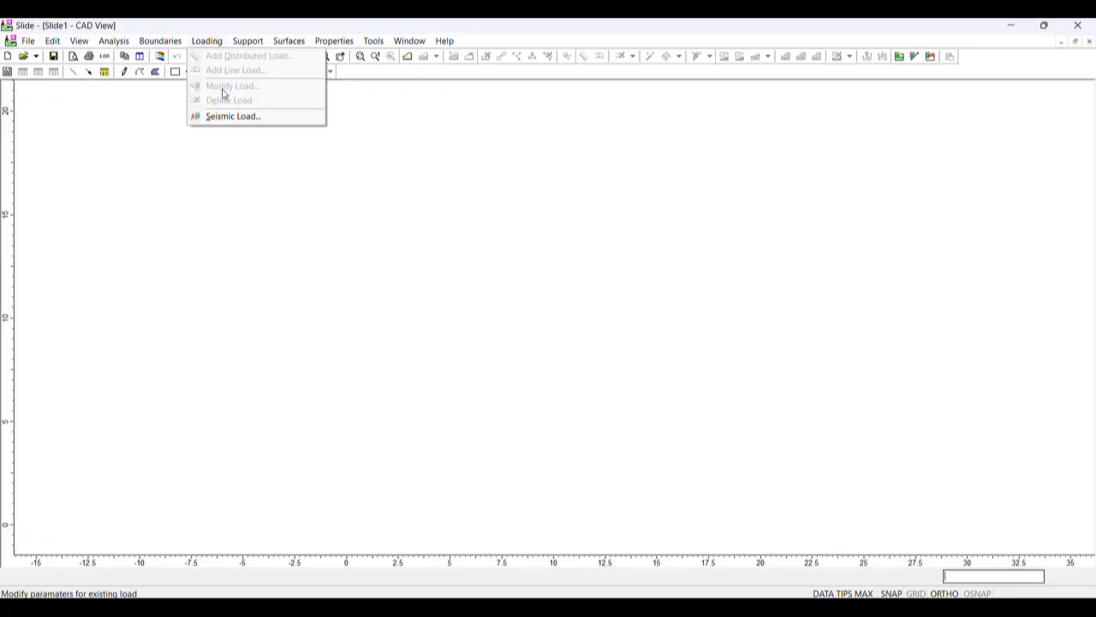
{"action": "mouse_move", "coordinate": [233, 70]}
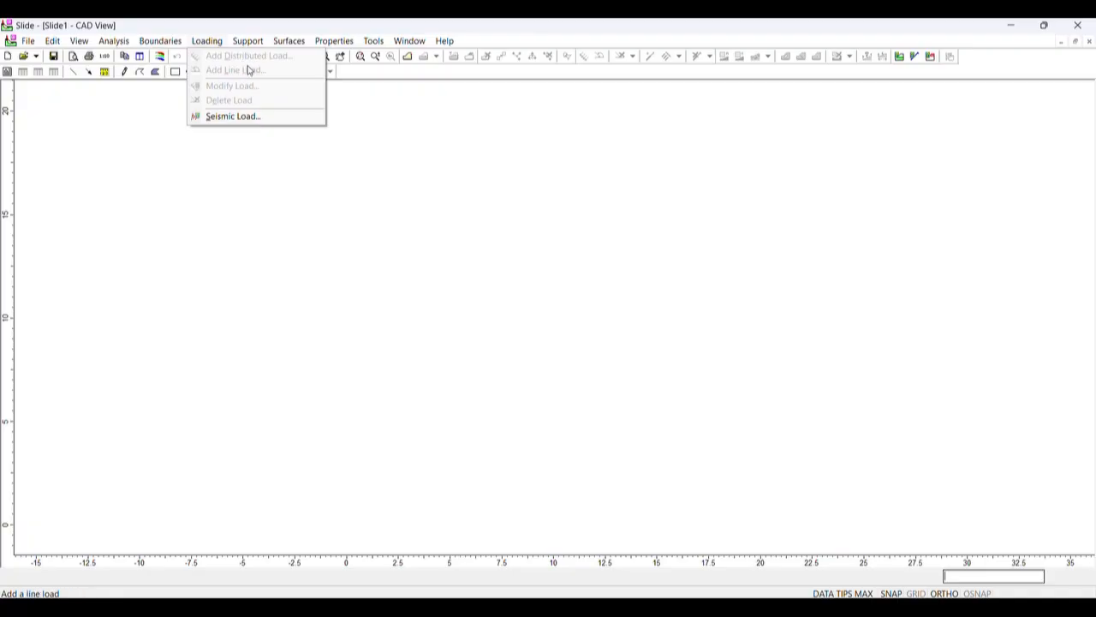
{"action": "left_click", "coordinate": [246, 41]}
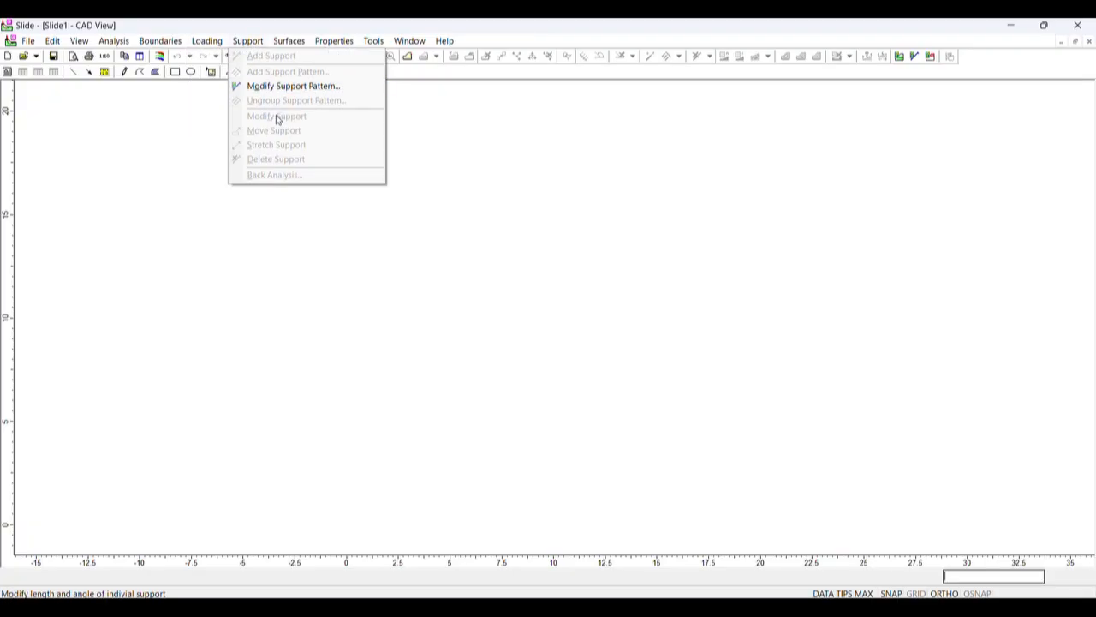
{"action": "left_click", "coordinate": [332, 41]}
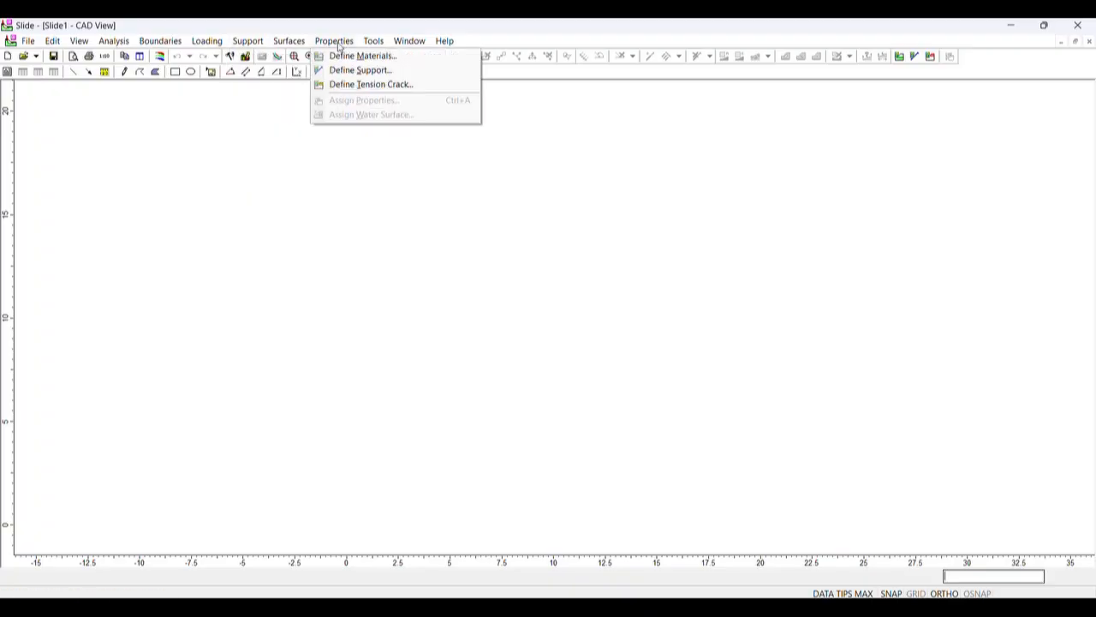
{"action": "mouse_move", "coordinate": [362, 55]}
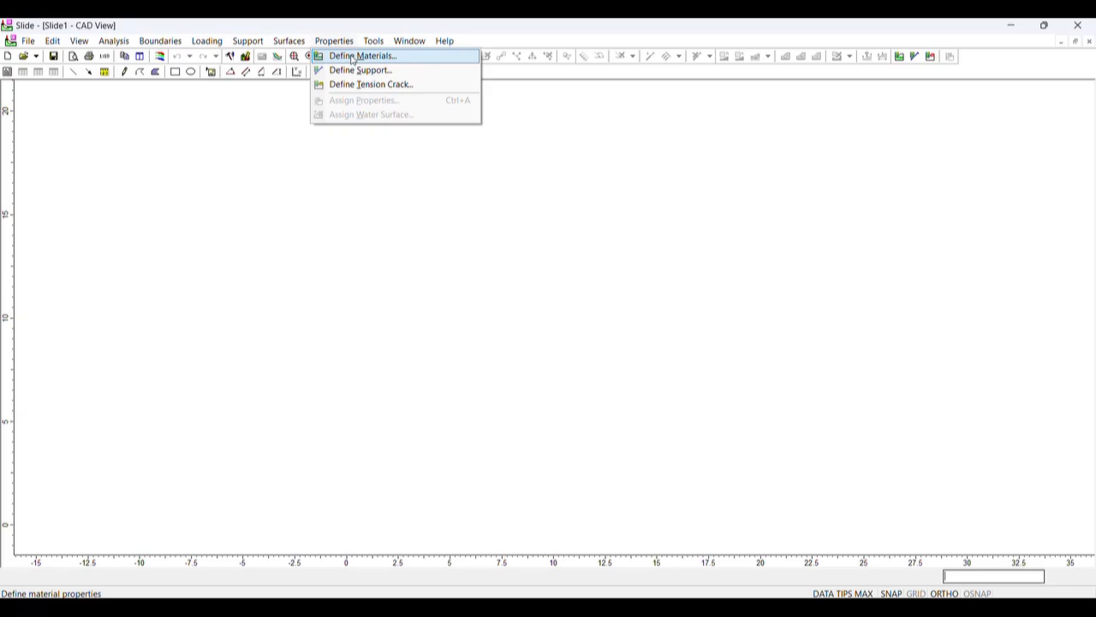
{"action": "mouse_move", "coordinate": [370, 84]}
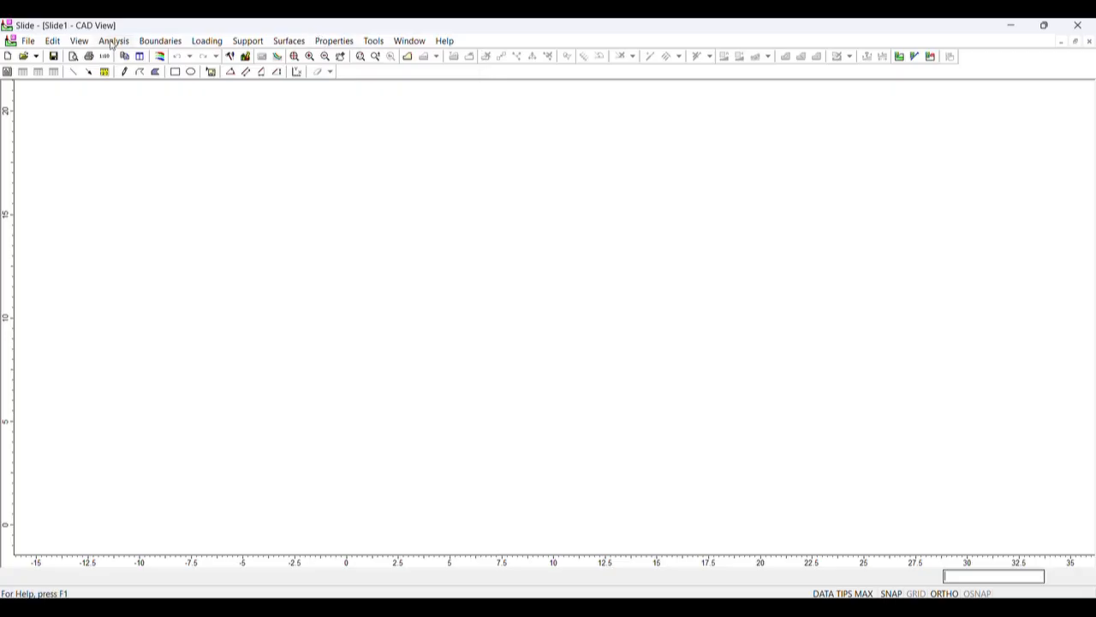
{"action": "left_click", "coordinate": [113, 41]}
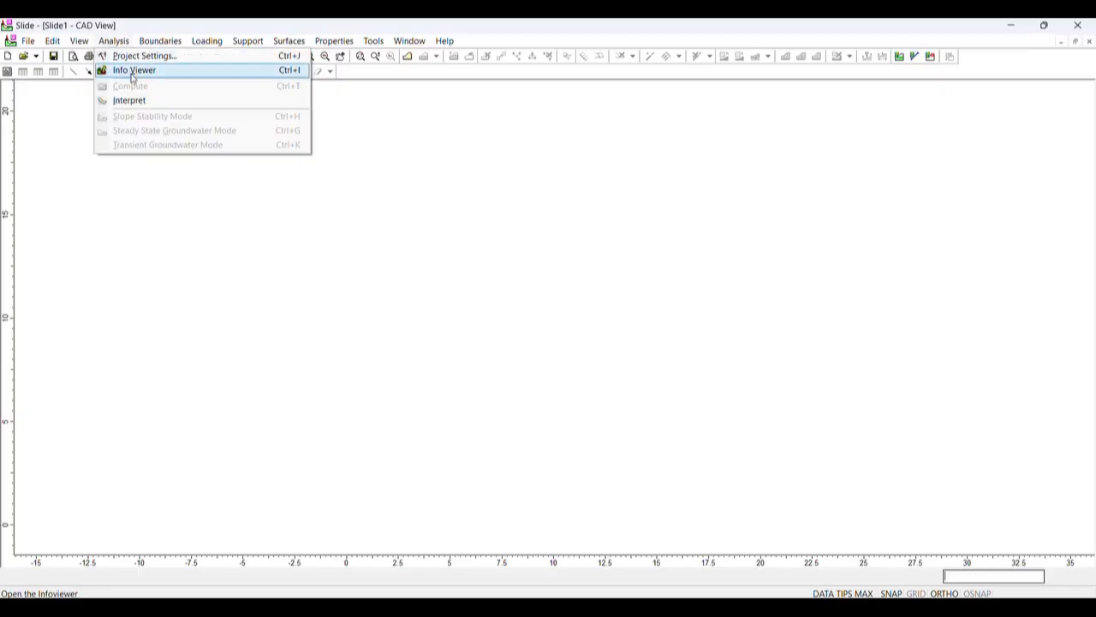
{"action": "mouse_move", "coordinate": [137, 85]}
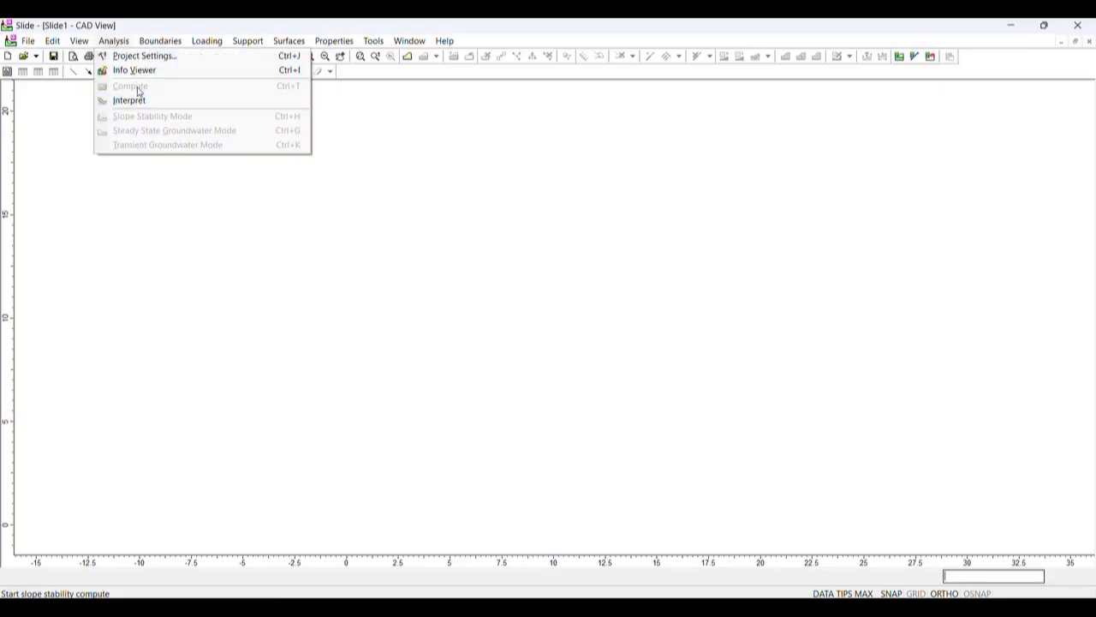
{"action": "mouse_move", "coordinate": [176, 93]}
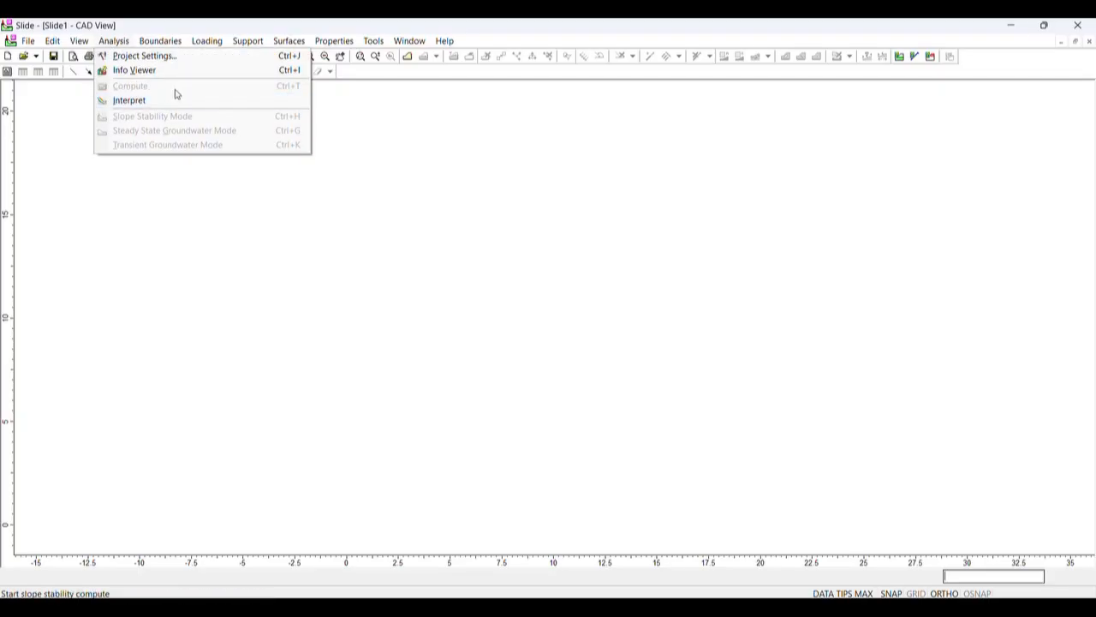
{"action": "mouse_move", "coordinate": [144, 55]}
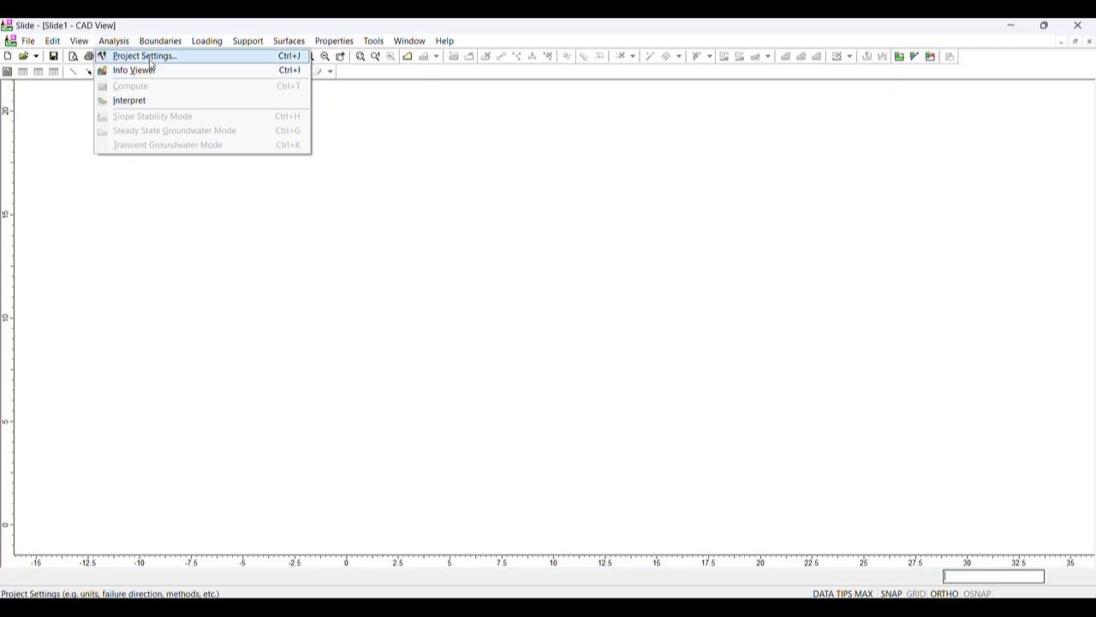
{"action": "left_click", "coordinate": [144, 55]}
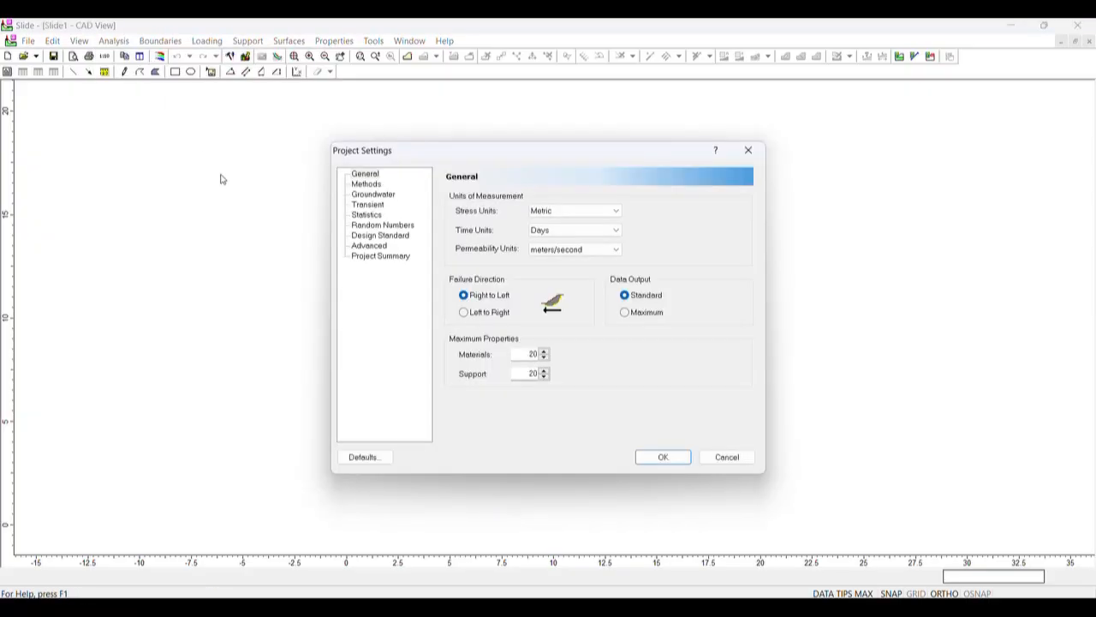
{"action": "mouse_move", "coordinate": [401, 206]}
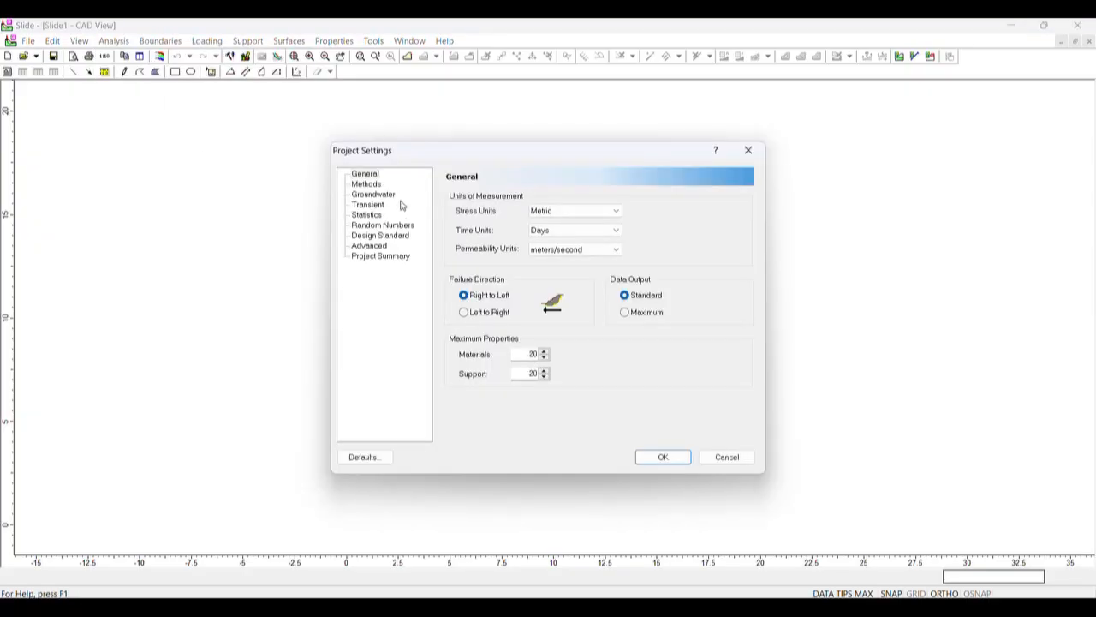
{"action": "mouse_move", "coordinate": [404, 178]}
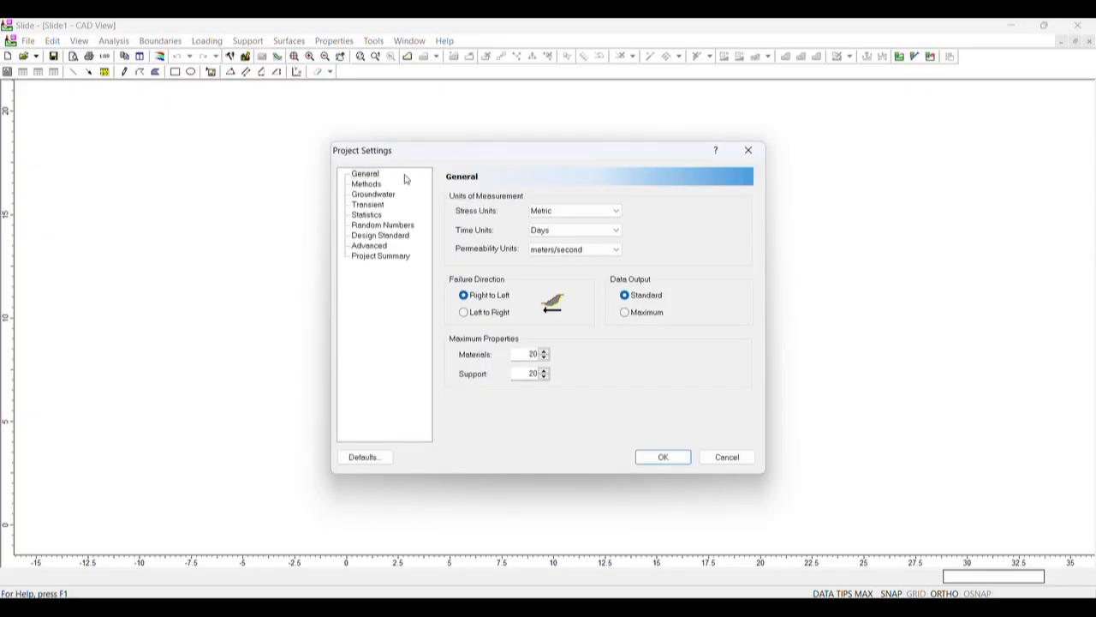
{"action": "mouse_move", "coordinate": [397, 178]}
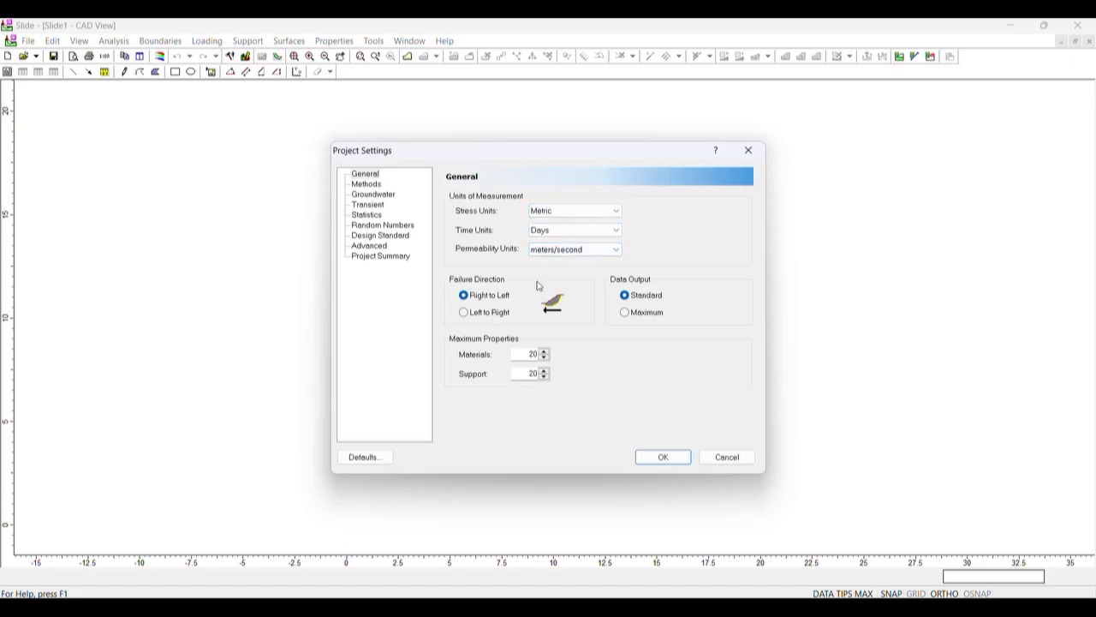
{"action": "mouse_move", "coordinate": [507, 293]}
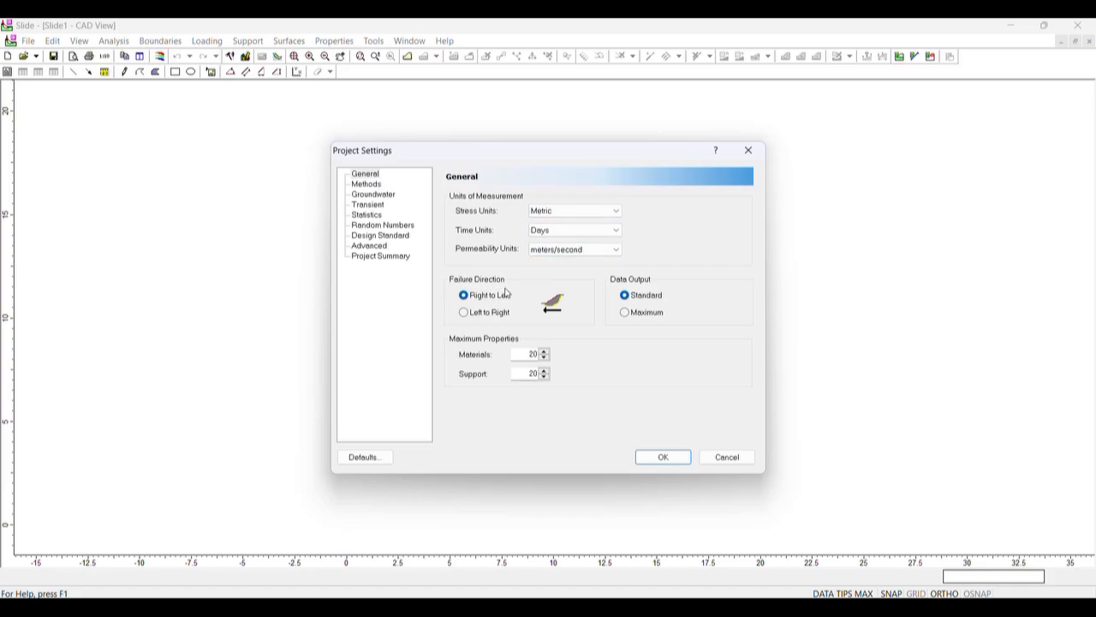
{"action": "mouse_move", "coordinate": [524, 281]}
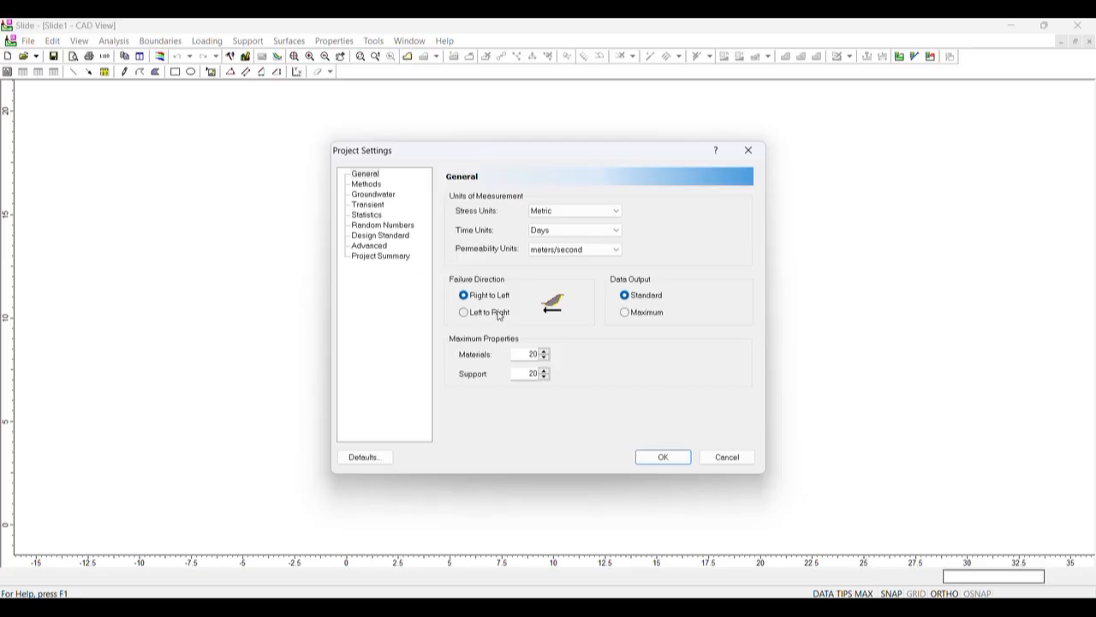
- Set the failure direction to Left to Right on the General page
{"action": "left_click", "coordinate": [463, 312]}
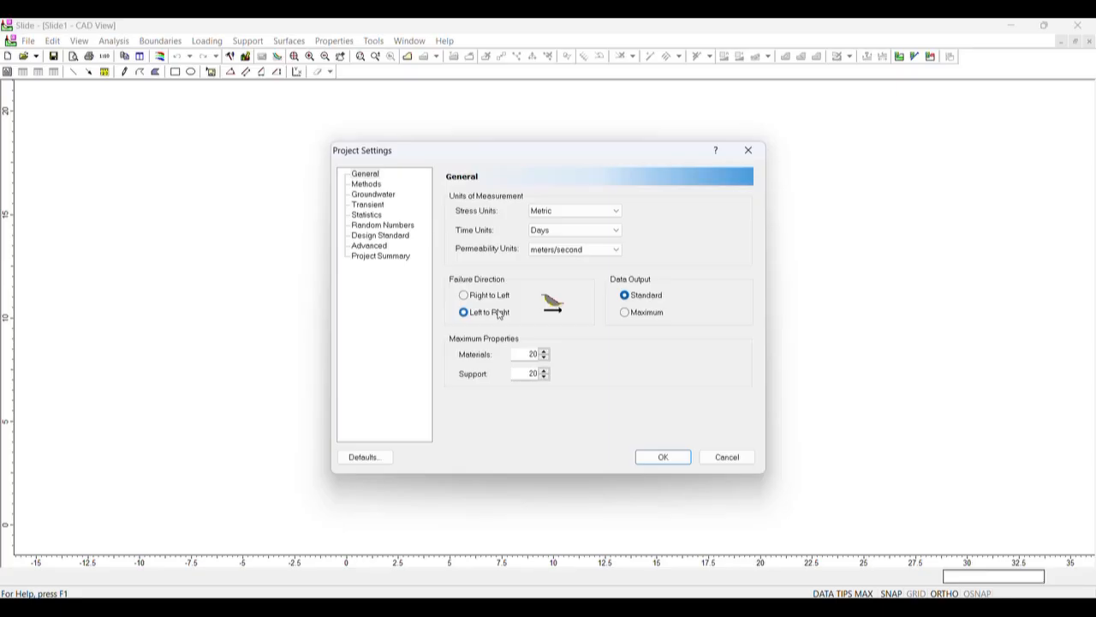
{"action": "left_click", "coordinate": [464, 294]}
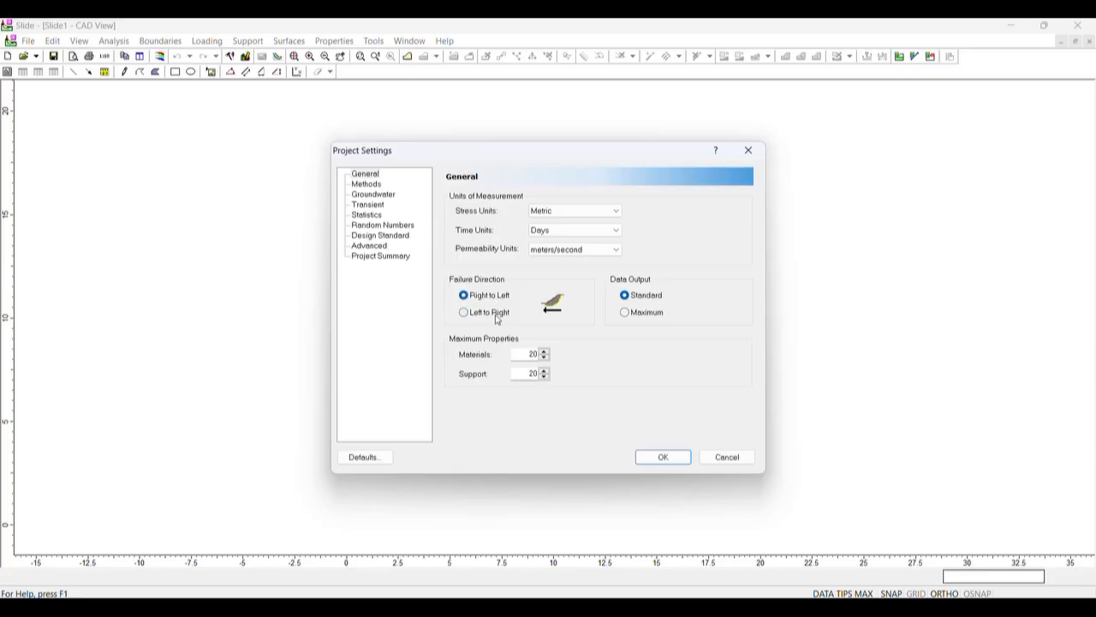
{"action": "left_click", "coordinate": [464, 312]}
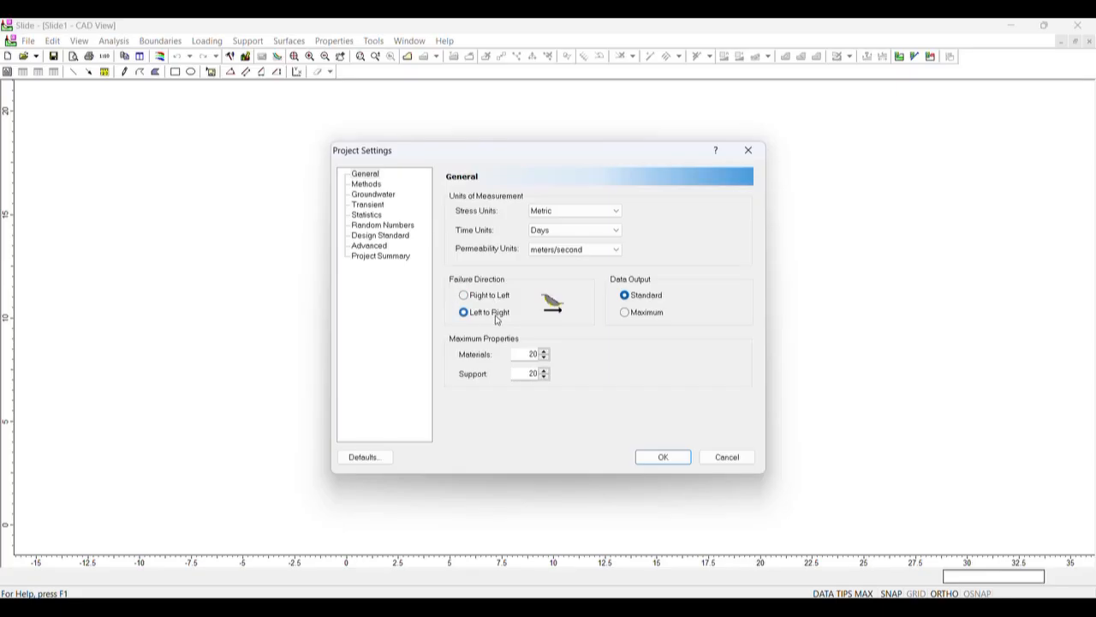
{"action": "mouse_move", "coordinate": [490, 298]}
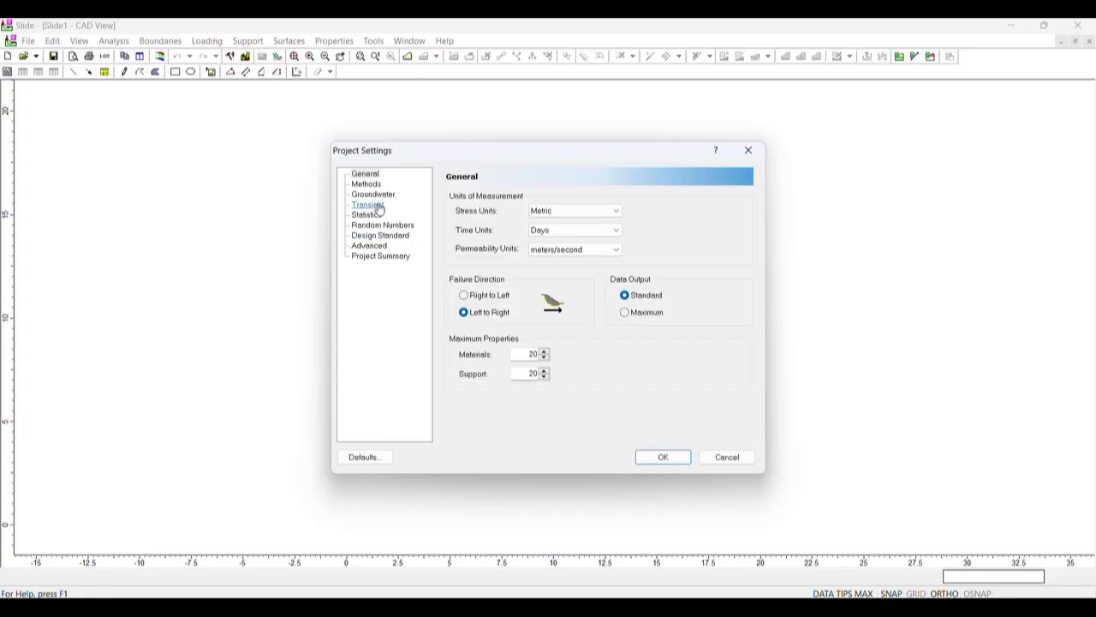
- Try Steady State FEA groundwater, revert to Water Surfaces, and review the Transient and Advanced pages
{"action": "left_click", "coordinate": [374, 193]}
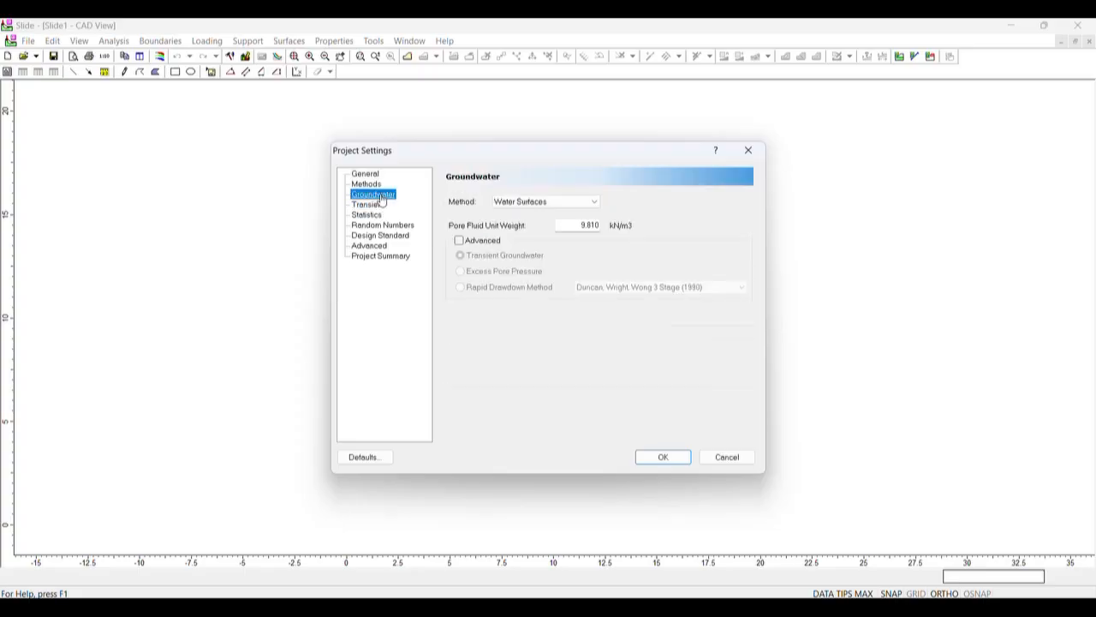
{"action": "left_click", "coordinate": [595, 201]}
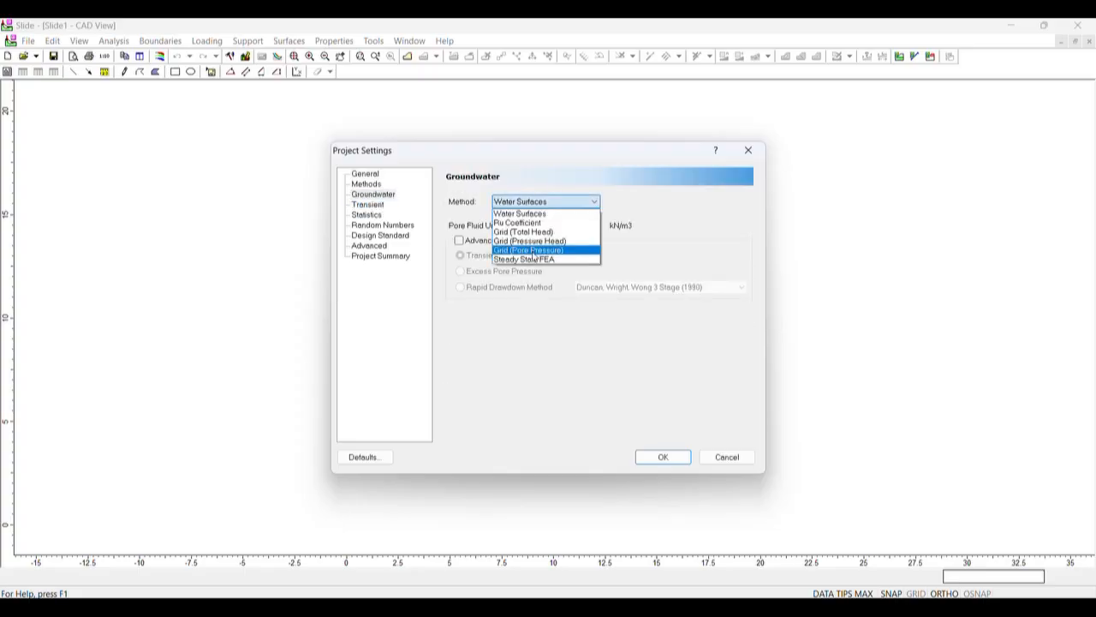
{"action": "left_click", "coordinate": [524, 259]}
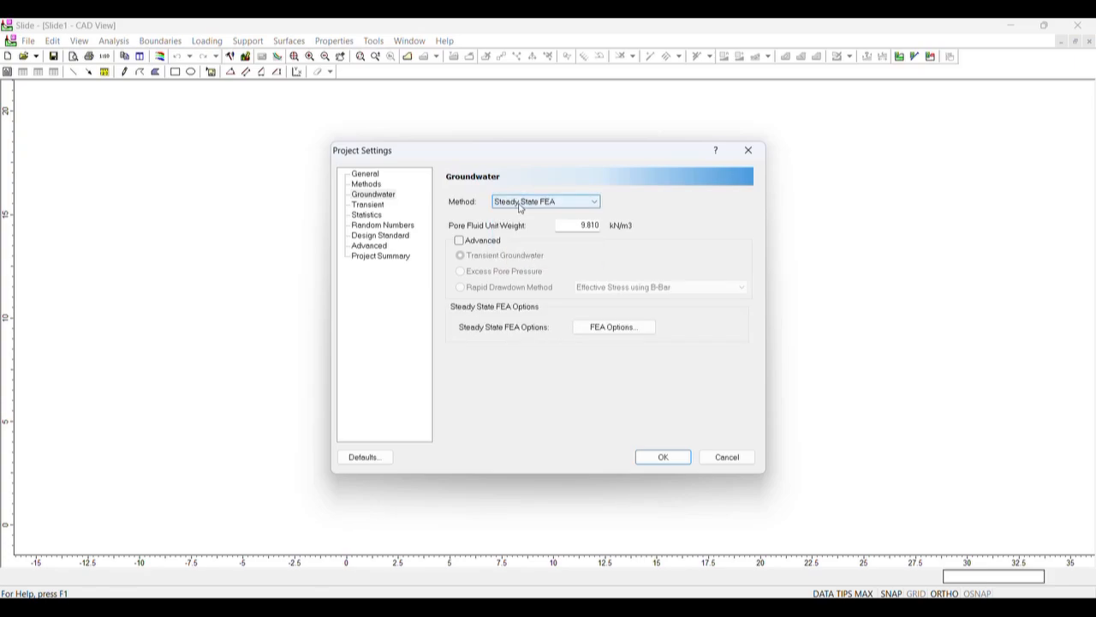
{"action": "left_click", "coordinate": [593, 202]}
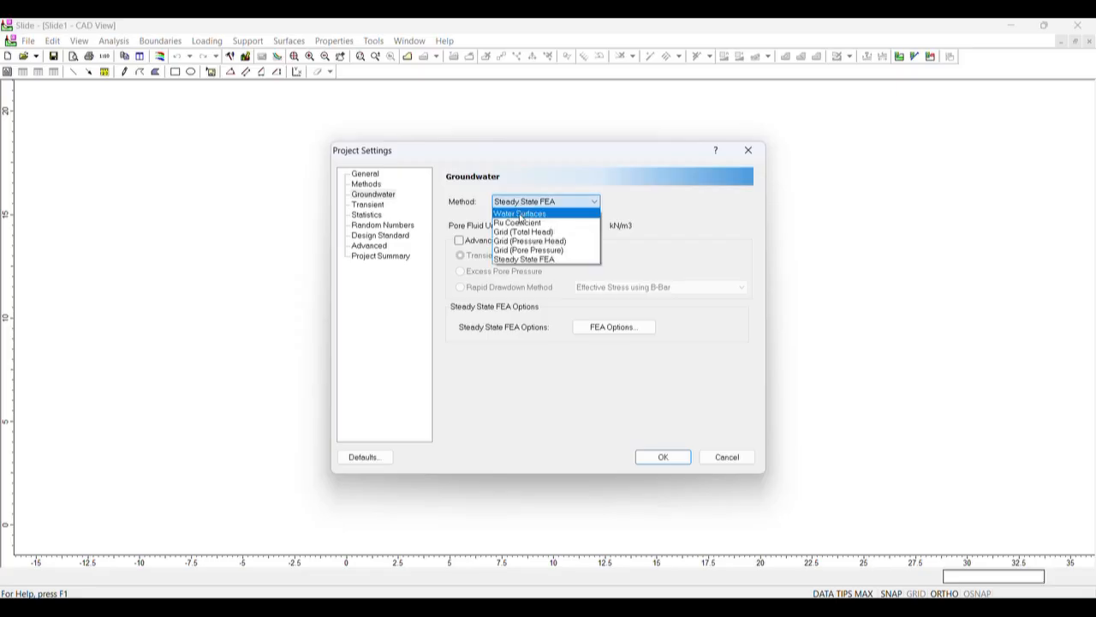
{"action": "left_click", "coordinate": [521, 212]}
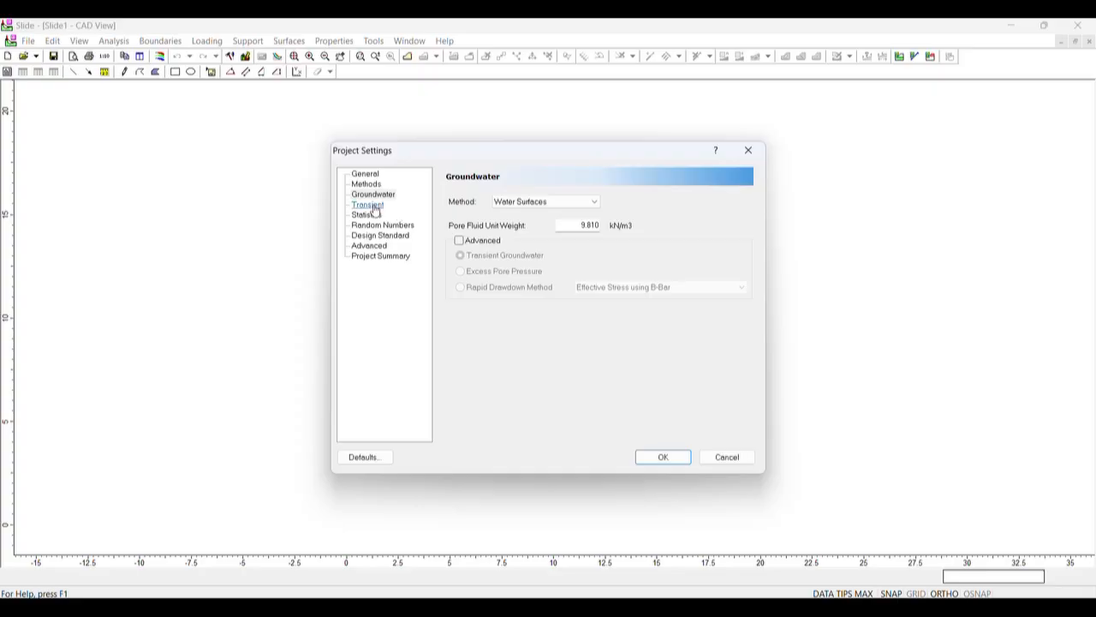
{"action": "left_click", "coordinate": [366, 205]}
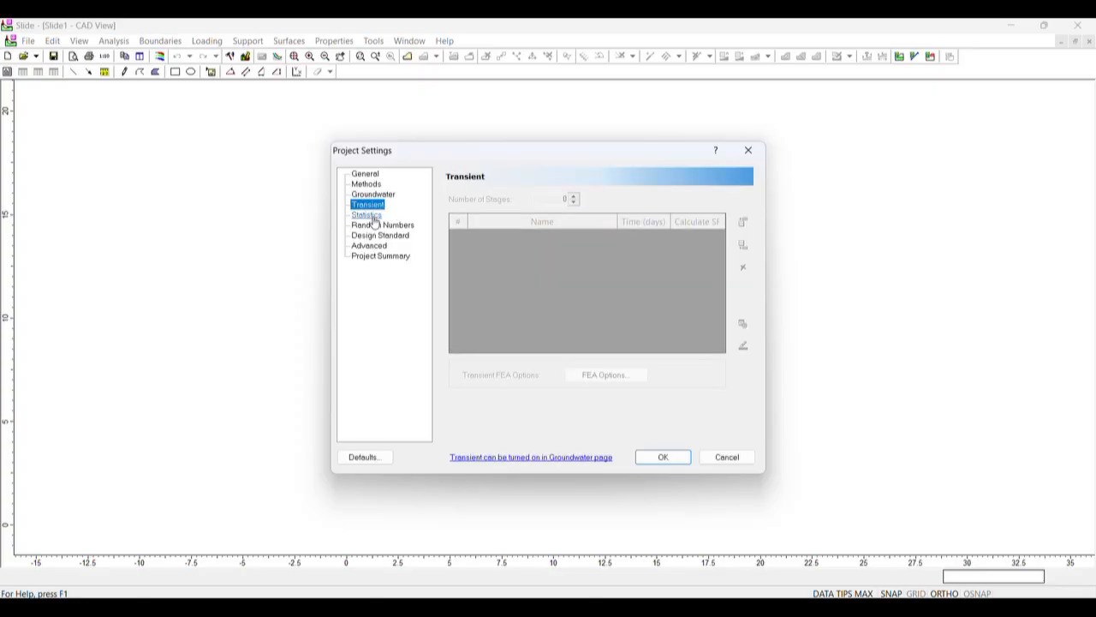
{"action": "mouse_move", "coordinate": [373, 195]}
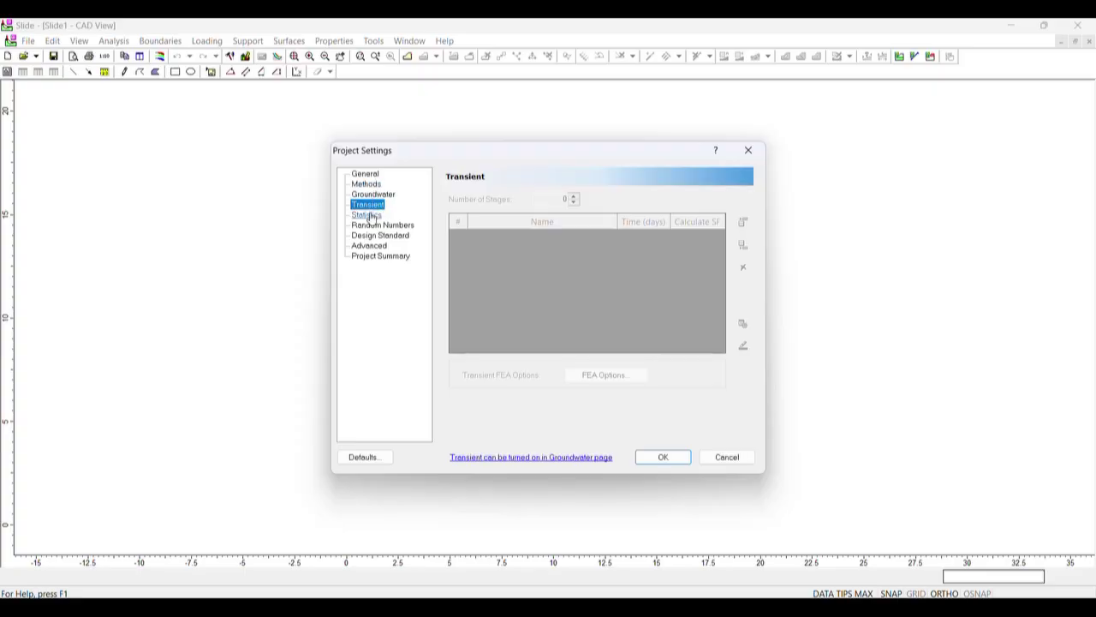
{"action": "left_click", "coordinate": [368, 247]}
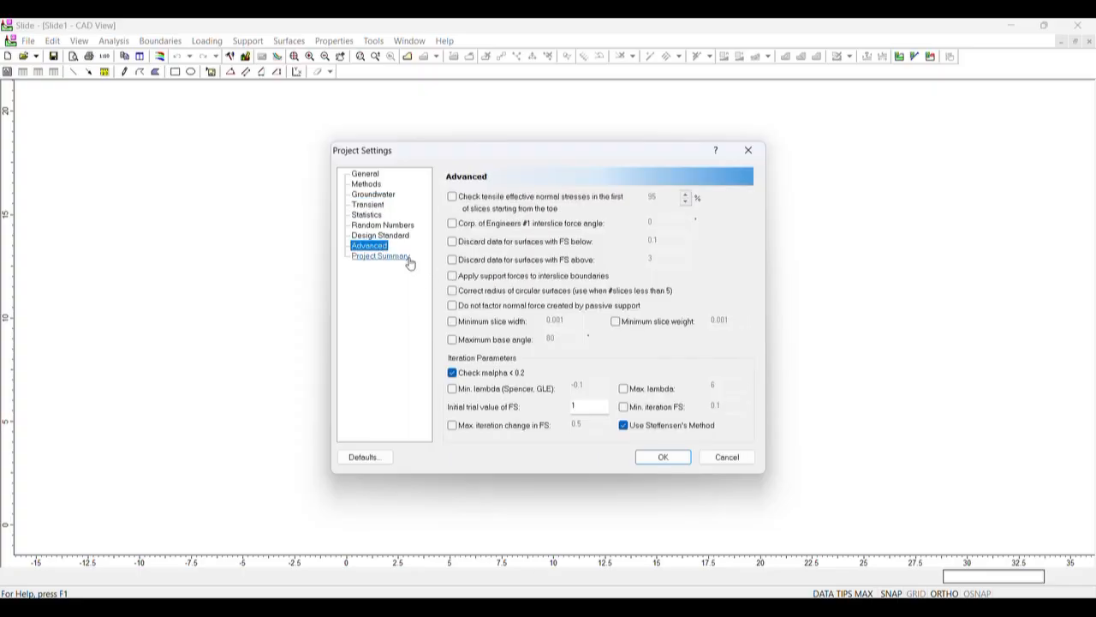
{"action": "mouse_move", "coordinate": [387, 192]}
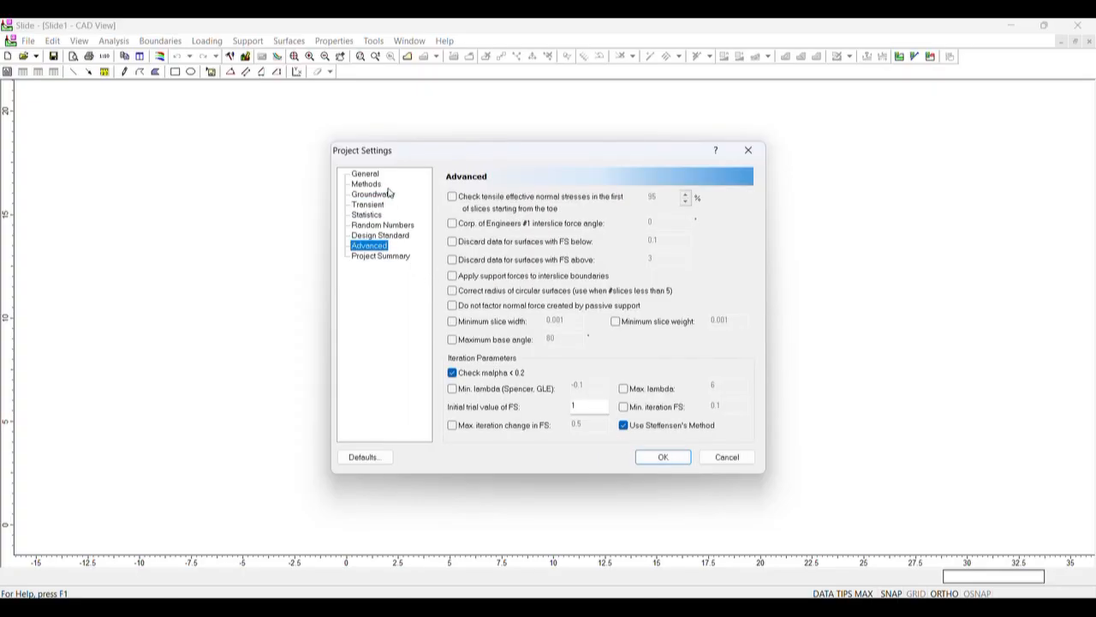
{"action": "left_click", "coordinate": [365, 173]}
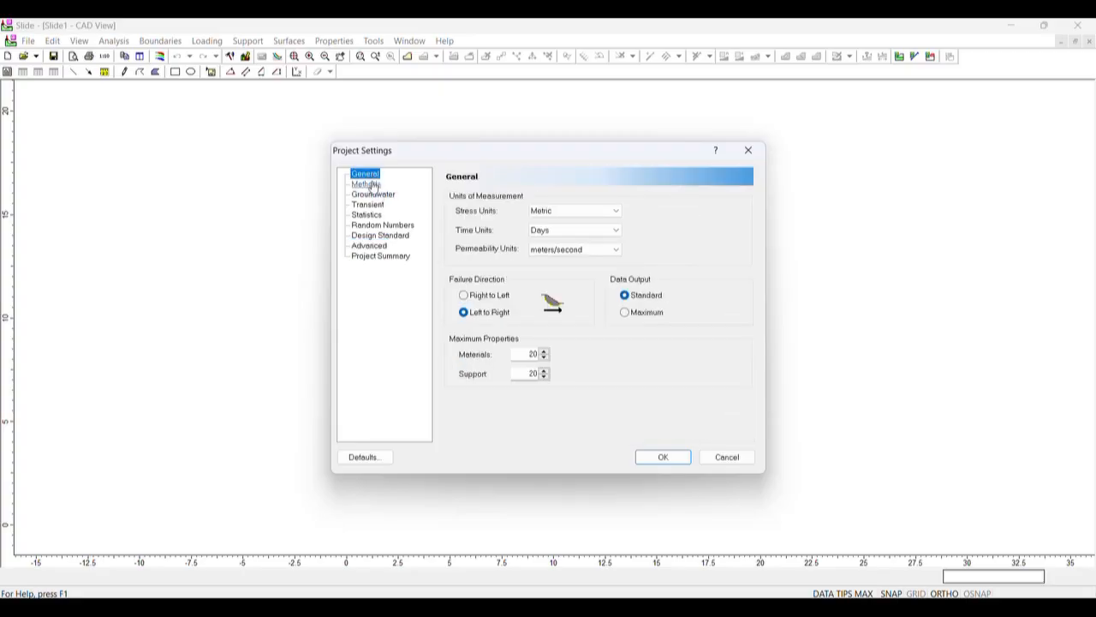
- Add GLE/Morgenstern-Price and Janbu simplified to Bishop simplified and close Project Settings with OK
{"action": "left_click", "coordinate": [366, 184]}
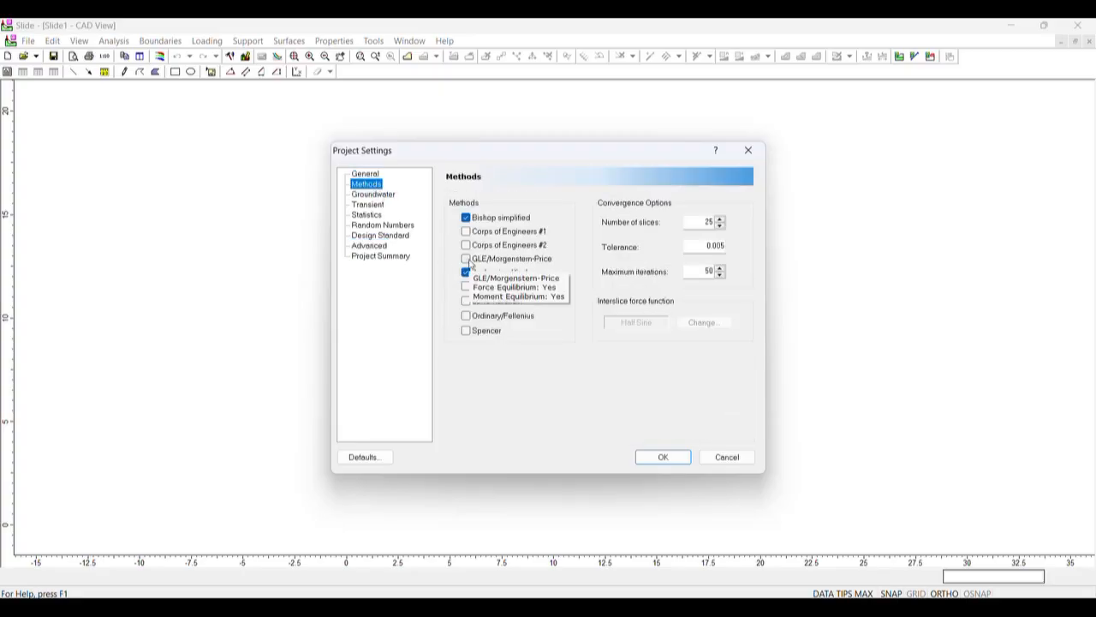
{"action": "left_click", "coordinate": [466, 258]}
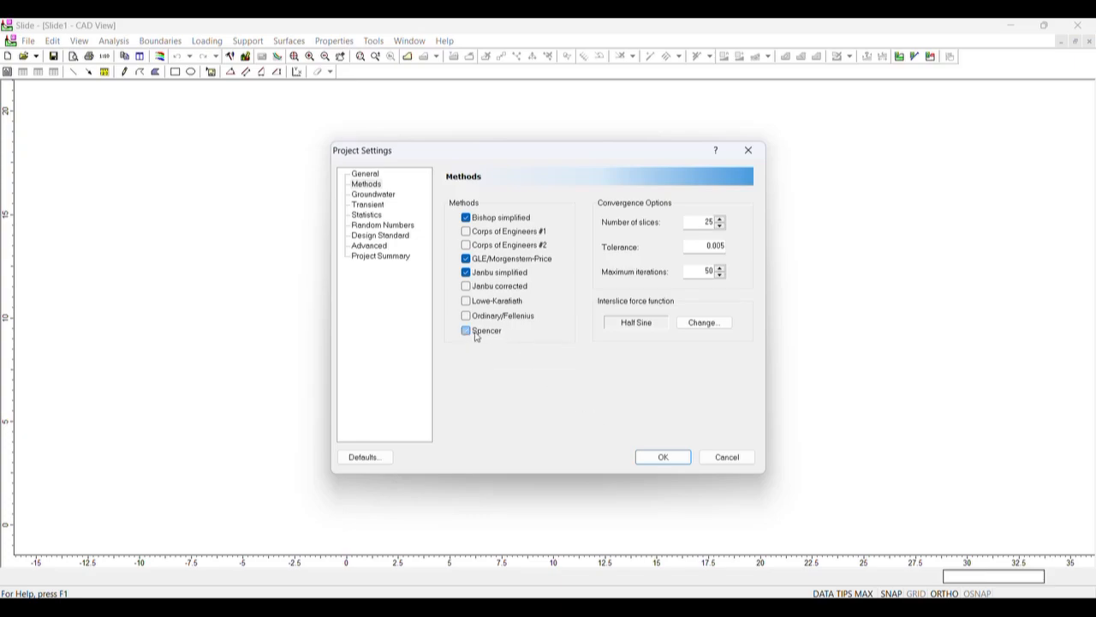
{"action": "left_click", "coordinate": [662, 456]}
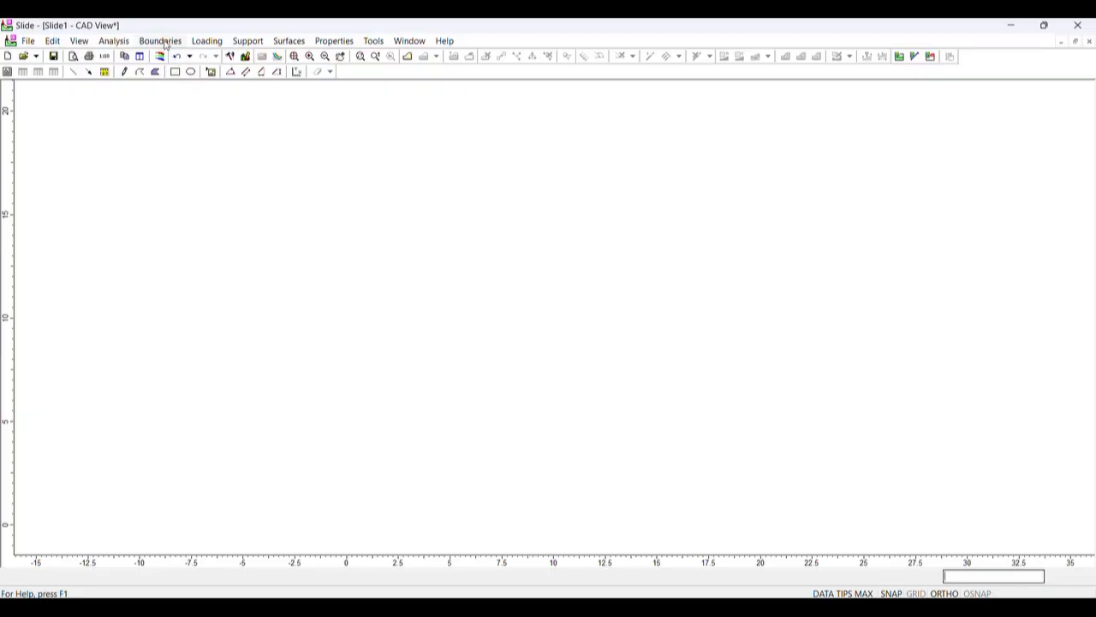
{"action": "left_click", "coordinate": [161, 41]}
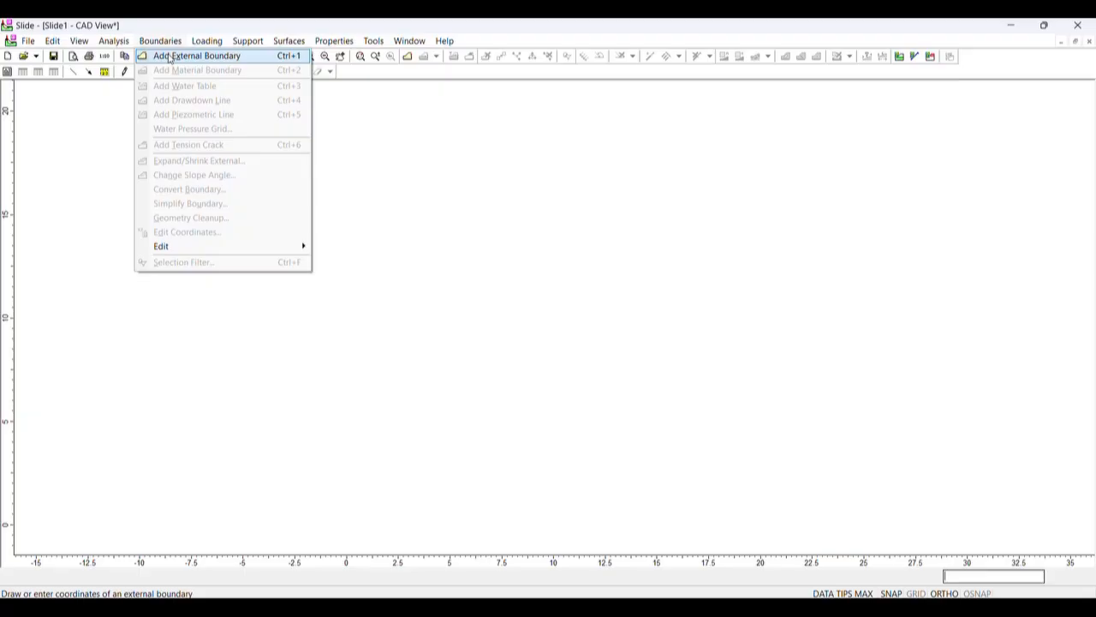
{"action": "left_click", "coordinate": [27, 42]}
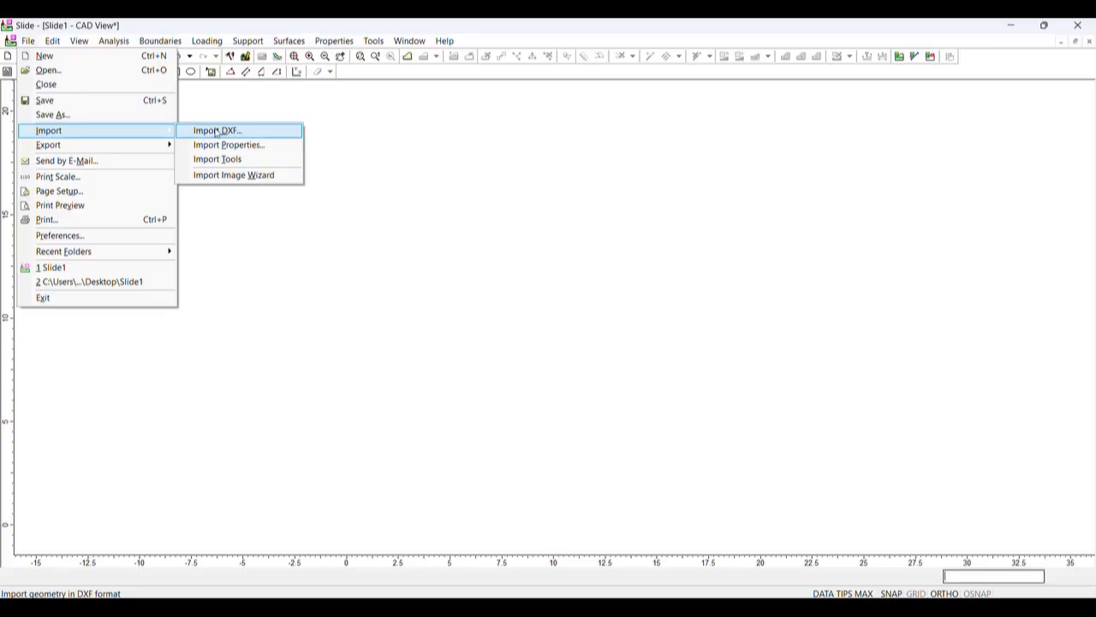
{"action": "mouse_move", "coordinate": [218, 160]}
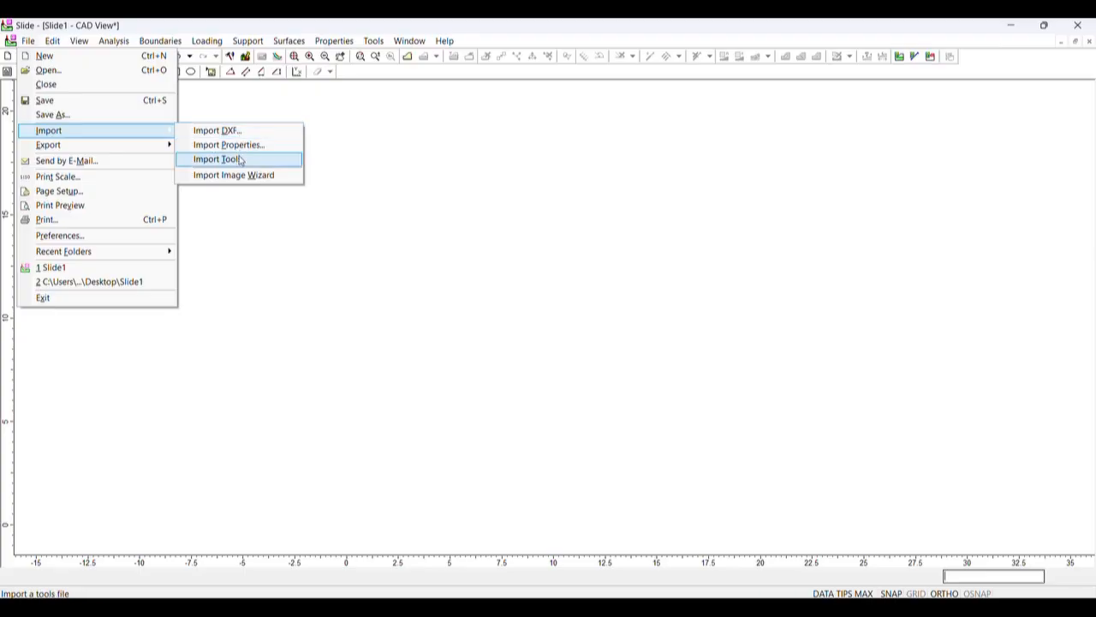
{"action": "mouse_move", "coordinate": [215, 131]}
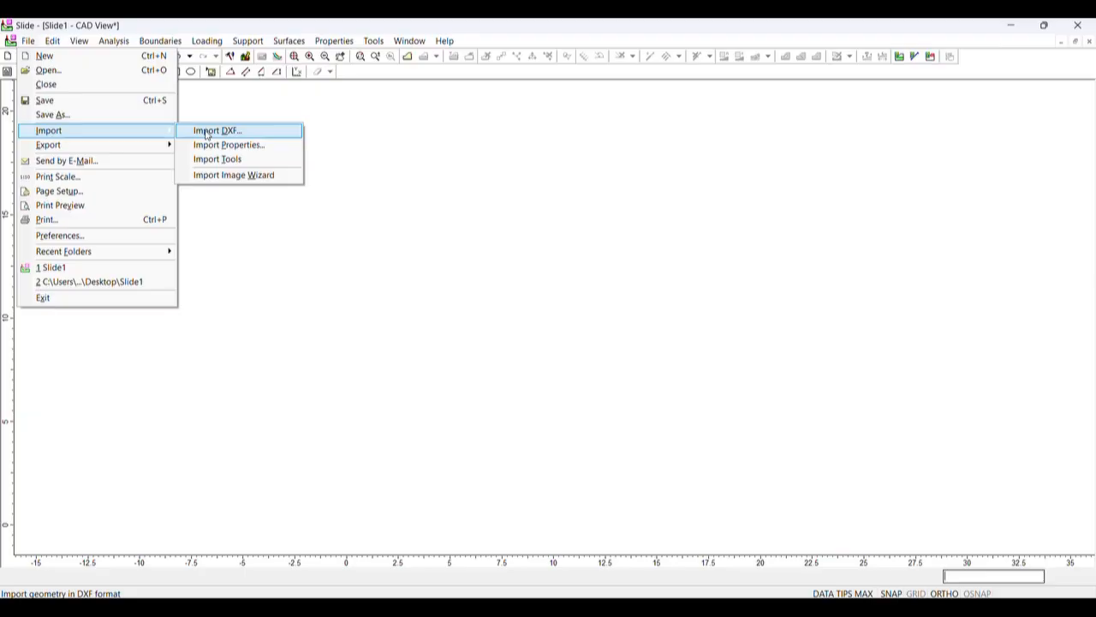
{"action": "left_click", "coordinate": [161, 41]}
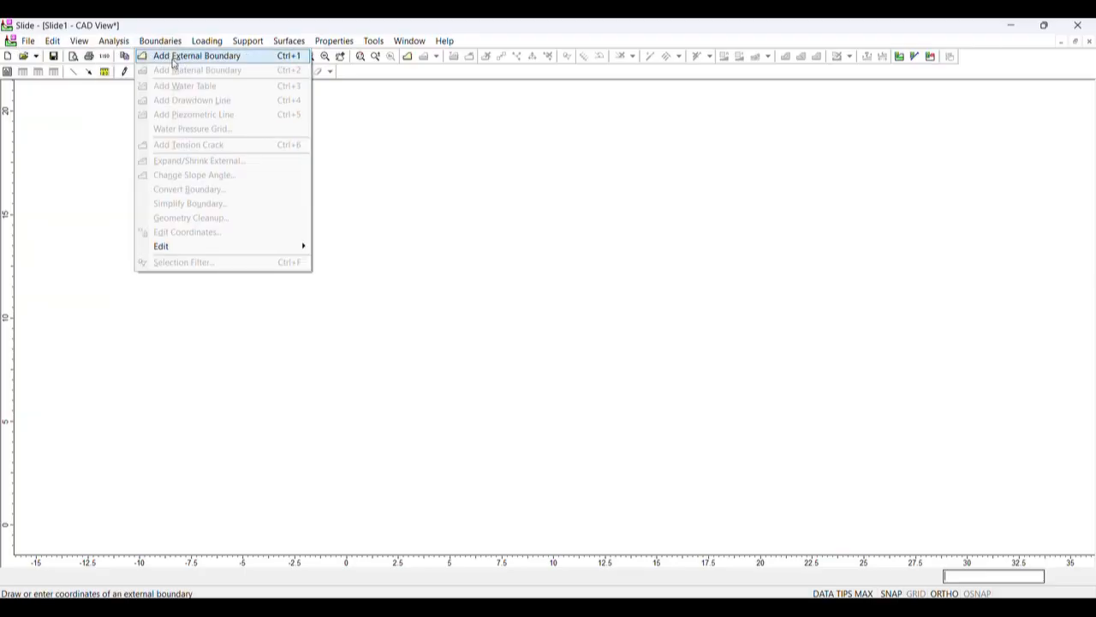
{"action": "left_click", "coordinate": [195, 55]}
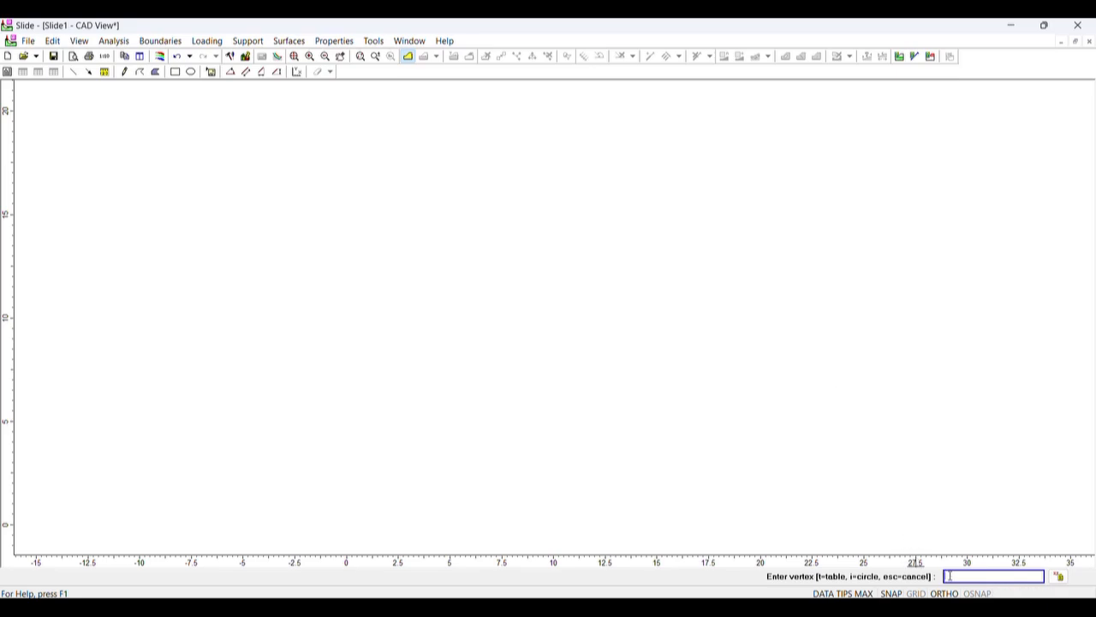
{"action": "mouse_move", "coordinate": [305, 380]}
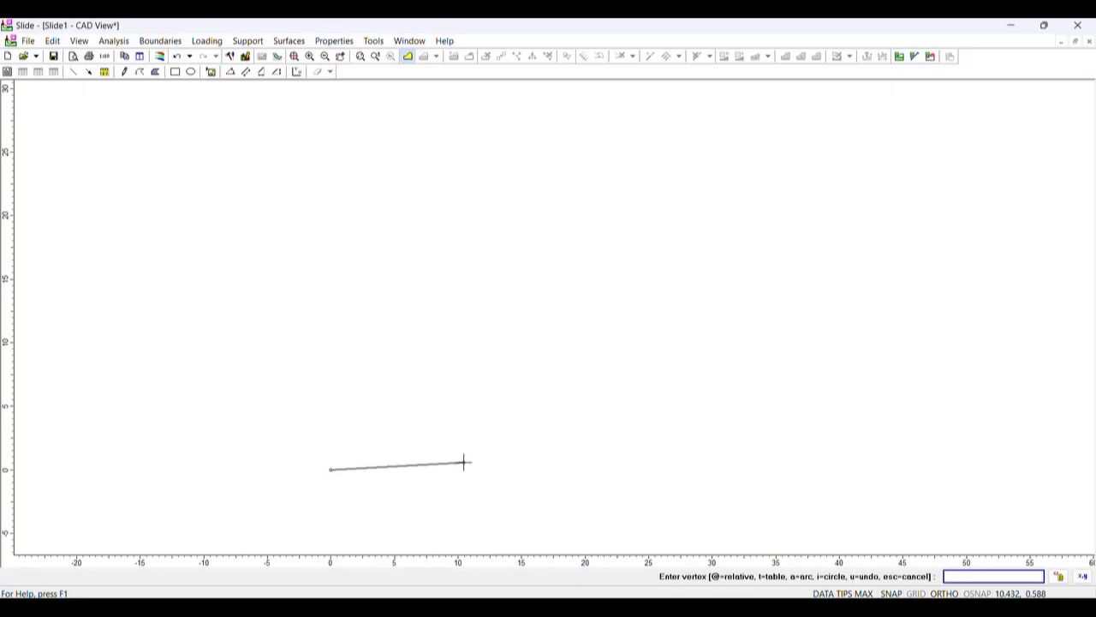
- Enter the remaining vertices at 50.0 and close the stepped slope external boundary
{"action": "type", "text": "50.0"}
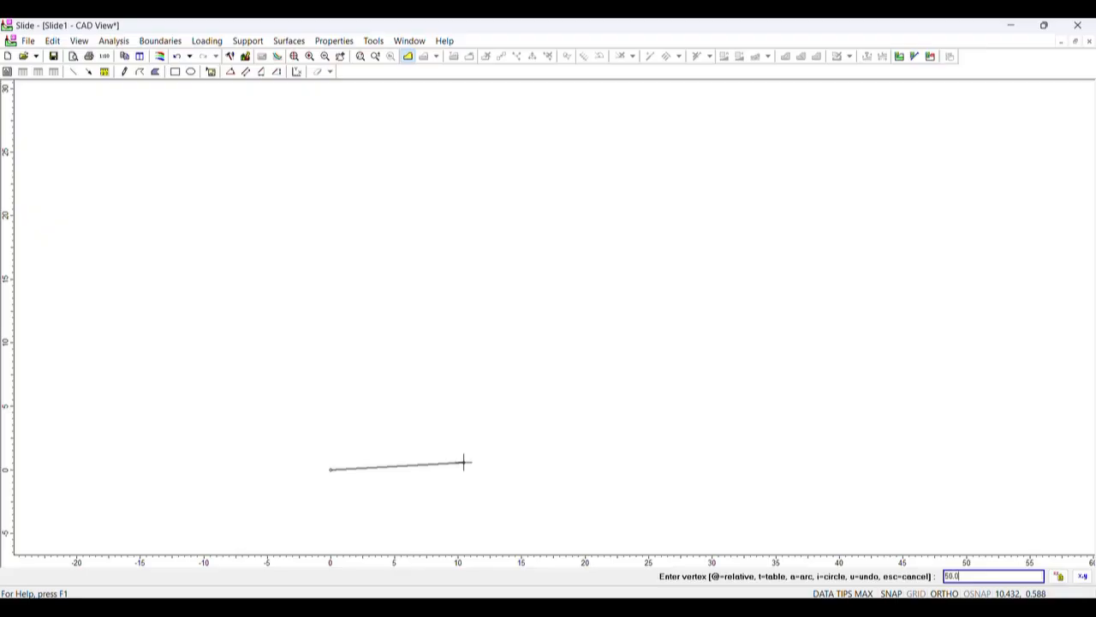
{"action": "key", "text": "Return"}
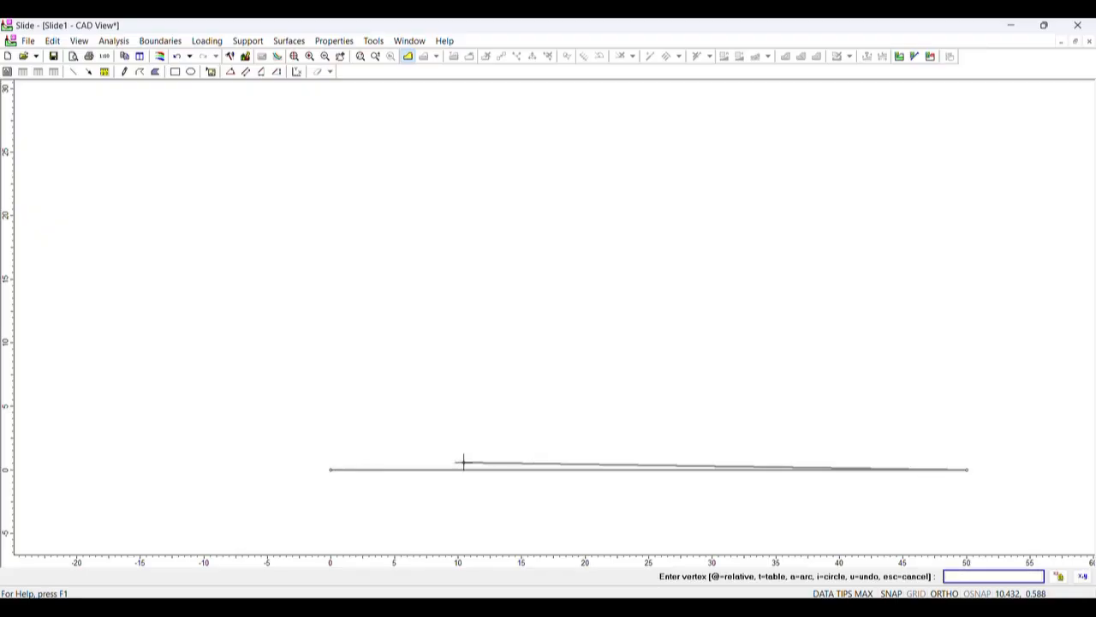
{"action": "left_click", "coordinate": [966, 358]}
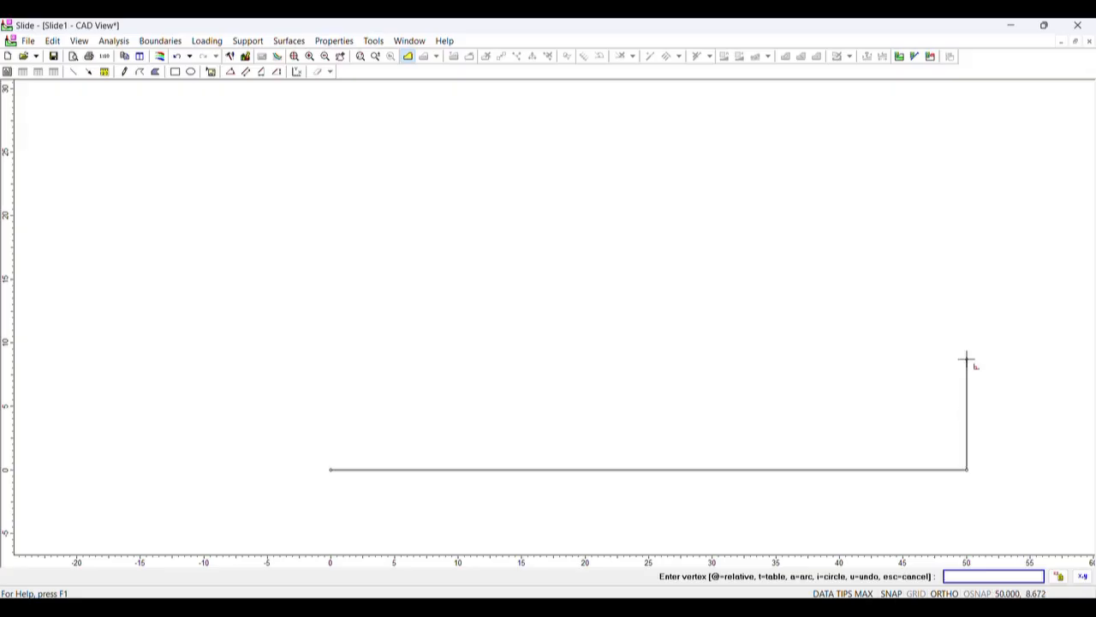
{"action": "type", "text": "50."}
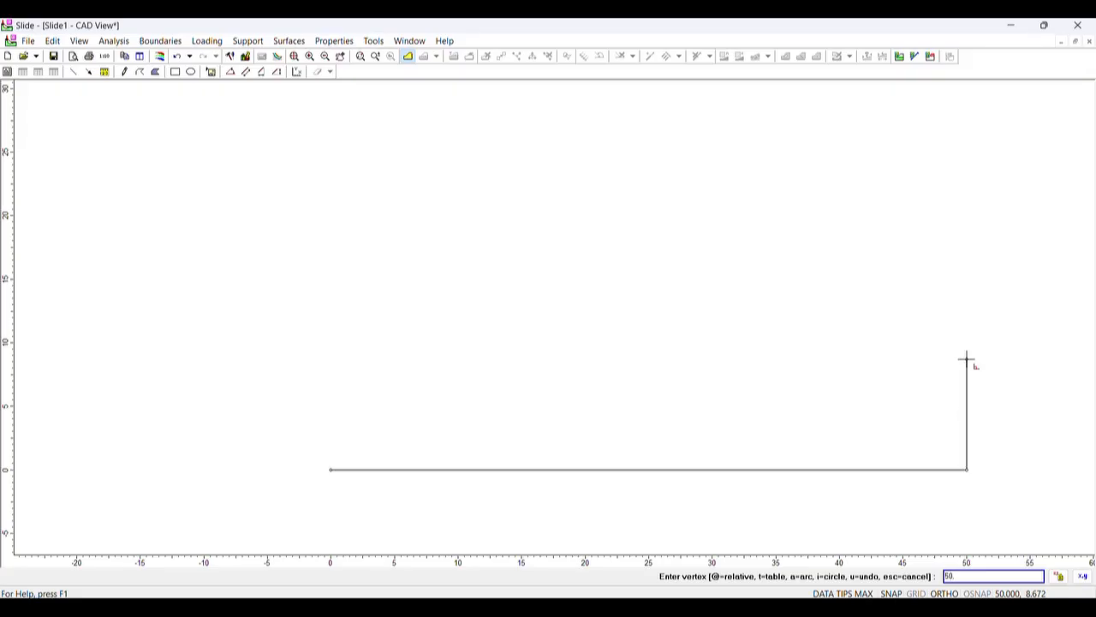
{"action": "left_click", "coordinate": [966, 154]}
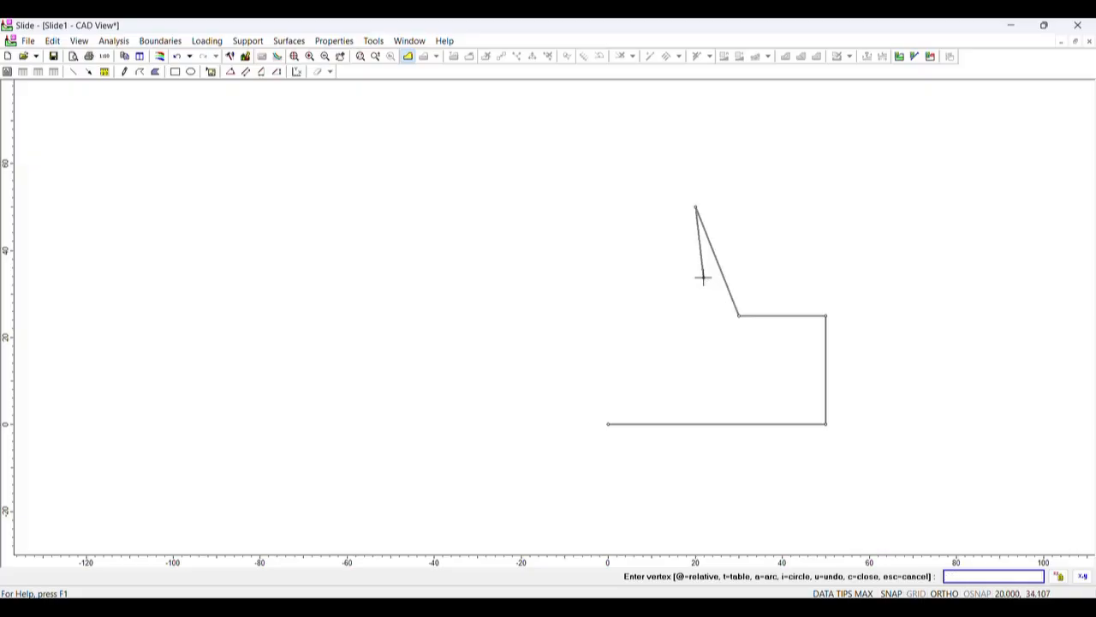
{"action": "mouse_move", "coordinate": [654, 250]}
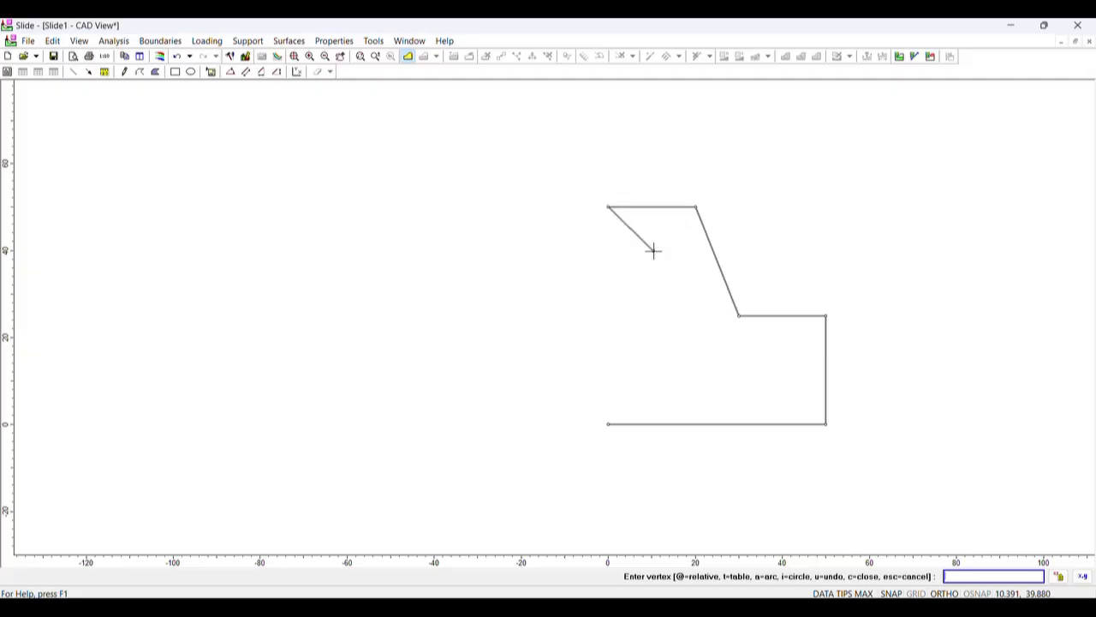
{"action": "left_click", "coordinate": [608, 423]}
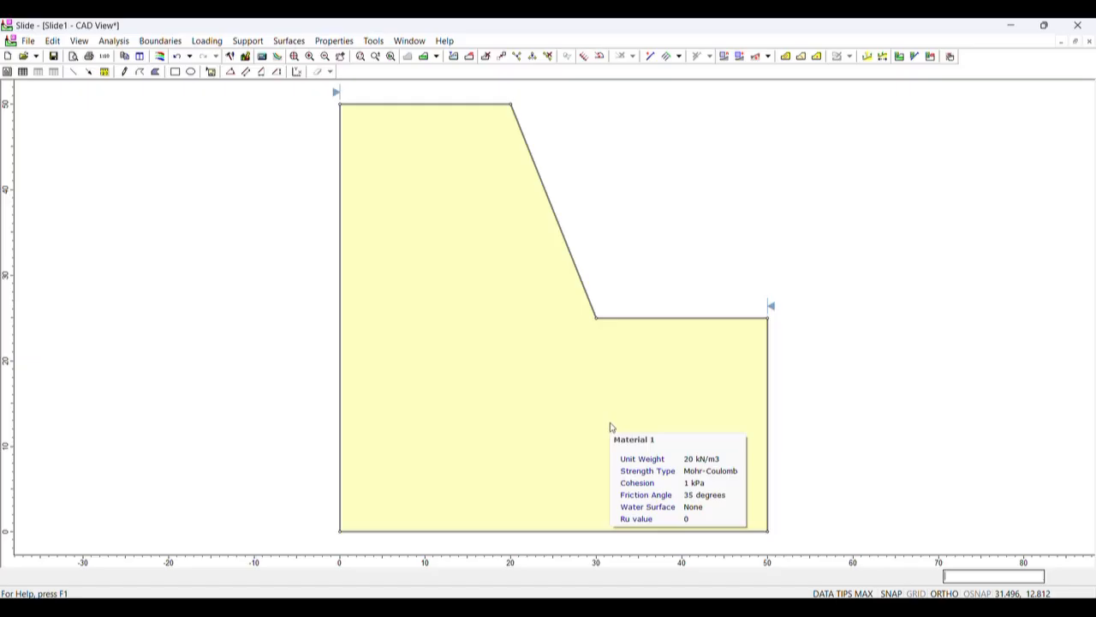
{"action": "mouse_move", "coordinate": [490, 329]}
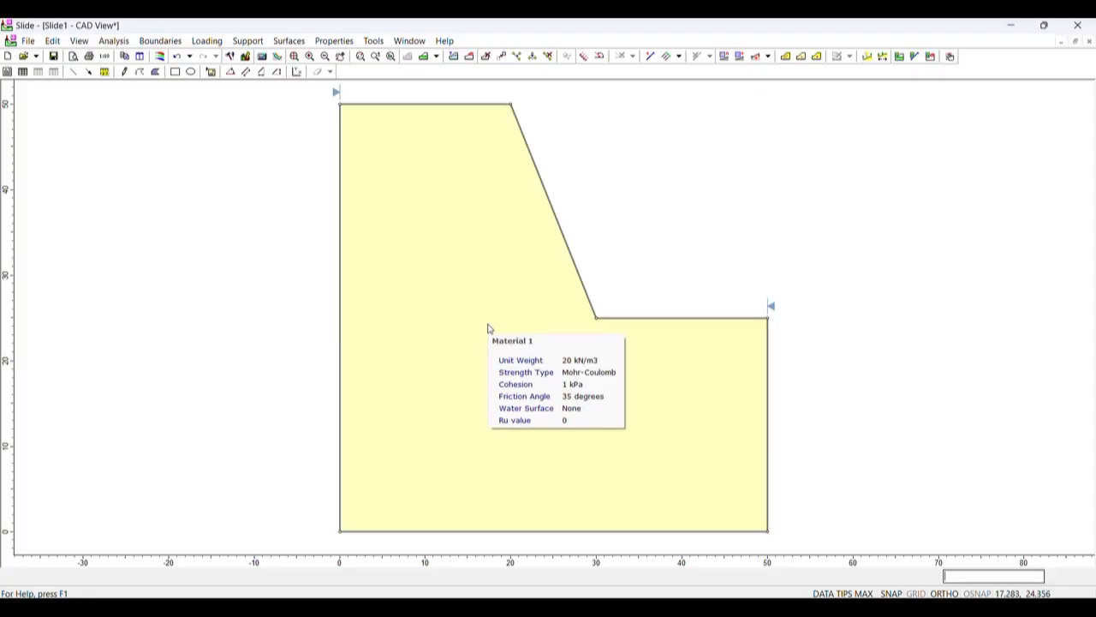
{"action": "mouse_move", "coordinate": [514, 330]}
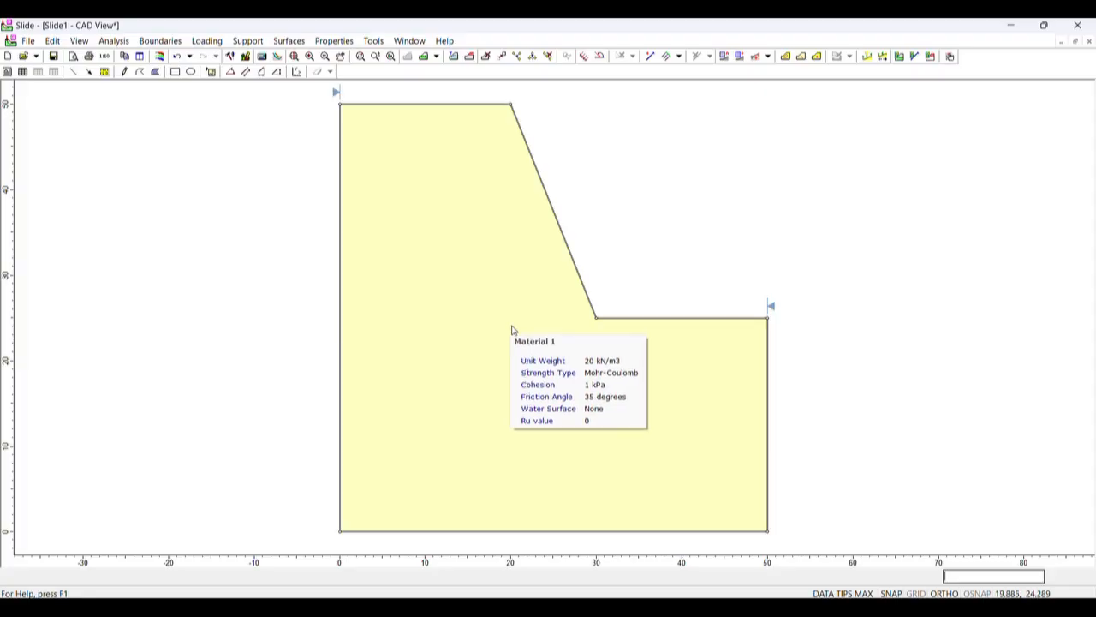
{"action": "mouse_move", "coordinate": [596, 192]}
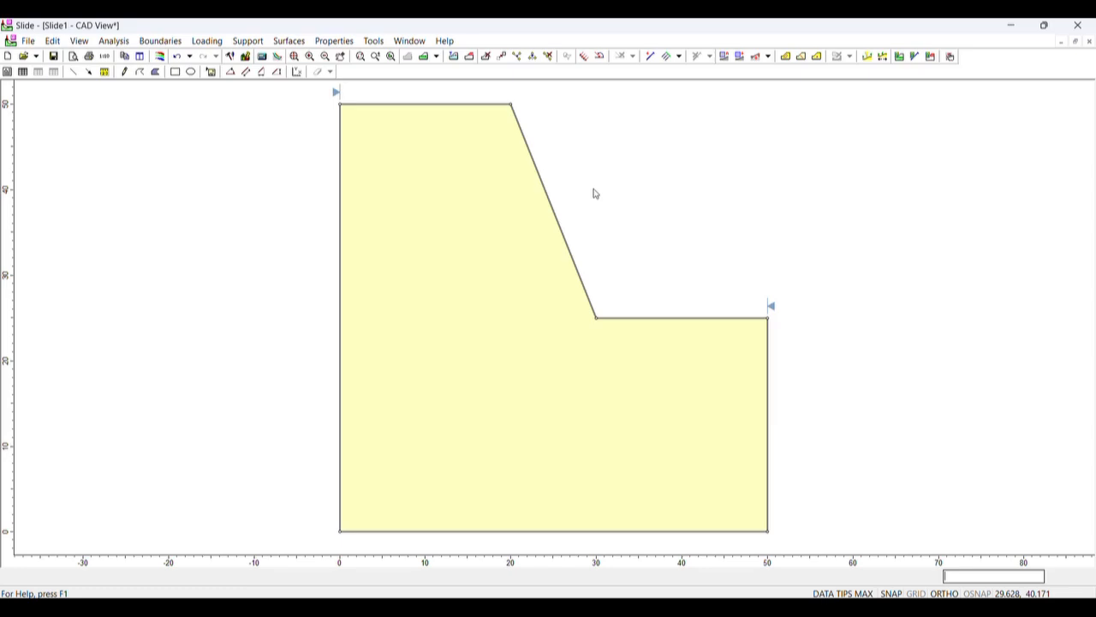
{"action": "left_click", "coordinate": [161, 41]}
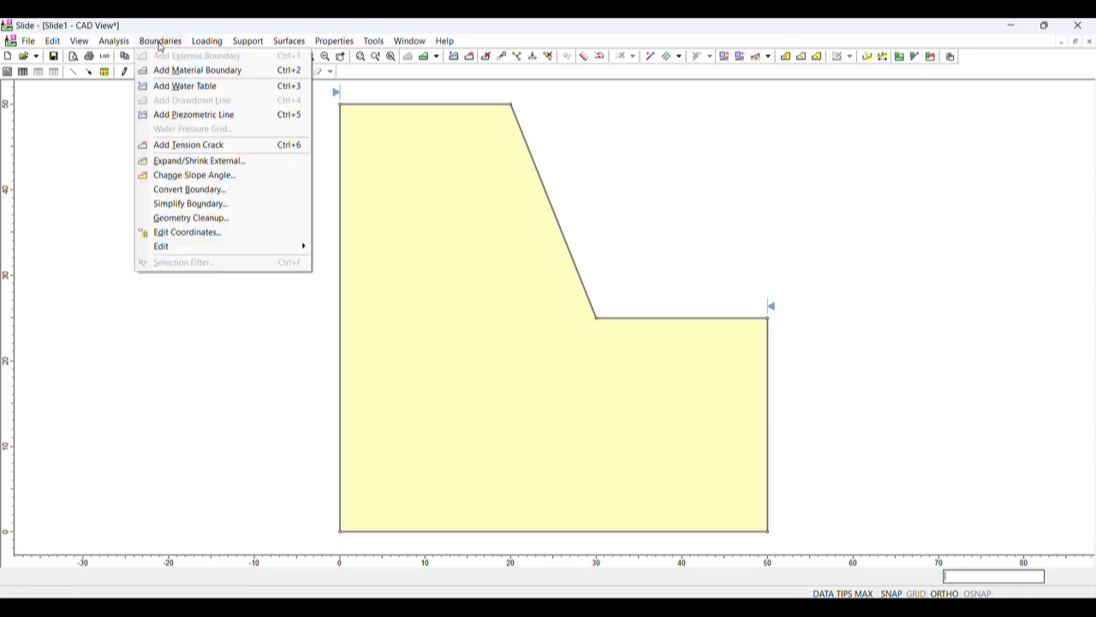
{"action": "mouse_move", "coordinate": [185, 86]}
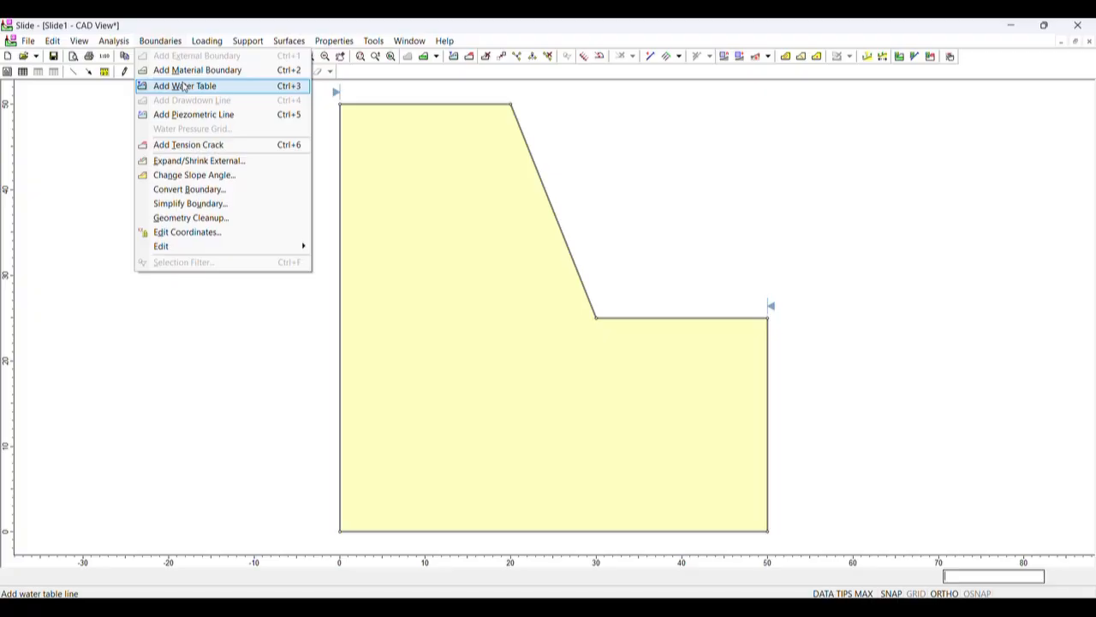
{"action": "left_click", "coordinate": [183, 86]}
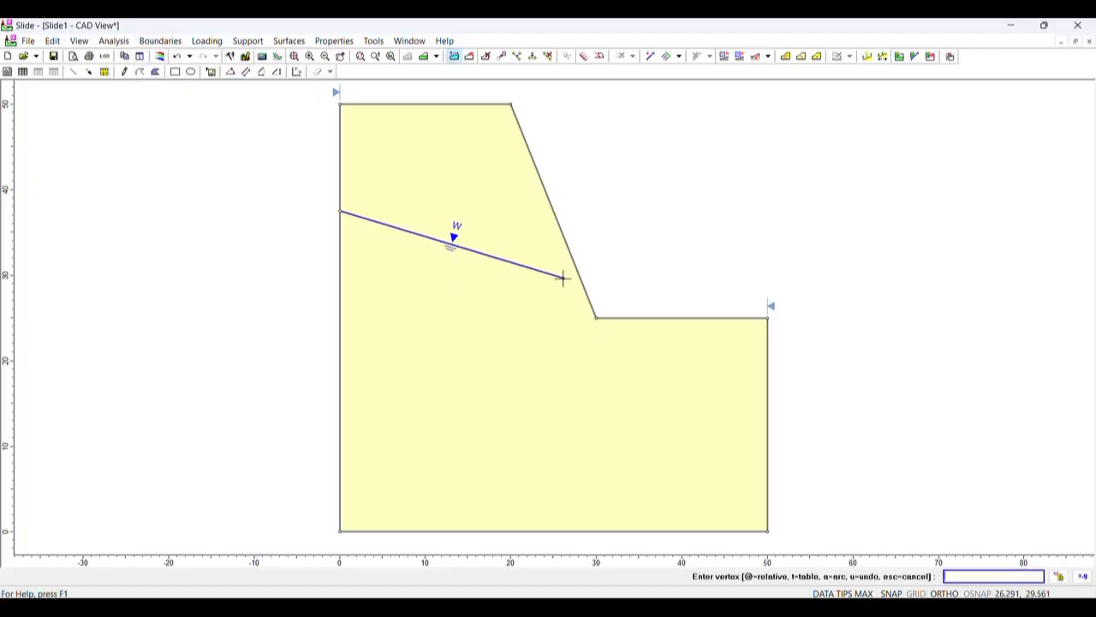
{"action": "left_click", "coordinate": [582, 281]}
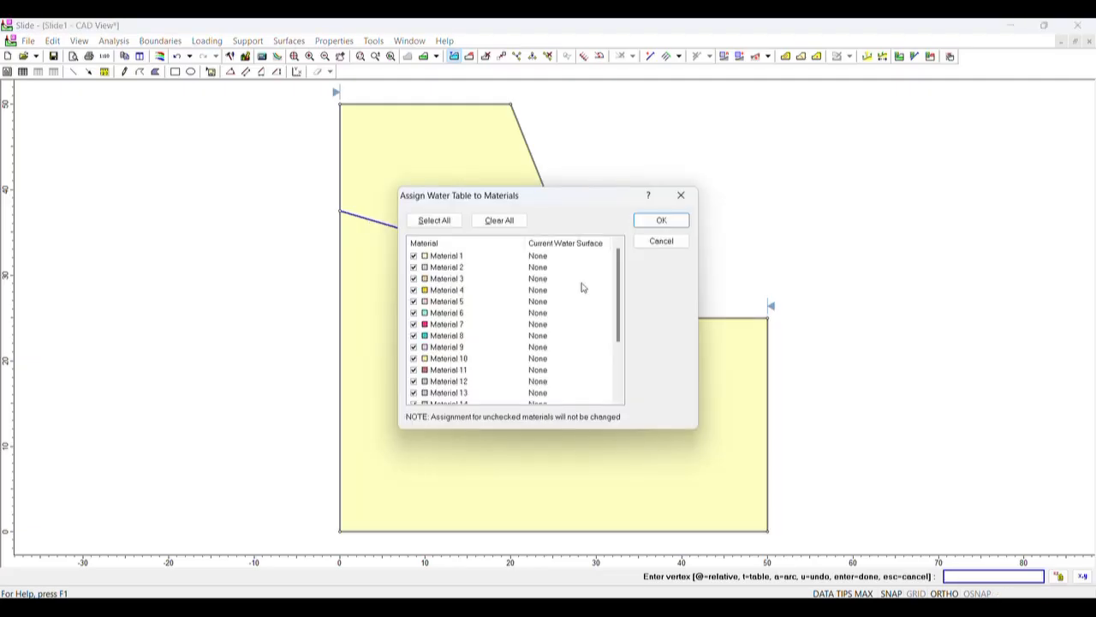
{"action": "left_click", "coordinate": [661, 219]}
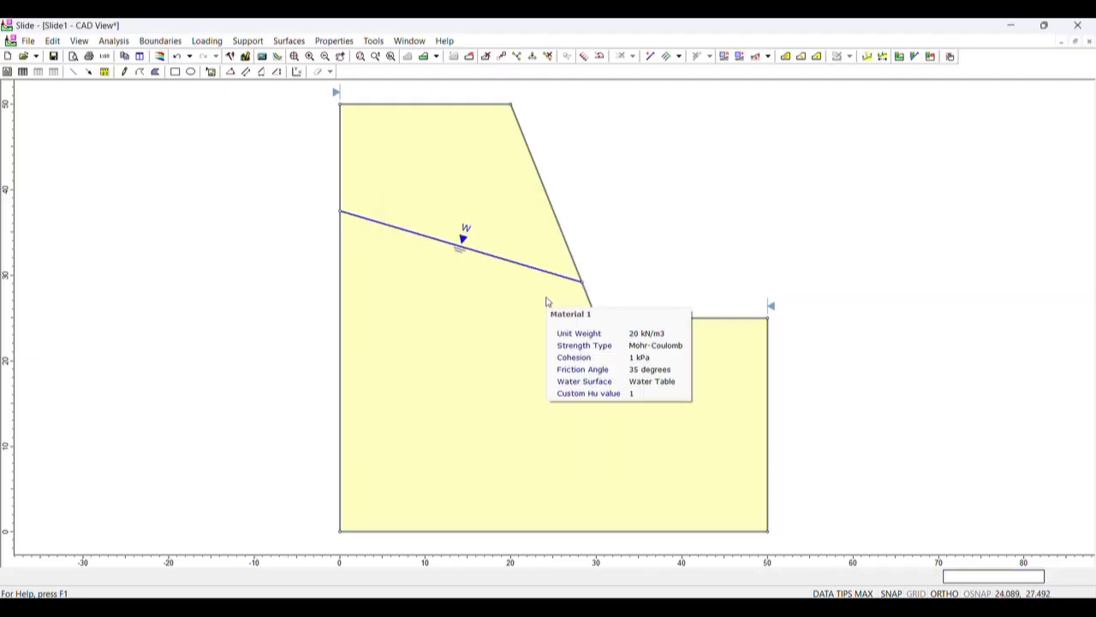
{"action": "mouse_move", "coordinate": [514, 266]}
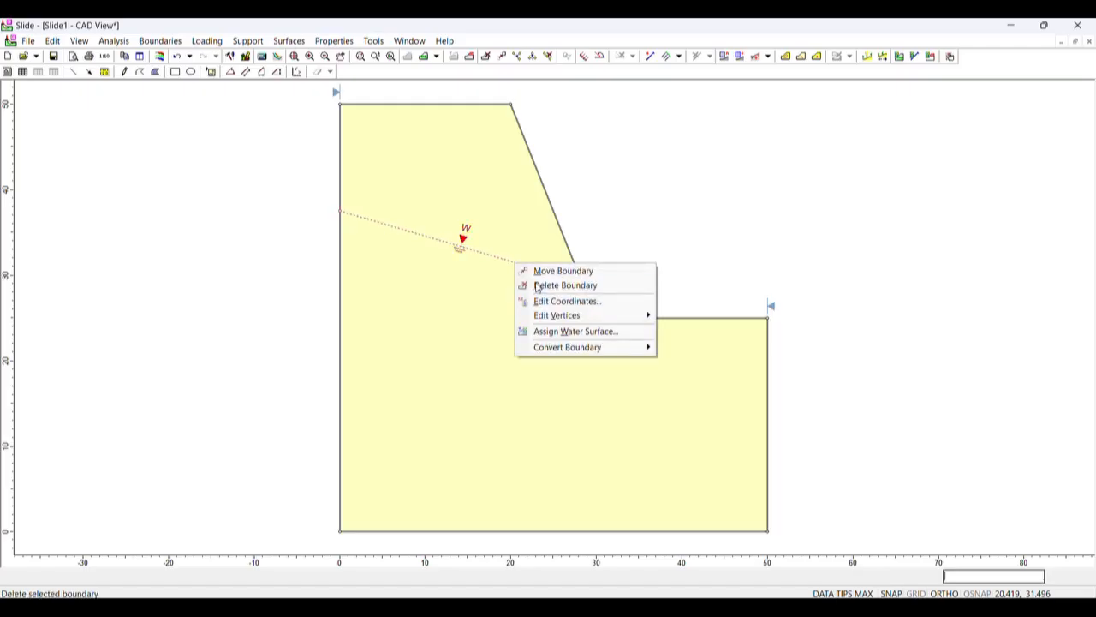
{"action": "left_click", "coordinate": [565, 285]}
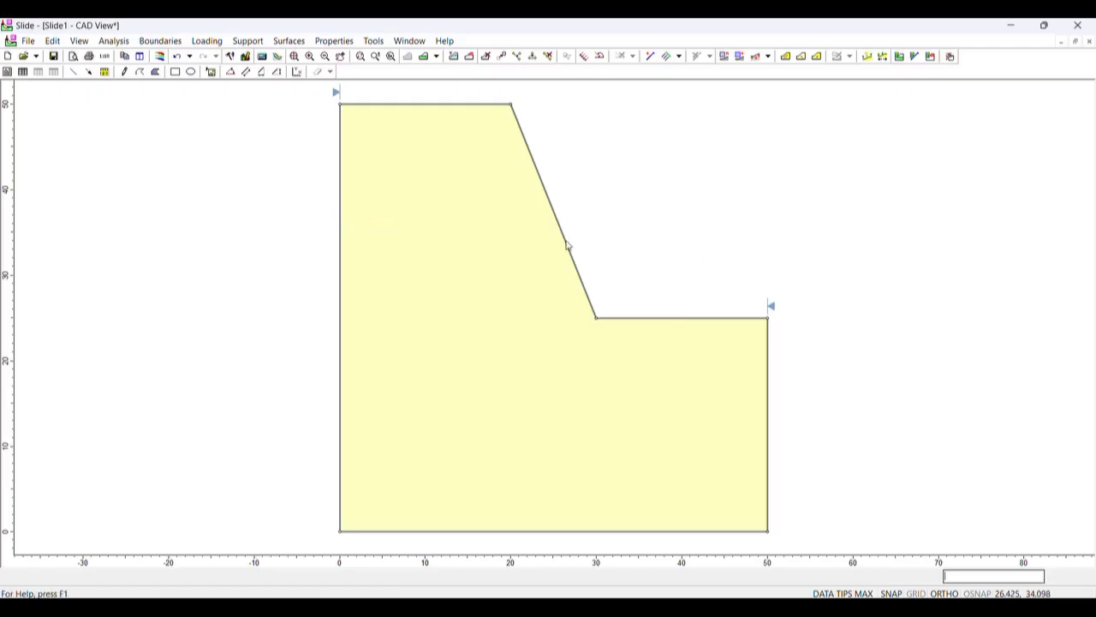
{"action": "right_click", "coordinate": [569, 246]}
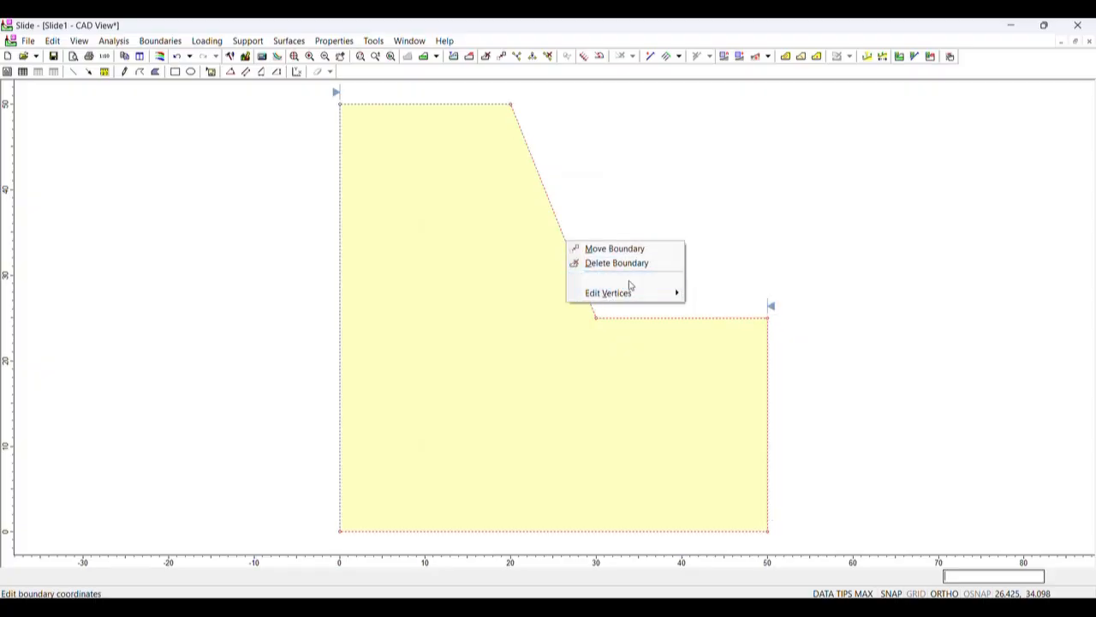
{"action": "left_click", "coordinate": [608, 292]}
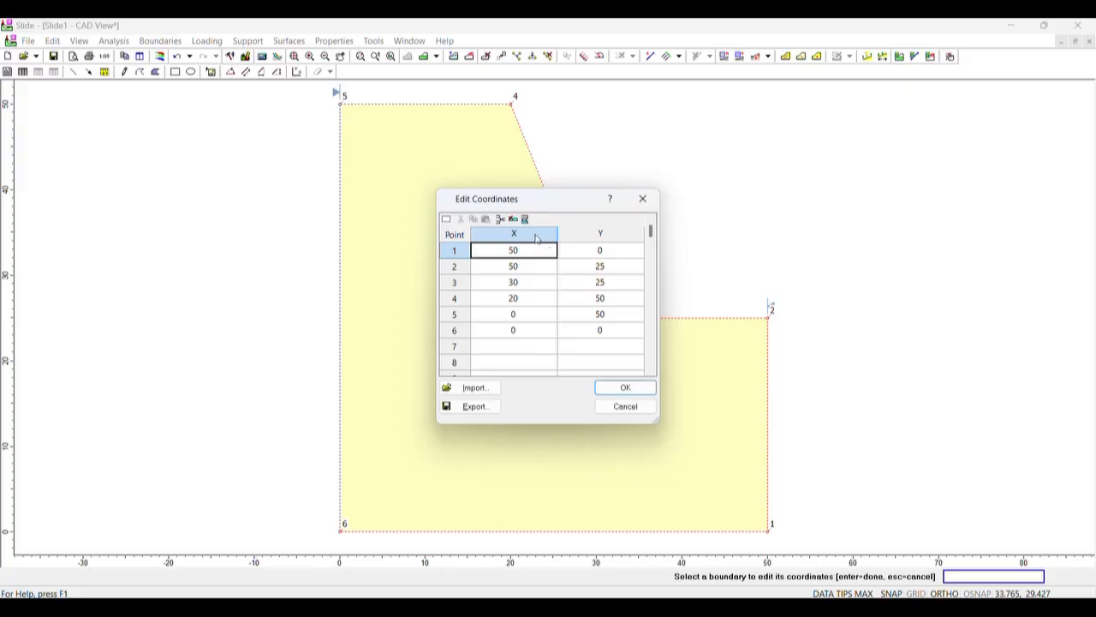
{"action": "mouse_move", "coordinate": [644, 199]}
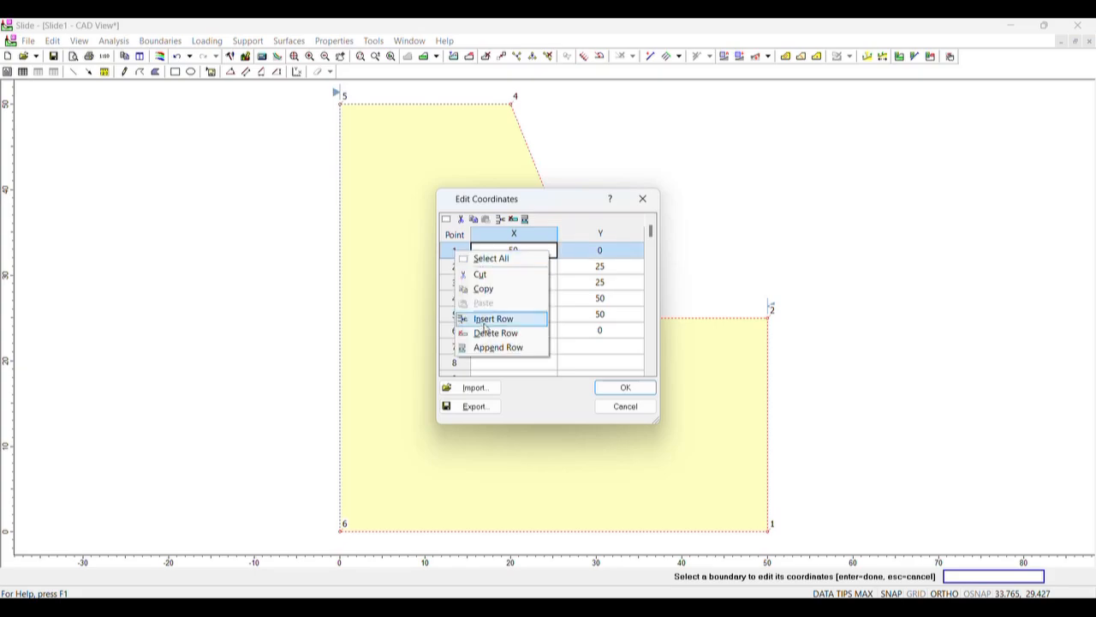
{"action": "mouse_move", "coordinate": [517, 317]}
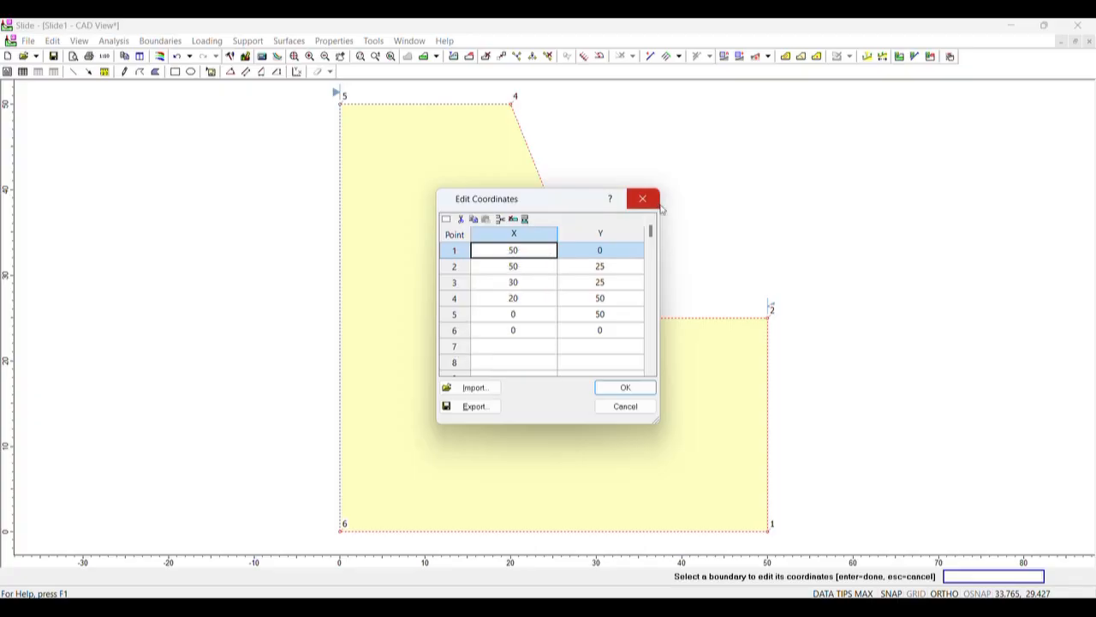
{"action": "mouse_move", "coordinate": [654, 208]}
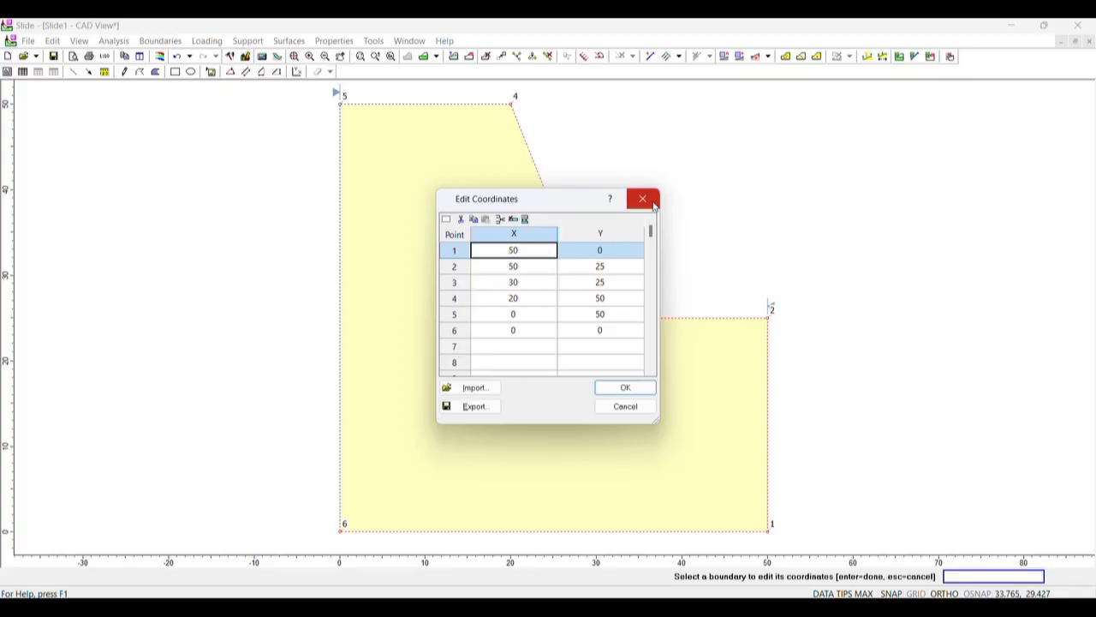
{"action": "mouse_move", "coordinate": [454, 271]}
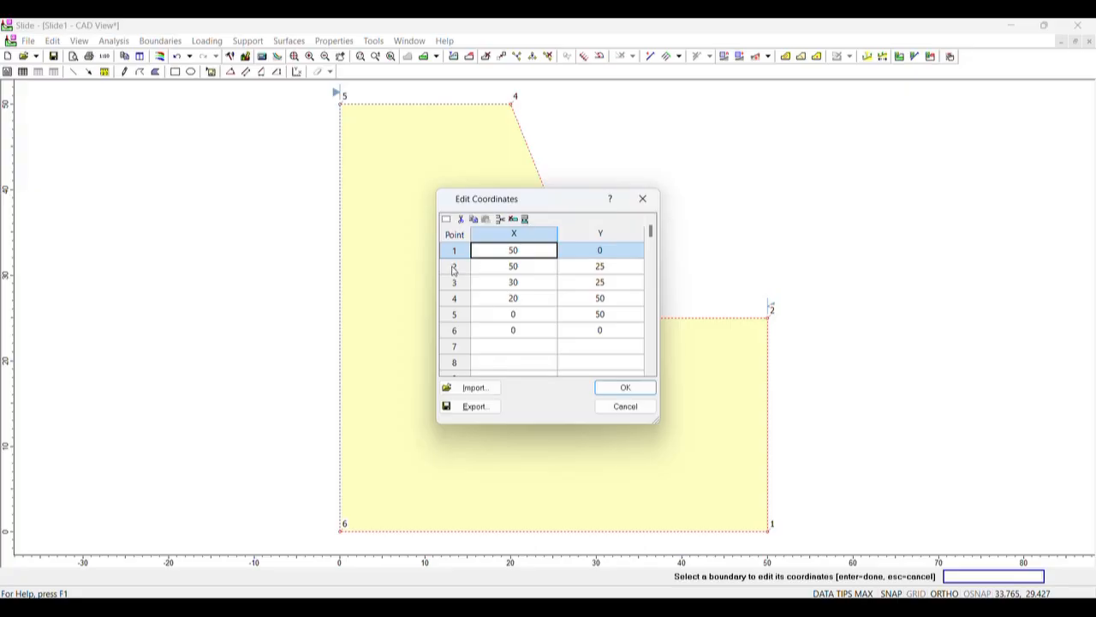
{"action": "right_click", "coordinate": [514, 265]}
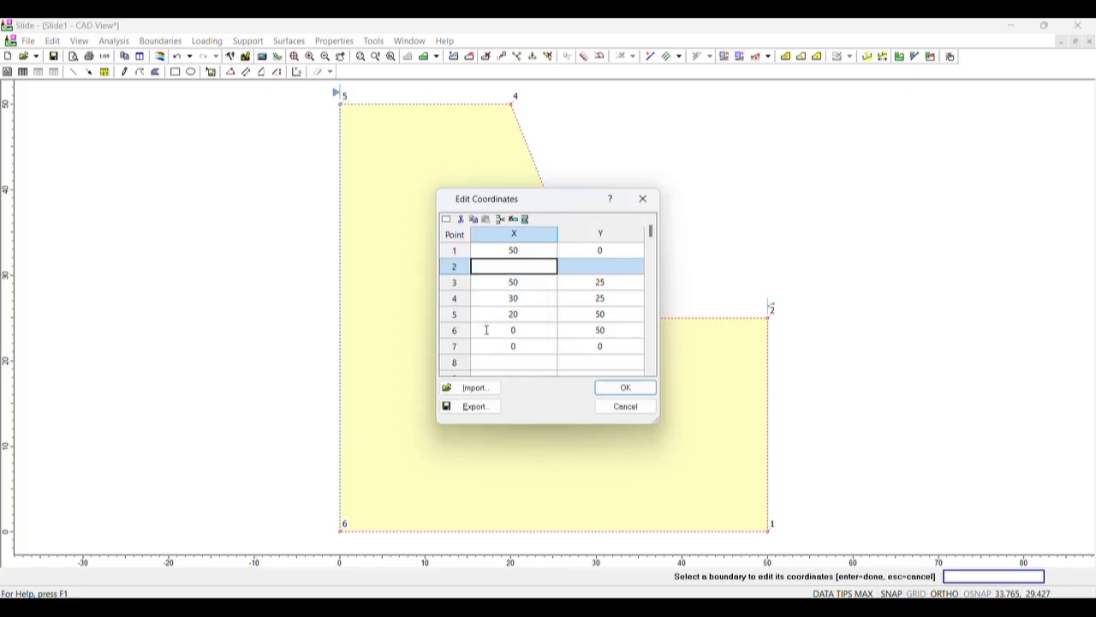
{"action": "mouse_move", "coordinate": [522, 267]}
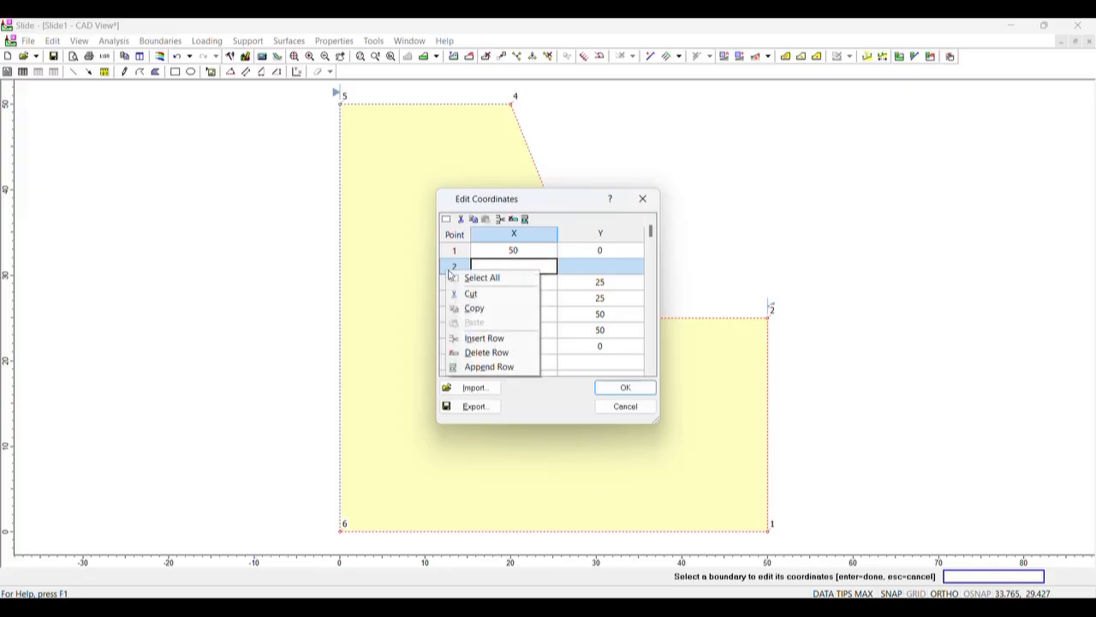
{"action": "left_click", "coordinate": [487, 352]}
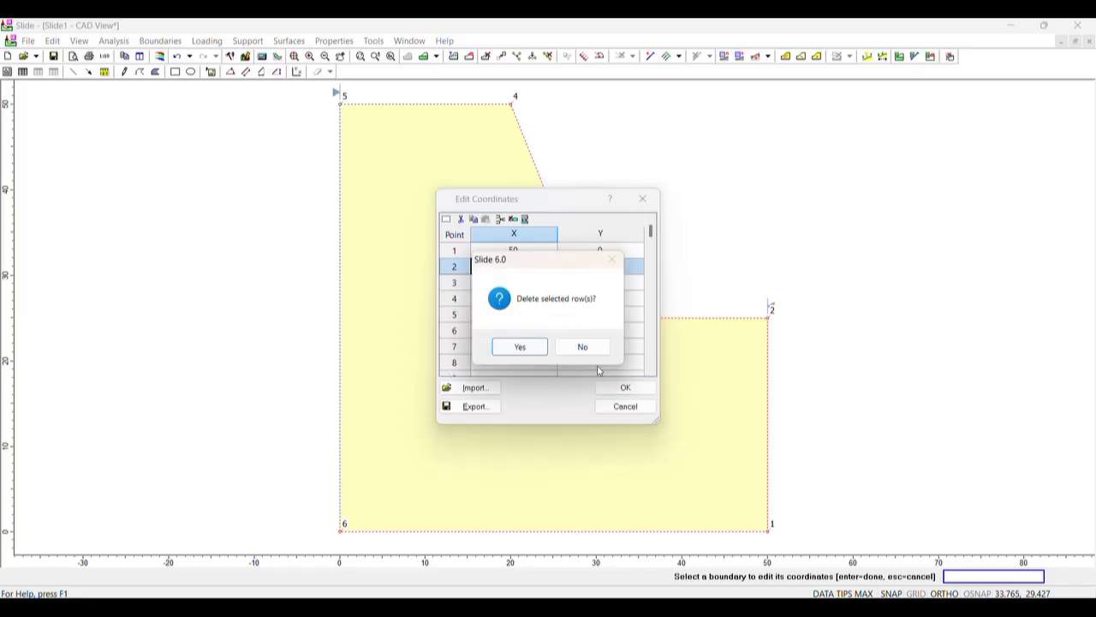
{"action": "left_click", "coordinate": [583, 346]}
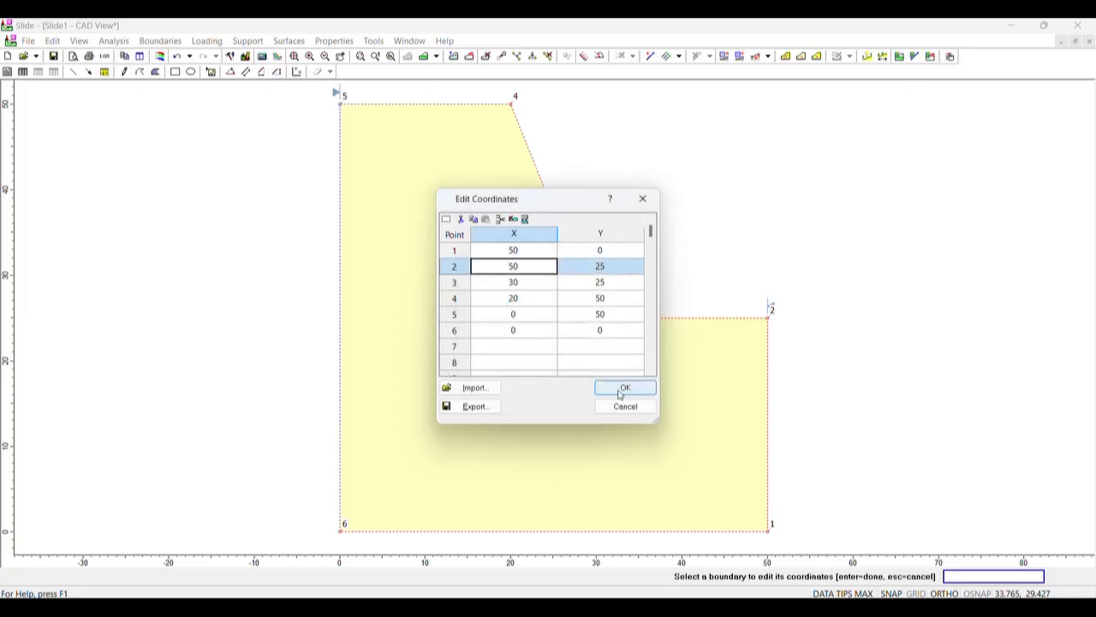
{"action": "left_click", "coordinate": [624, 387]}
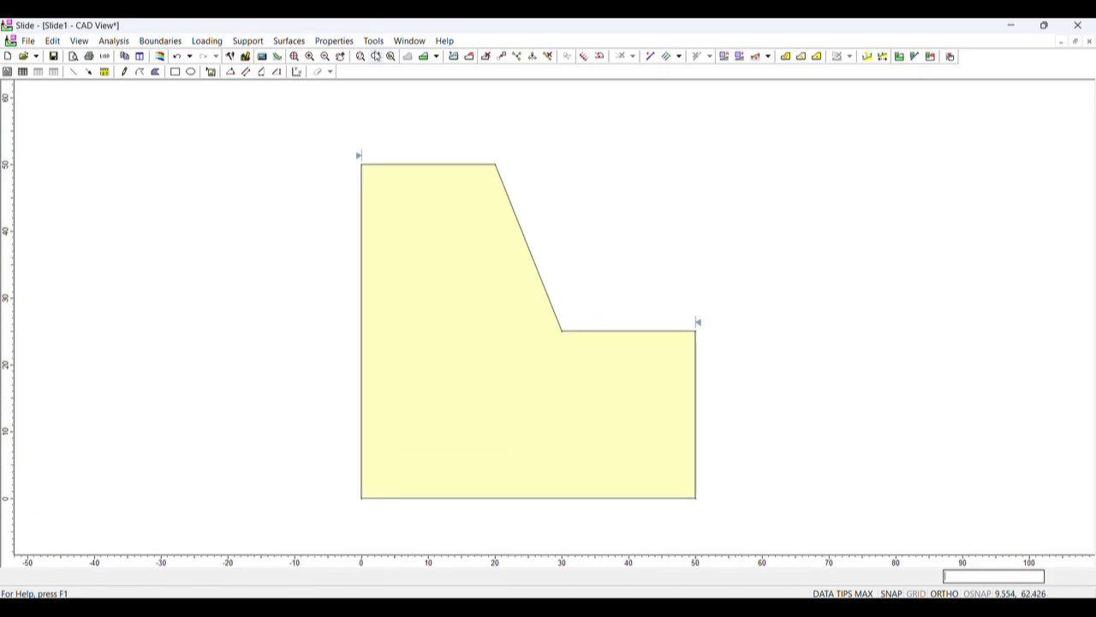
- Define Material 1 as Mohr-Coulomb with cohesion 5 kPa and friction angle 30°, keeping unit weight 20 kN/m3
{"action": "left_click", "coordinate": [332, 41]}
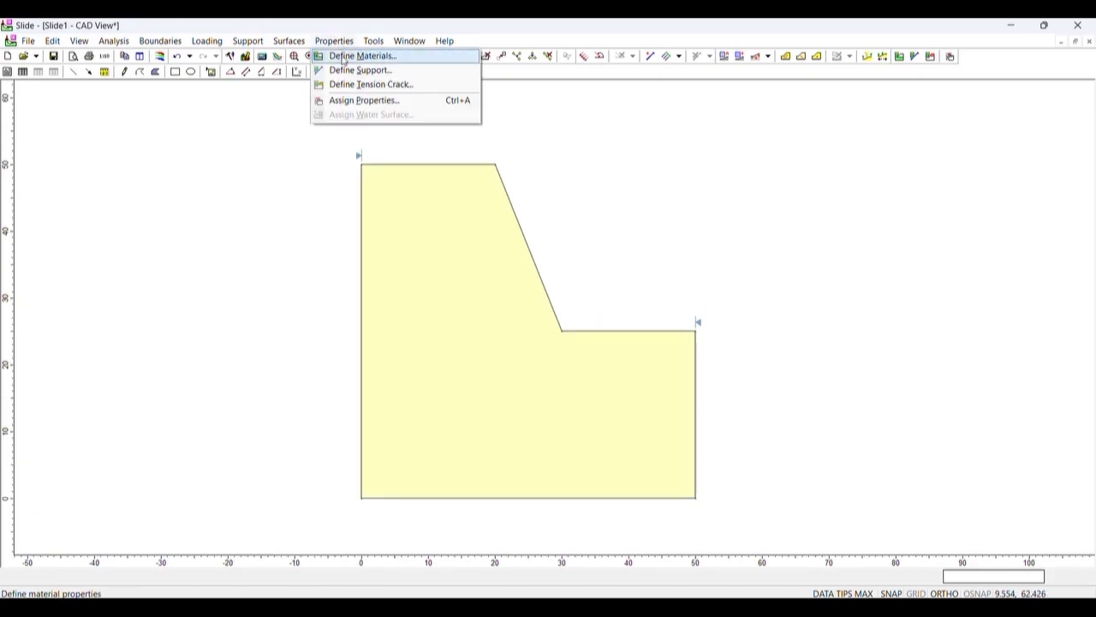
{"action": "left_click", "coordinate": [363, 54]}
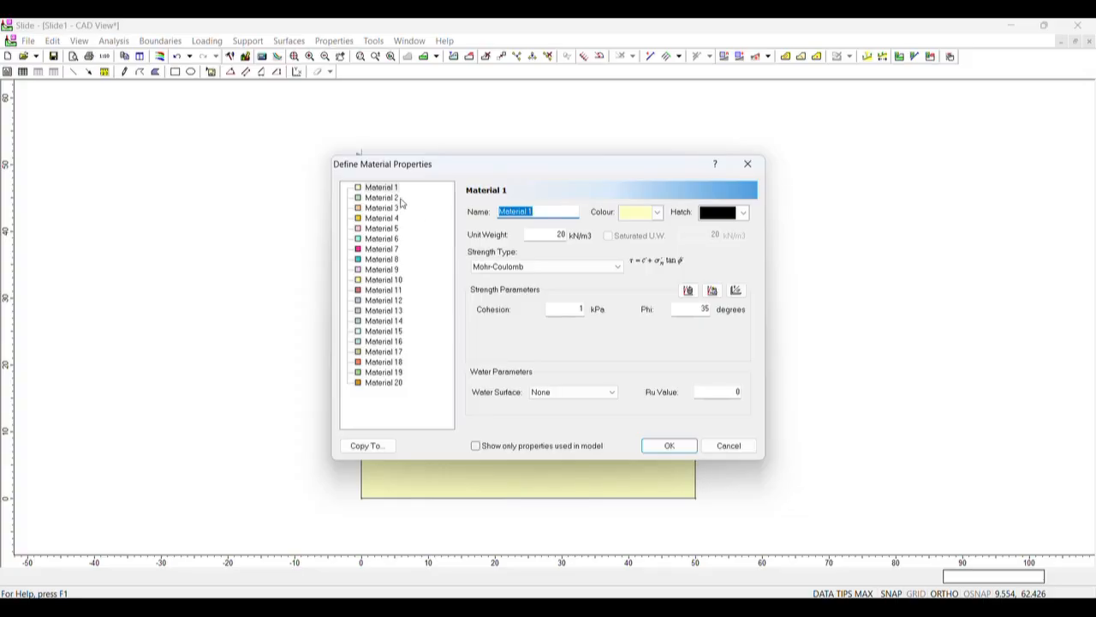
{"action": "mouse_move", "coordinate": [438, 381]}
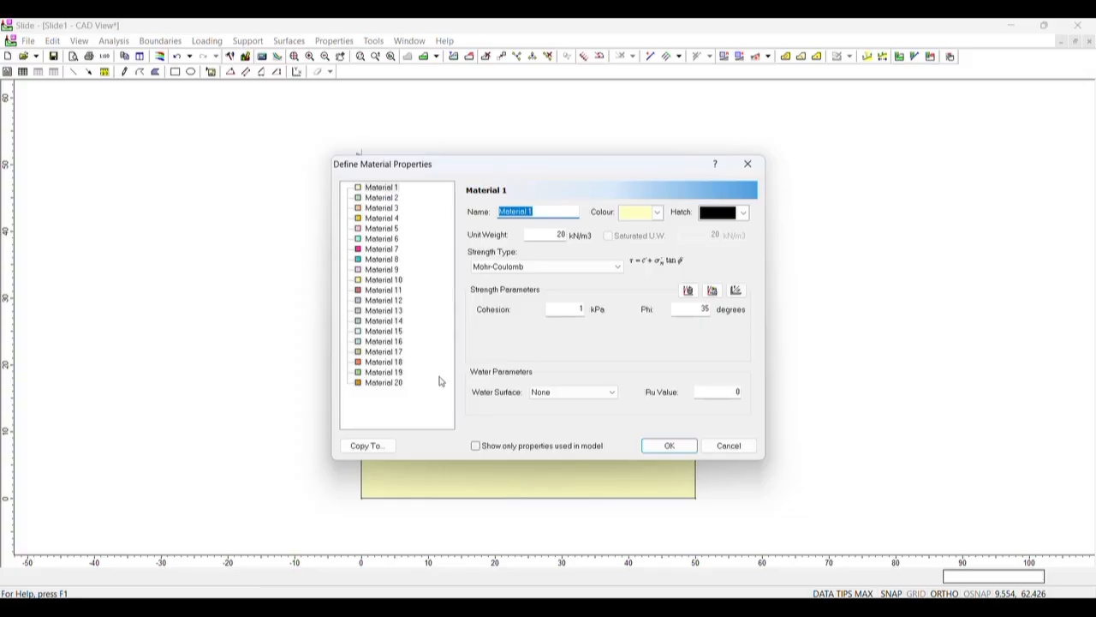
{"action": "mouse_move", "coordinate": [562, 284]}
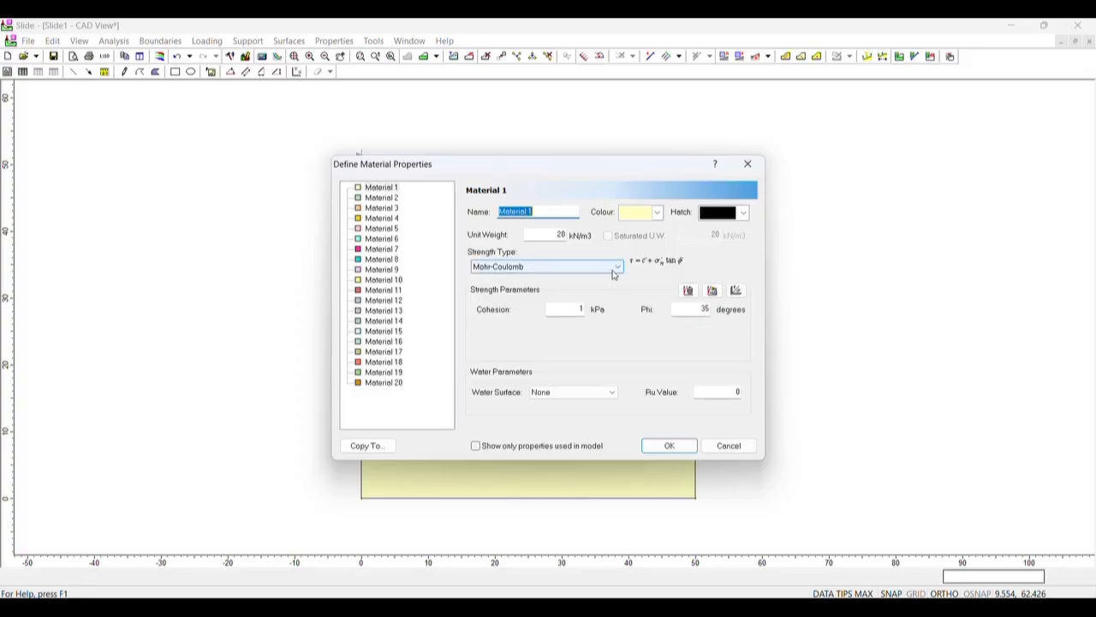
{"action": "mouse_move", "coordinate": [641, 288]}
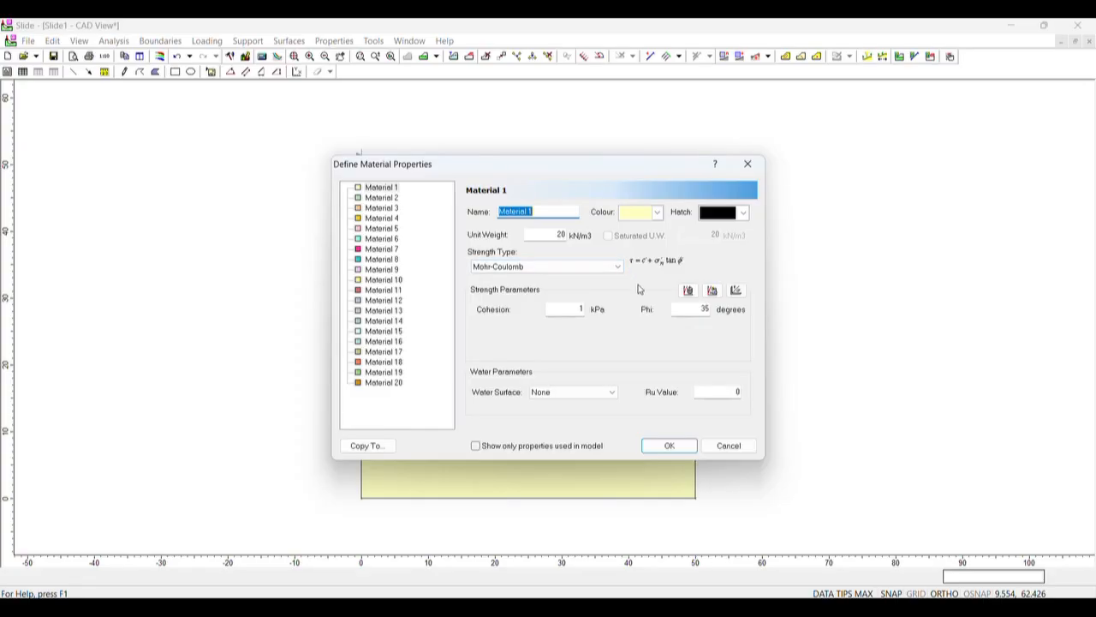
{"action": "left_click", "coordinate": [563, 308]}
{"action": "type", "text": "5"}
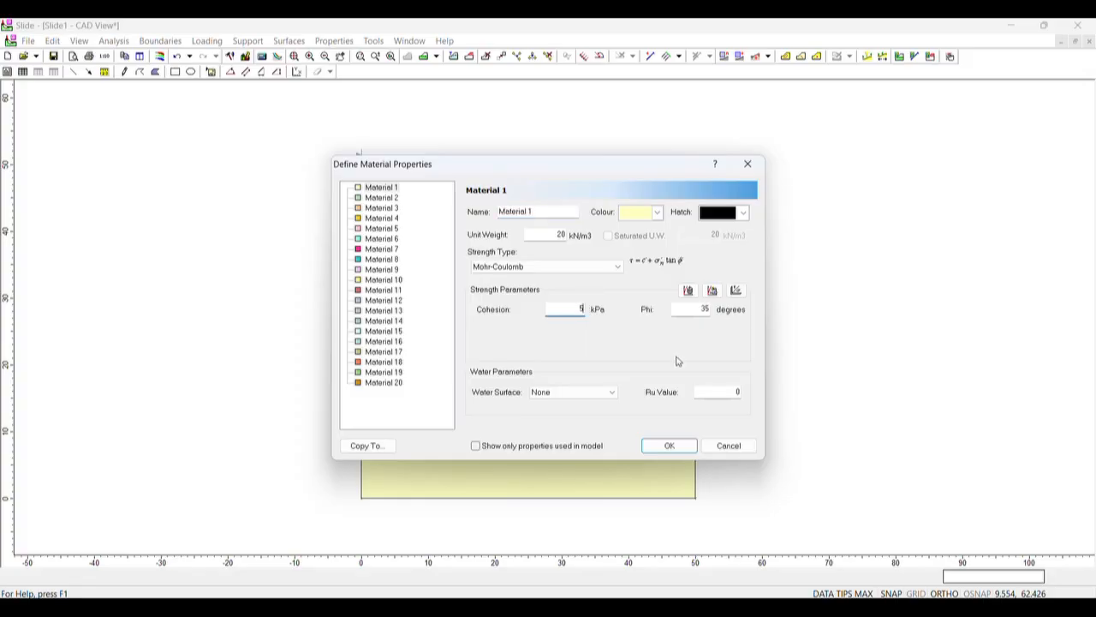
{"action": "left_click", "coordinate": [689, 309]}
{"action": "type", "text": "30"}
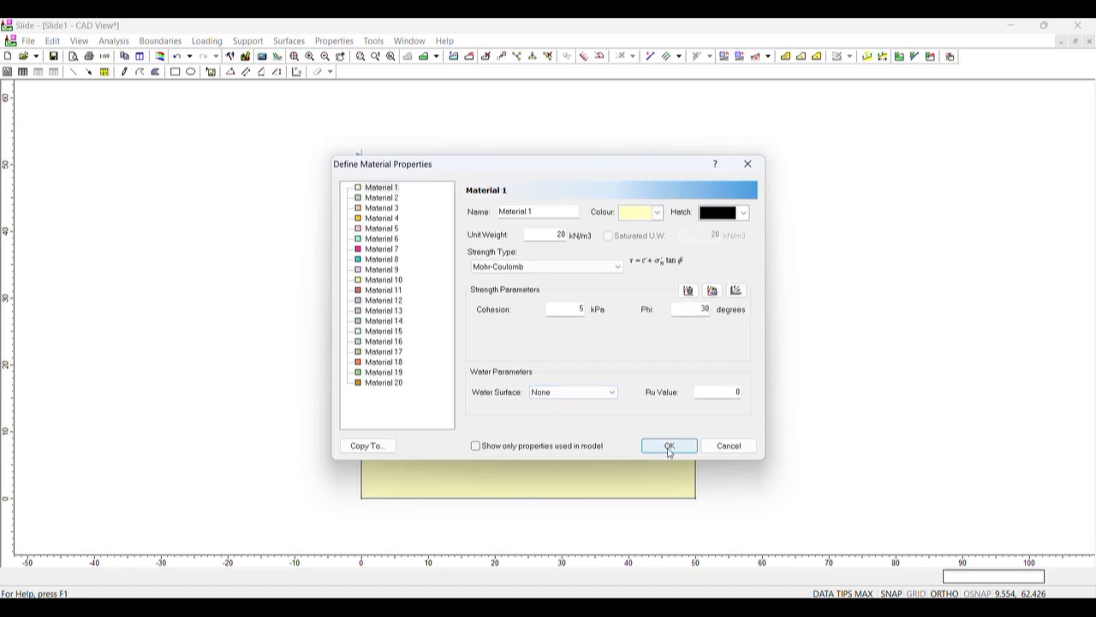
{"action": "left_click", "coordinate": [668, 445]}
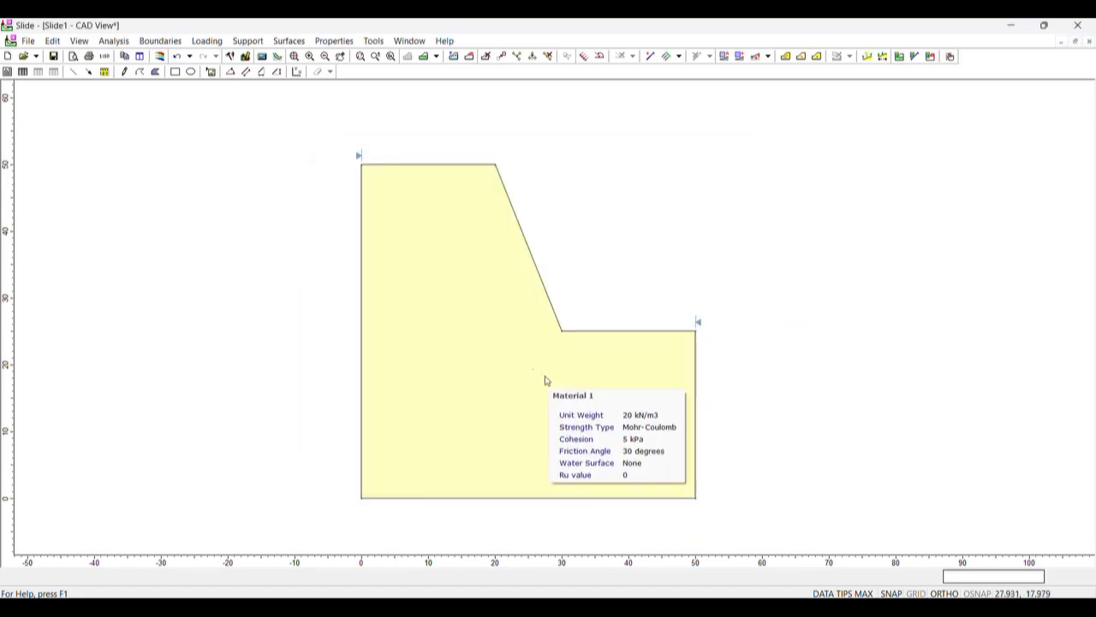
{"action": "mouse_move", "coordinate": [506, 367]}
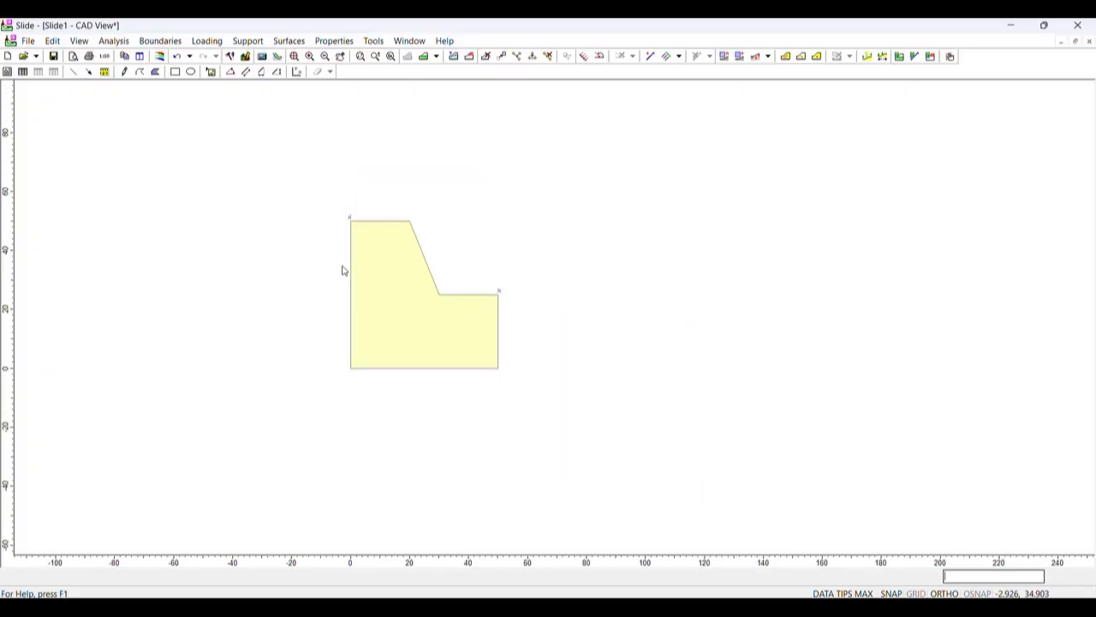
{"action": "mouse_move", "coordinate": [288, 41]}
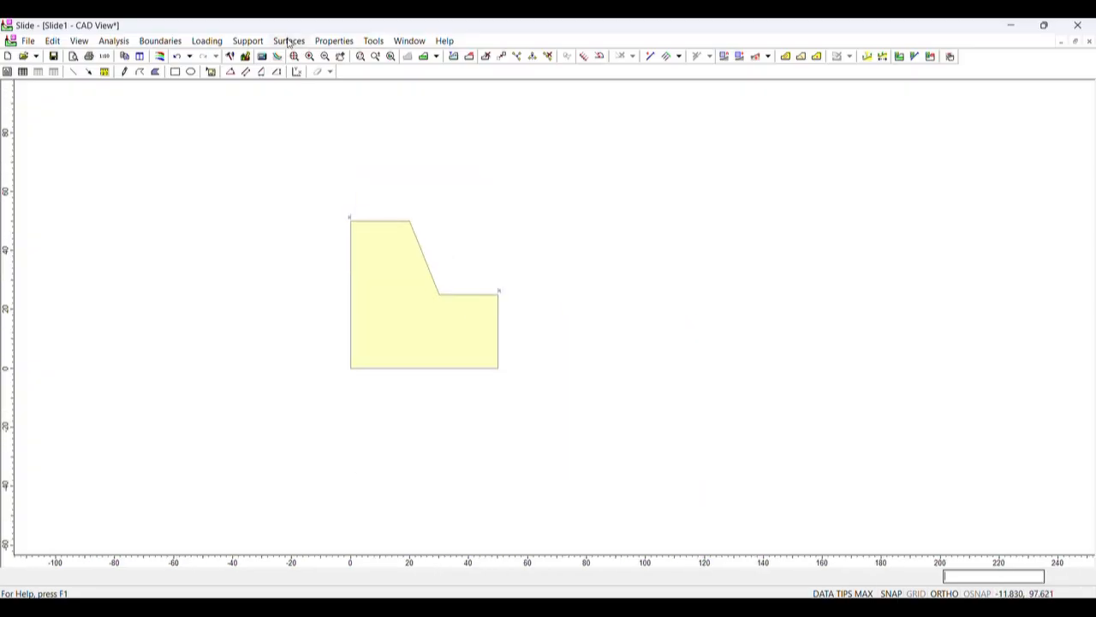
- Create an Auto Grid of slip centres with default spacing and move it above the slope crest
{"action": "left_click", "coordinate": [288, 41]}
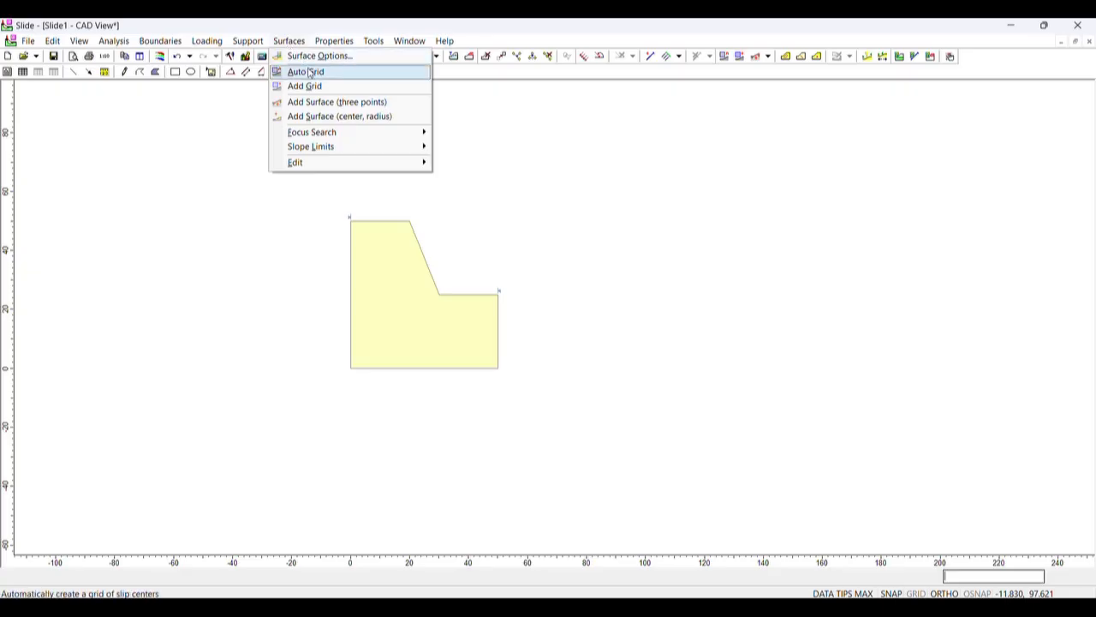
{"action": "left_click", "coordinate": [305, 85]}
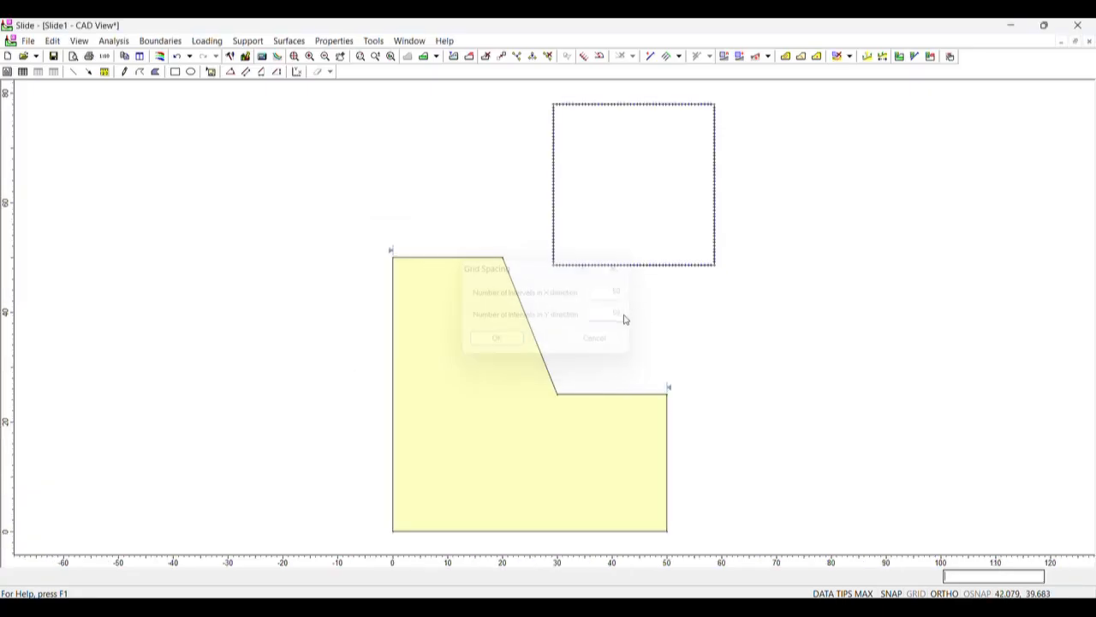
{"action": "left_click", "coordinate": [497, 338]}
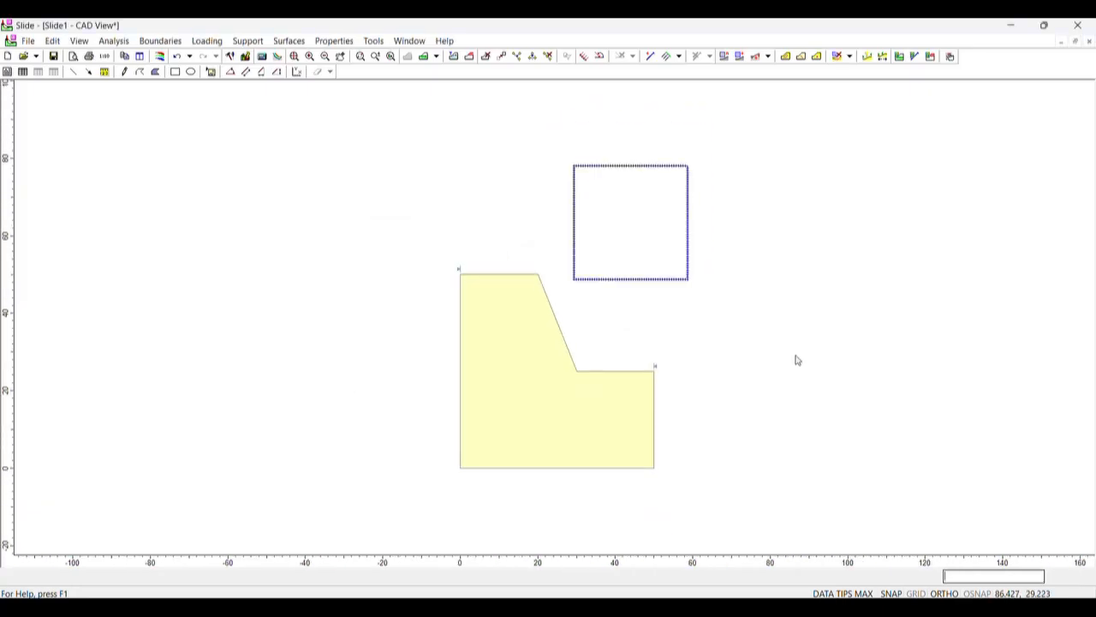
{"action": "mouse_move", "coordinate": [685, 282]}
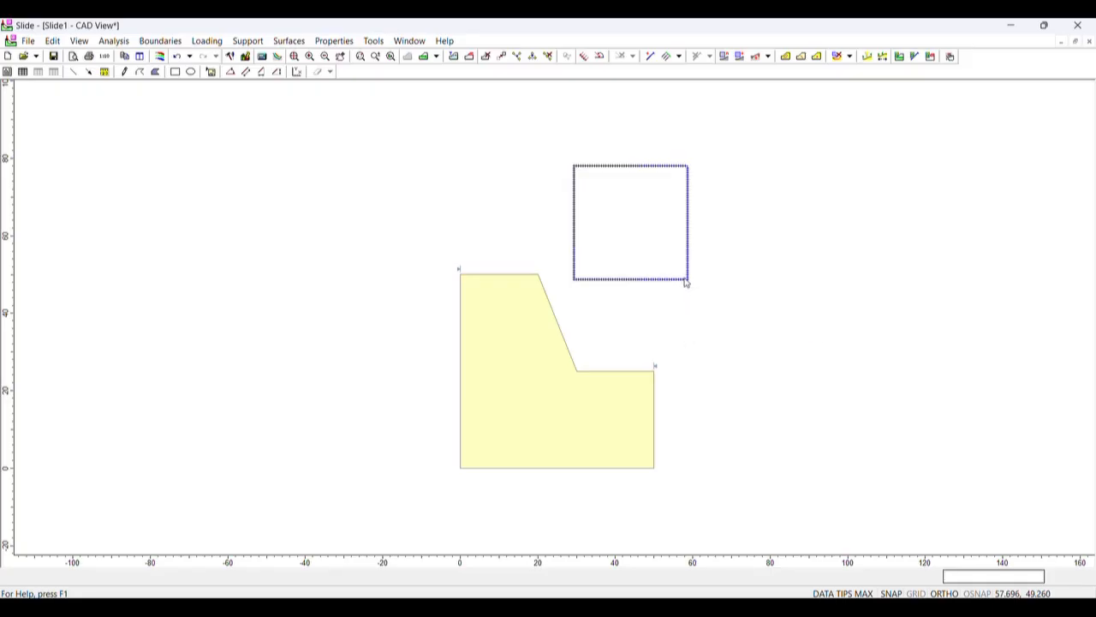
{"action": "right_click", "coordinate": [685, 283]}
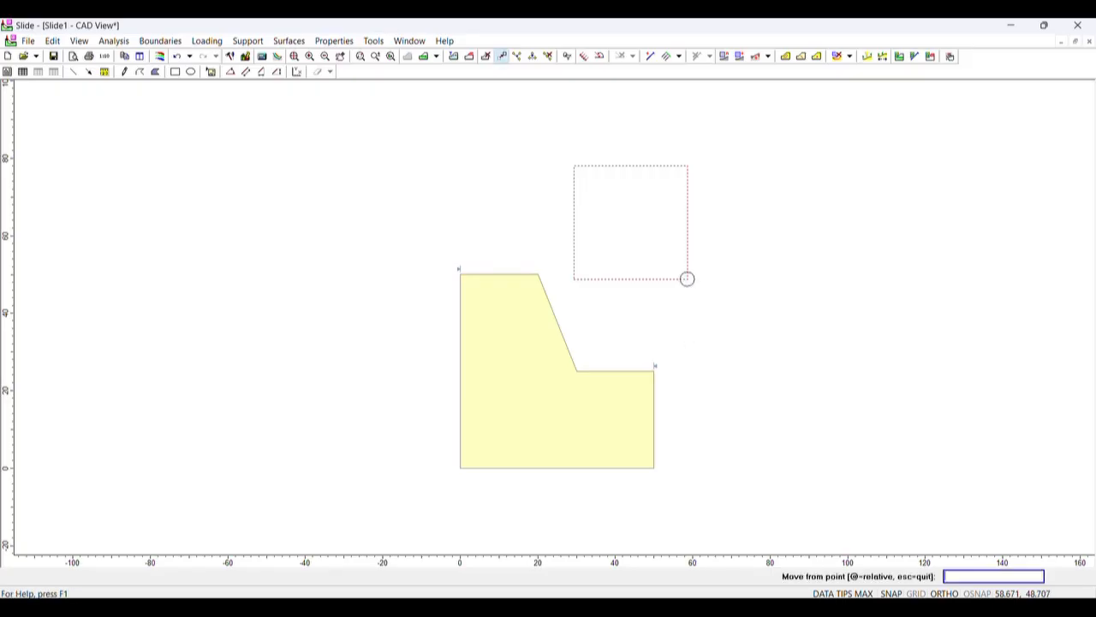
{"action": "left_click", "coordinate": [686, 278]}
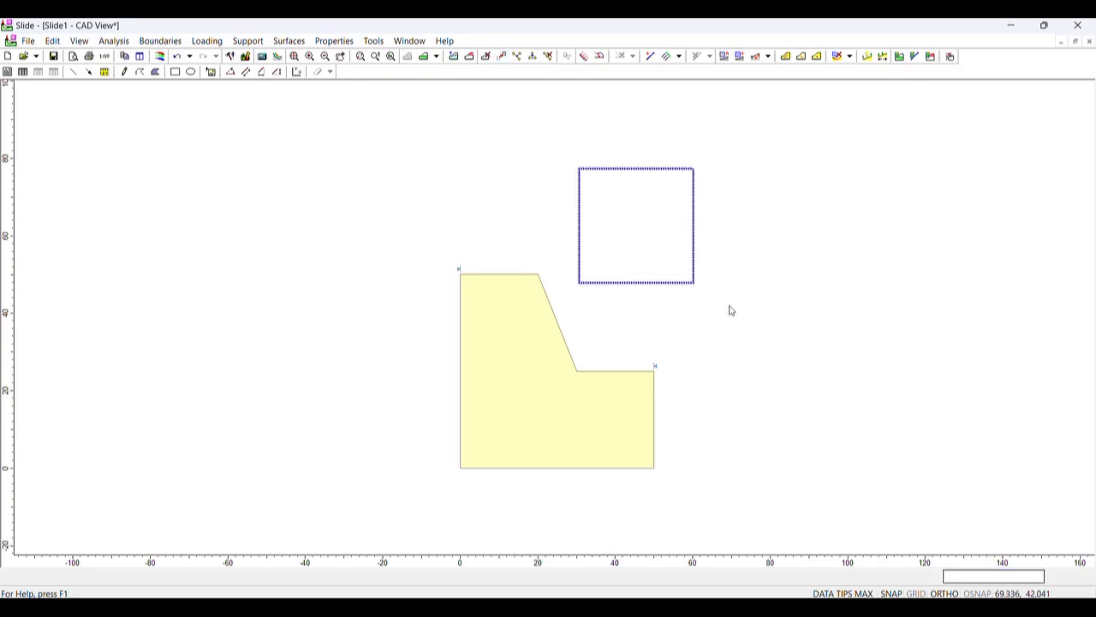
{"action": "left_click", "coordinate": [113, 41]}
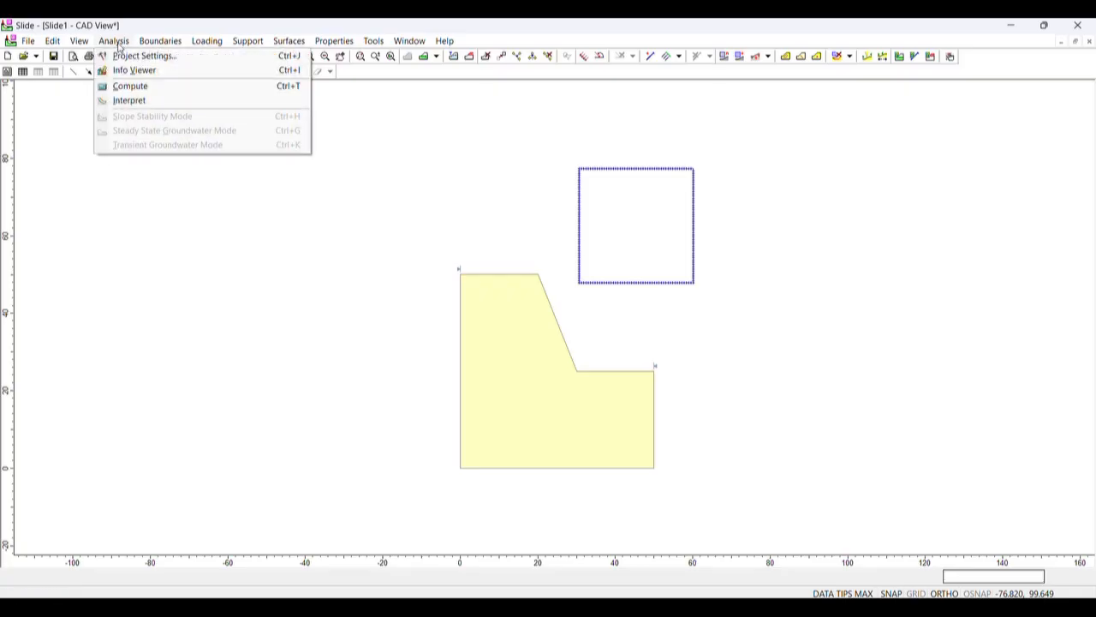
- Compute the slope stability analysis and launch Interpret on the results
{"action": "left_click", "coordinate": [130, 86]}
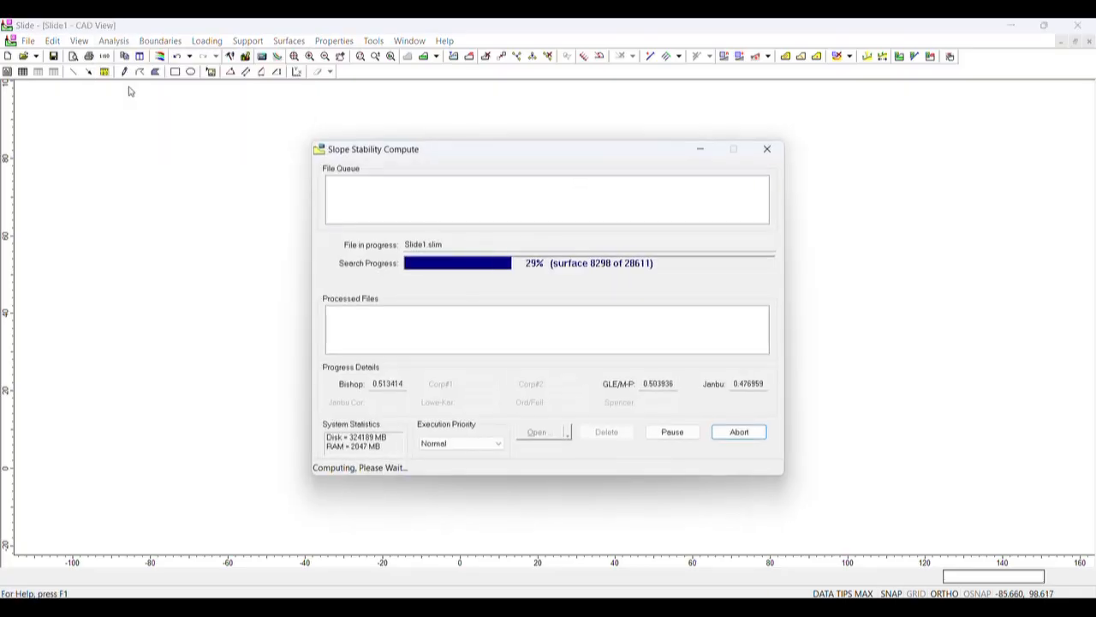
{"action": "left_click", "coordinate": [737, 432]}
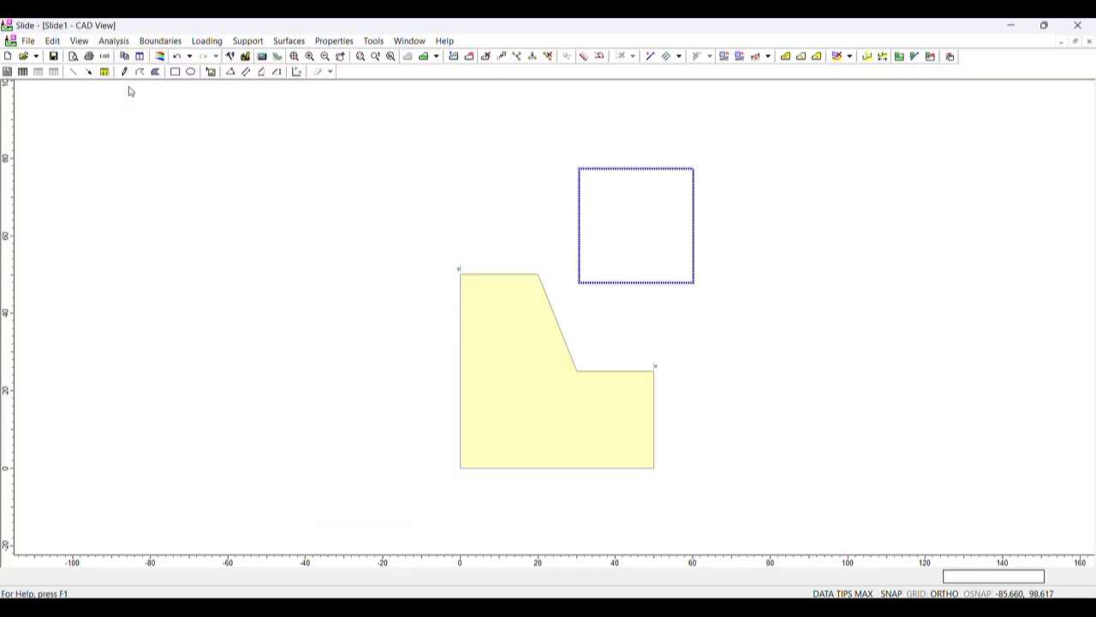
{"action": "left_click", "coordinate": [113, 41]}
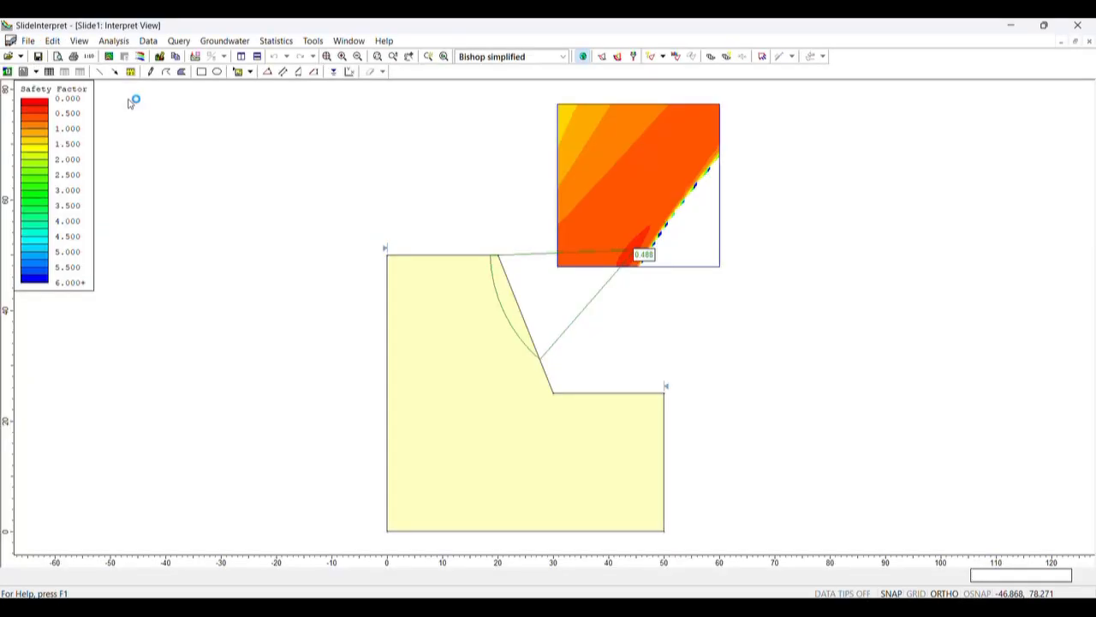
{"action": "mouse_move", "coordinate": [469, 222]}
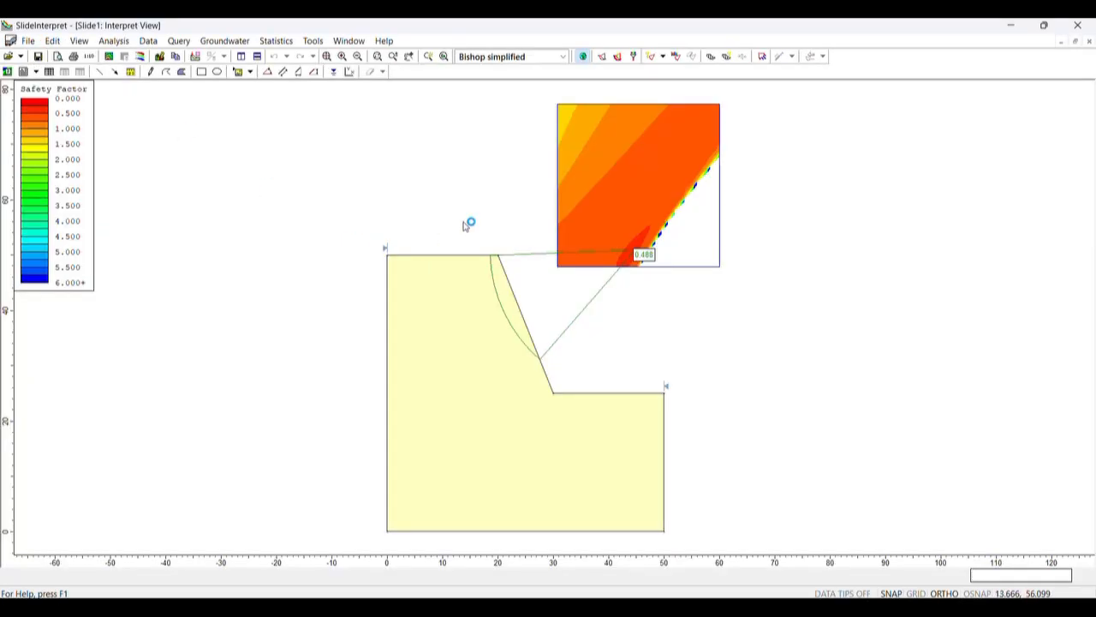
{"action": "mouse_move", "coordinate": [603, 323]}
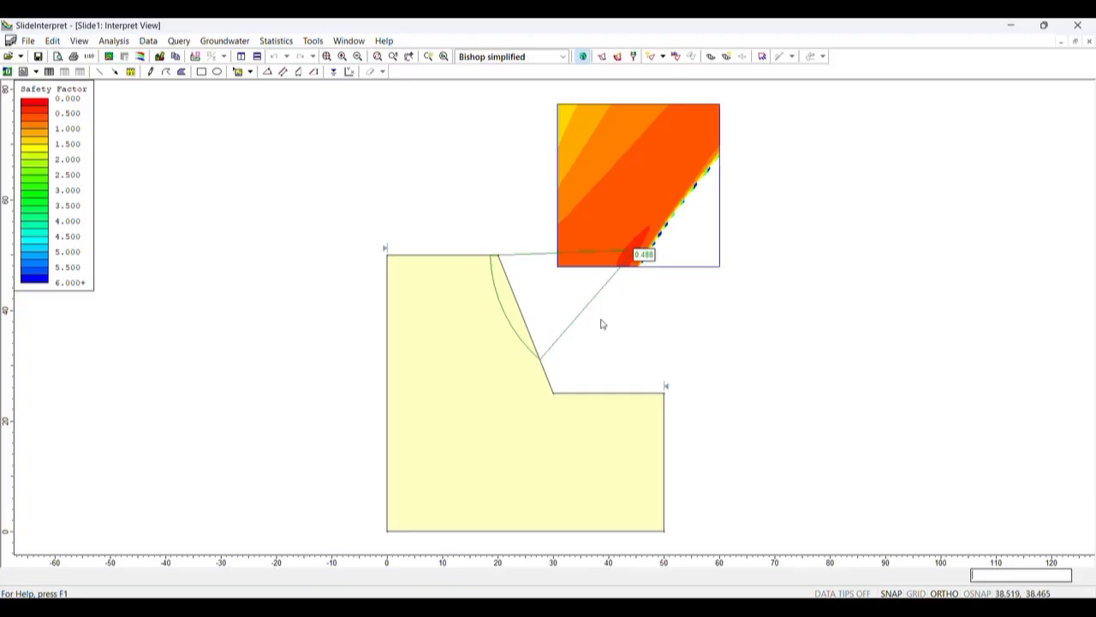
{"action": "mouse_move", "coordinate": [649, 263]}
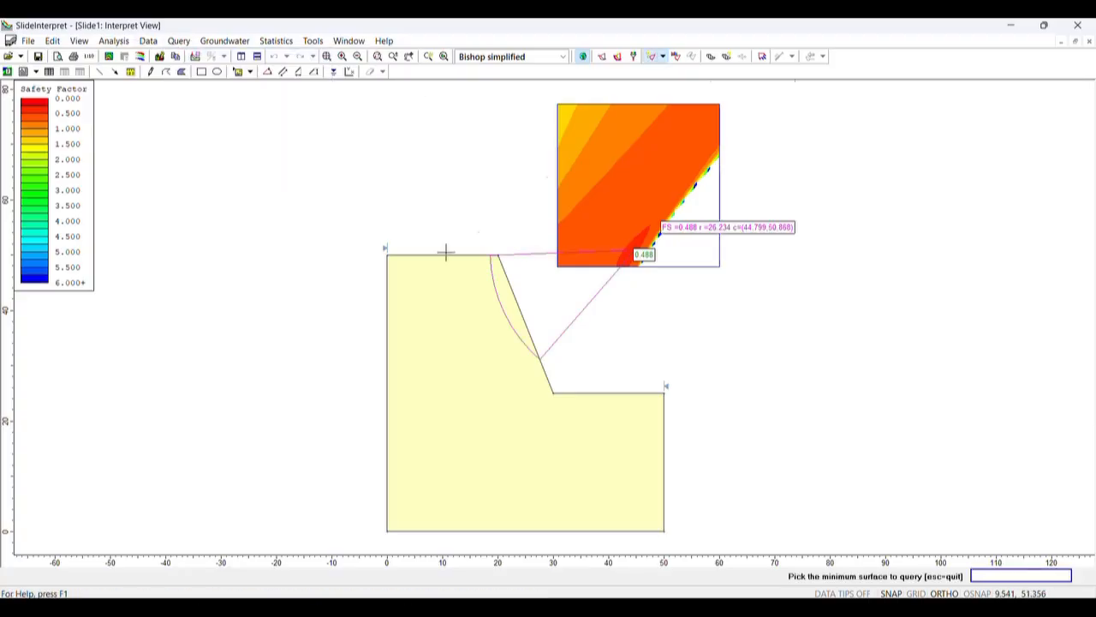
{"action": "mouse_move", "coordinate": [596, 181]}
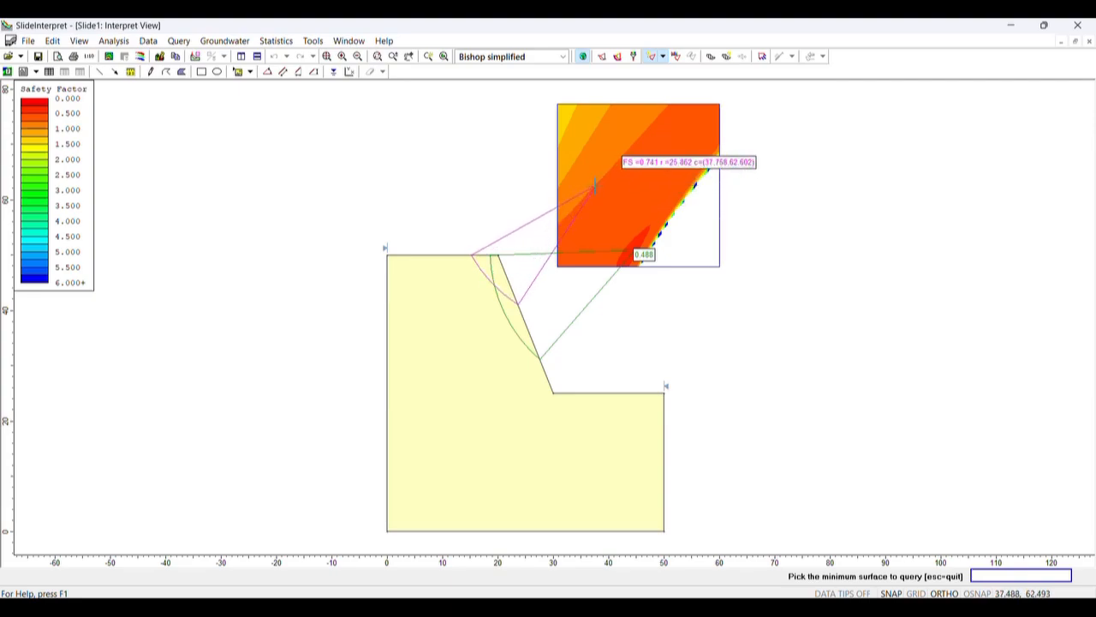
{"action": "mouse_move", "coordinate": [630, 219]}
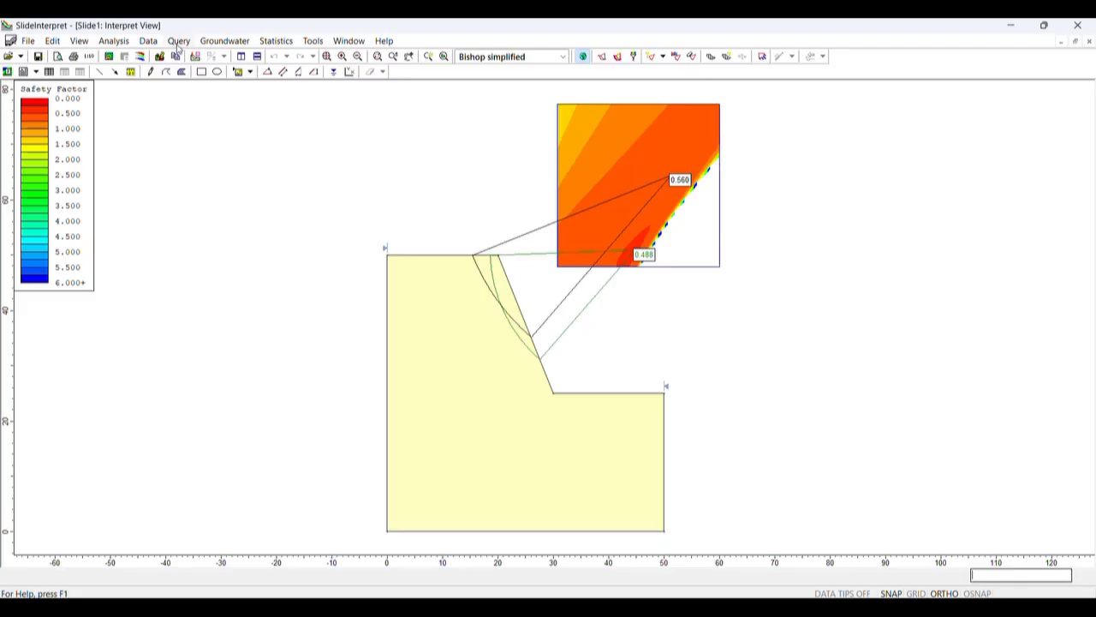
- Bring up the Data menu's slip-surface display options
{"action": "left_click", "coordinate": [148, 41]}
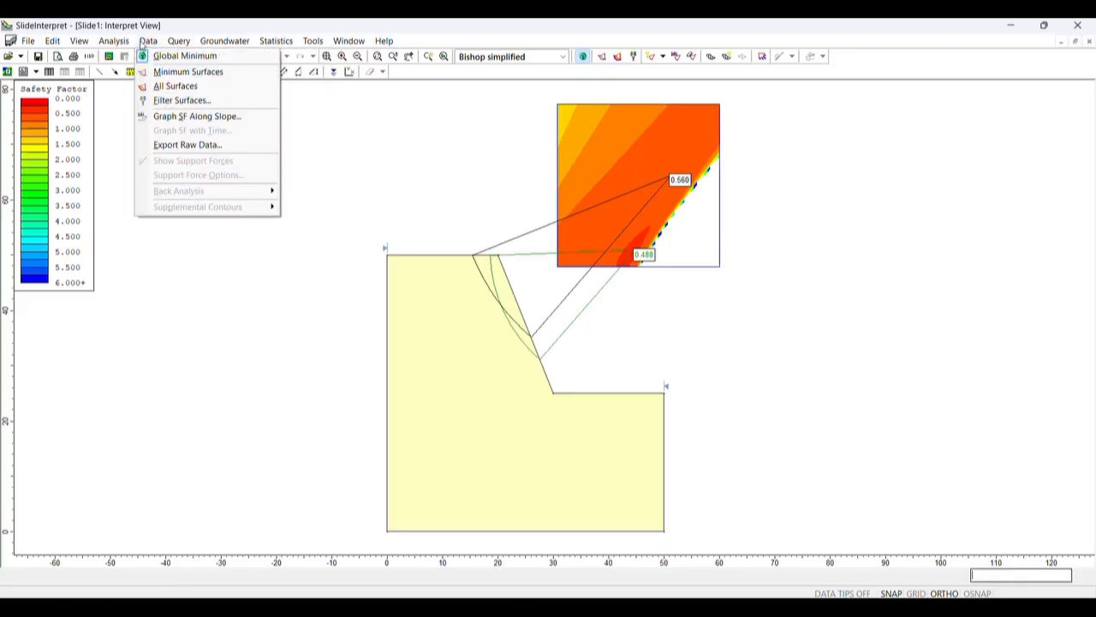
- Show all slip surfaces coloured by factor of safety, then switch to the minimum surfaces display
{"action": "left_click", "coordinate": [175, 85]}
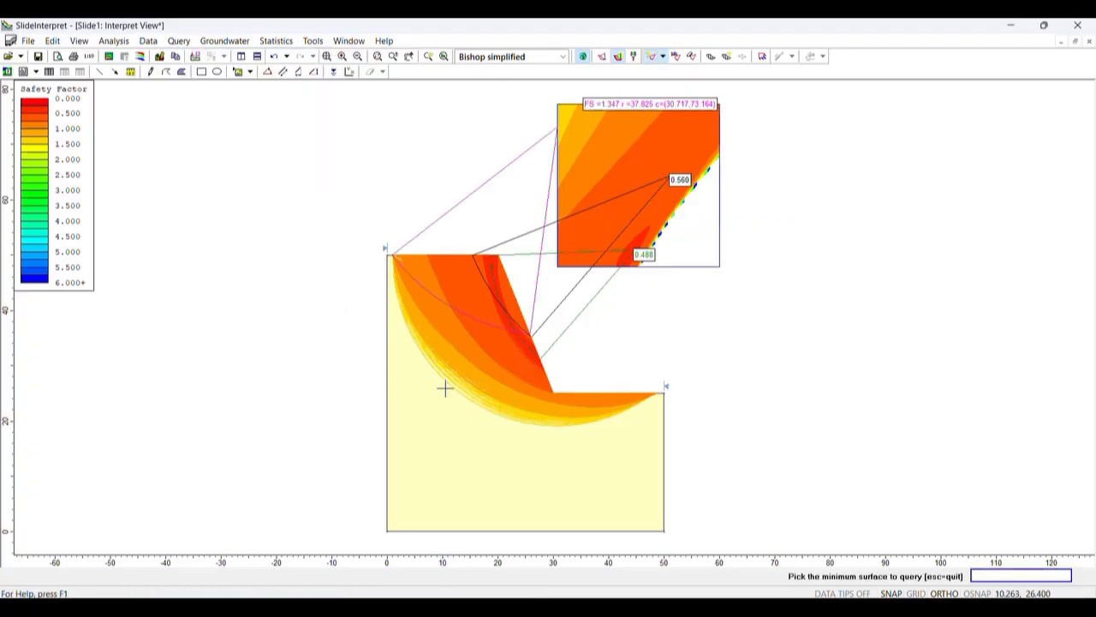
{"action": "mouse_move", "coordinate": [521, 421]}
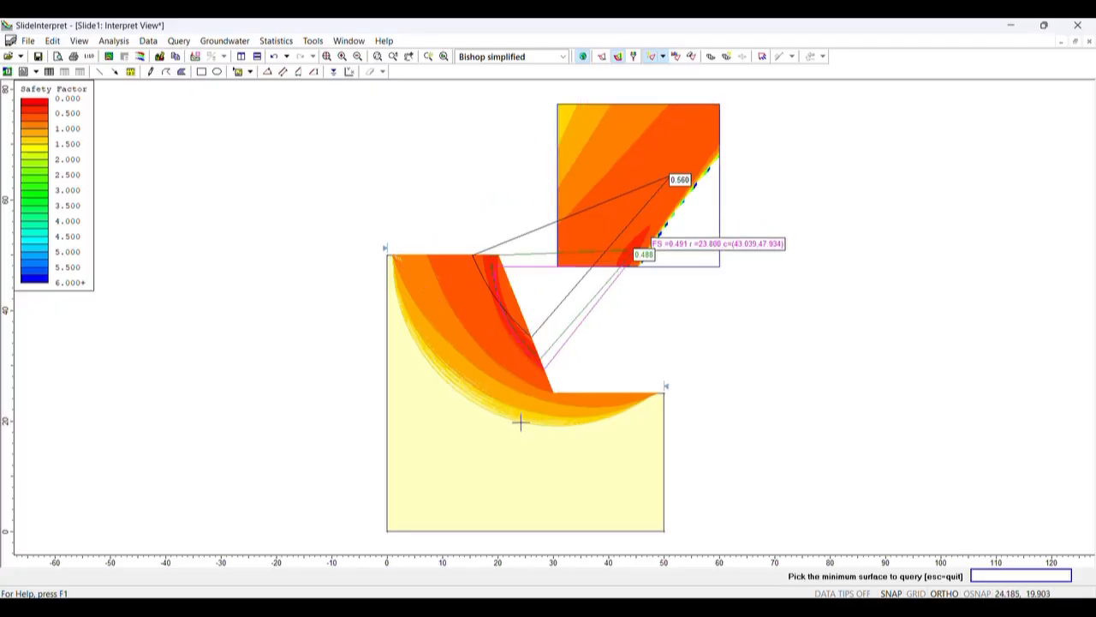
{"action": "mouse_move", "coordinate": [593, 295]}
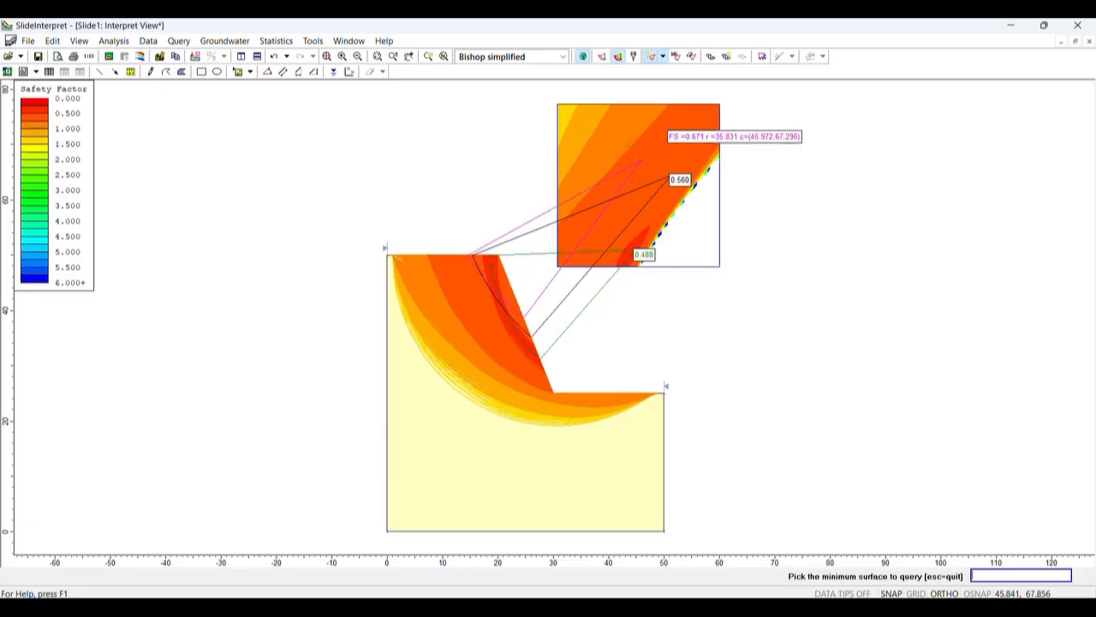
{"action": "mouse_move", "coordinate": [696, 231]}
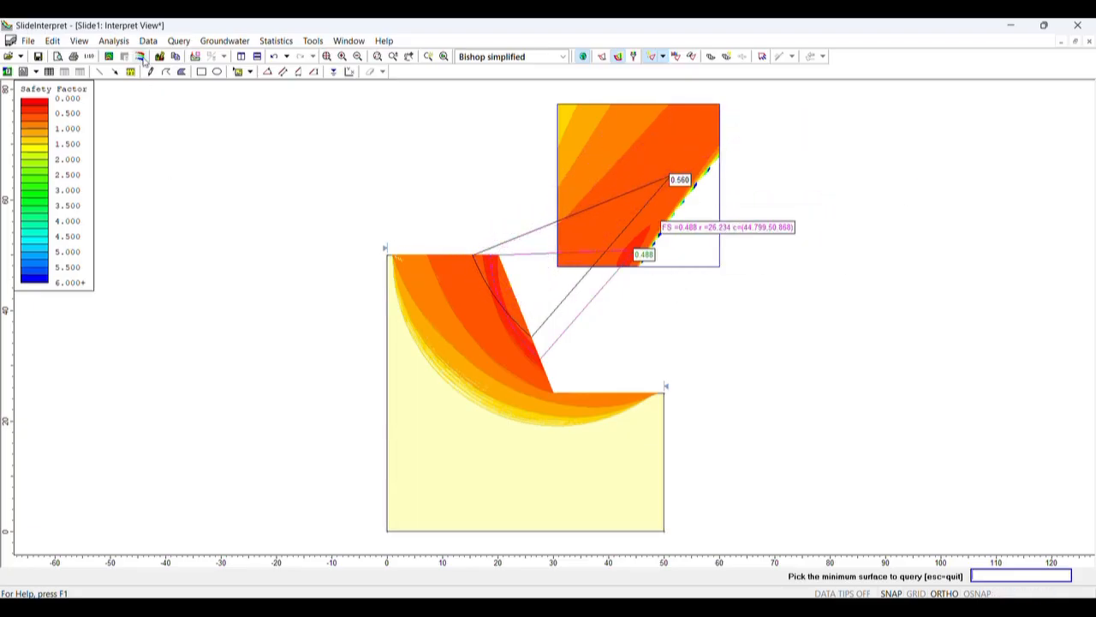
{"action": "left_click", "coordinate": [147, 41]}
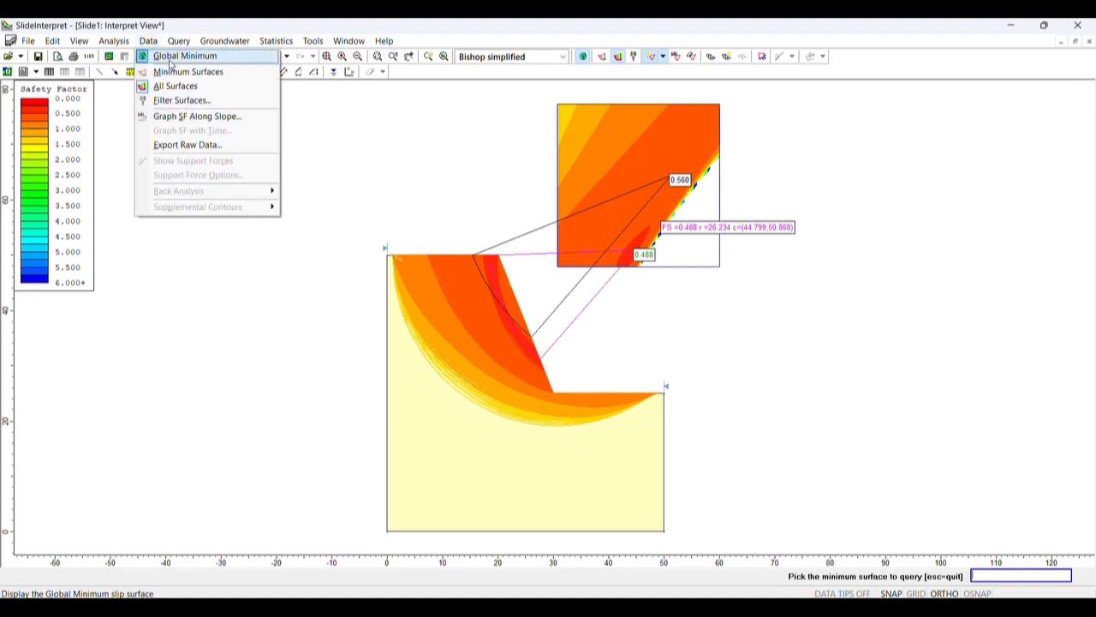
{"action": "left_click", "coordinate": [185, 54]}
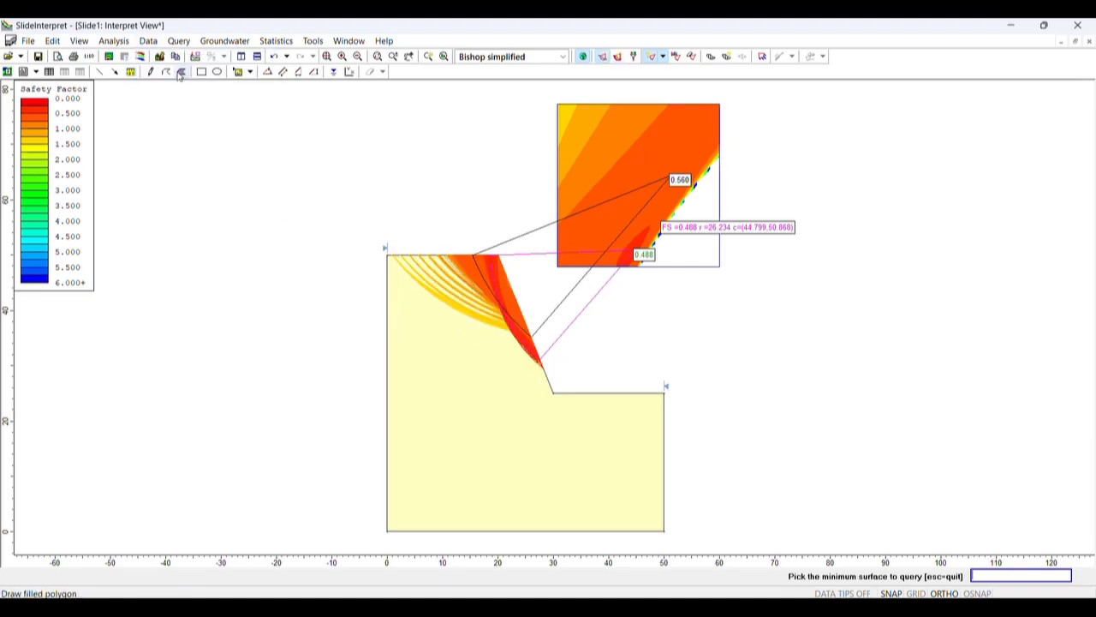